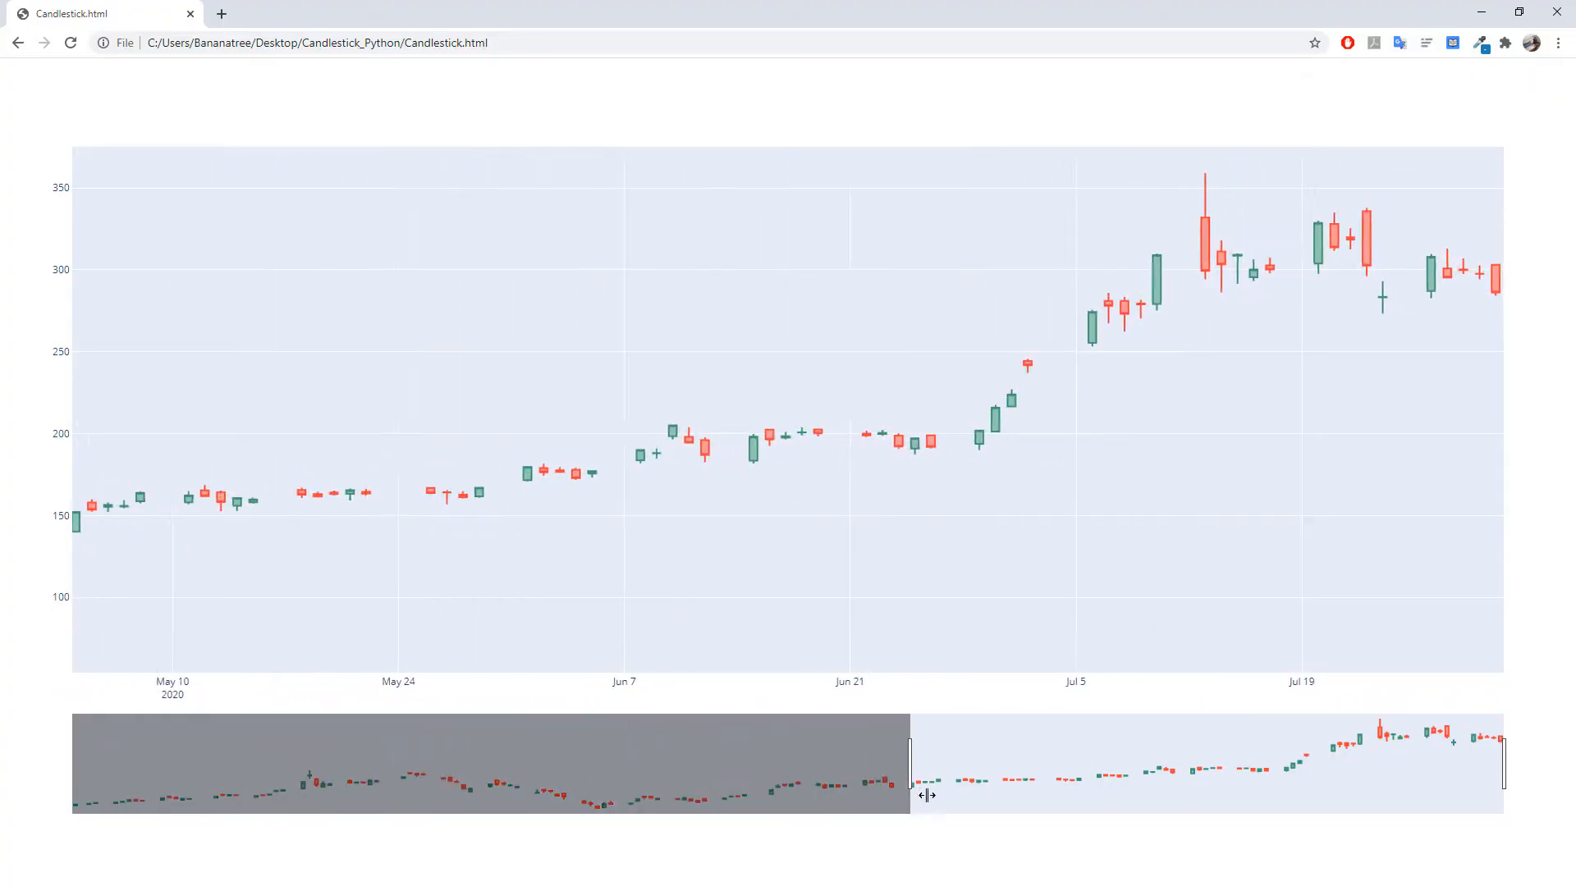
- Drag the range slider so the chart shows January through late May 2020
{"action": "left_click_drag", "start_coordinate": [922, 795], "coordinate": [810, 804]}
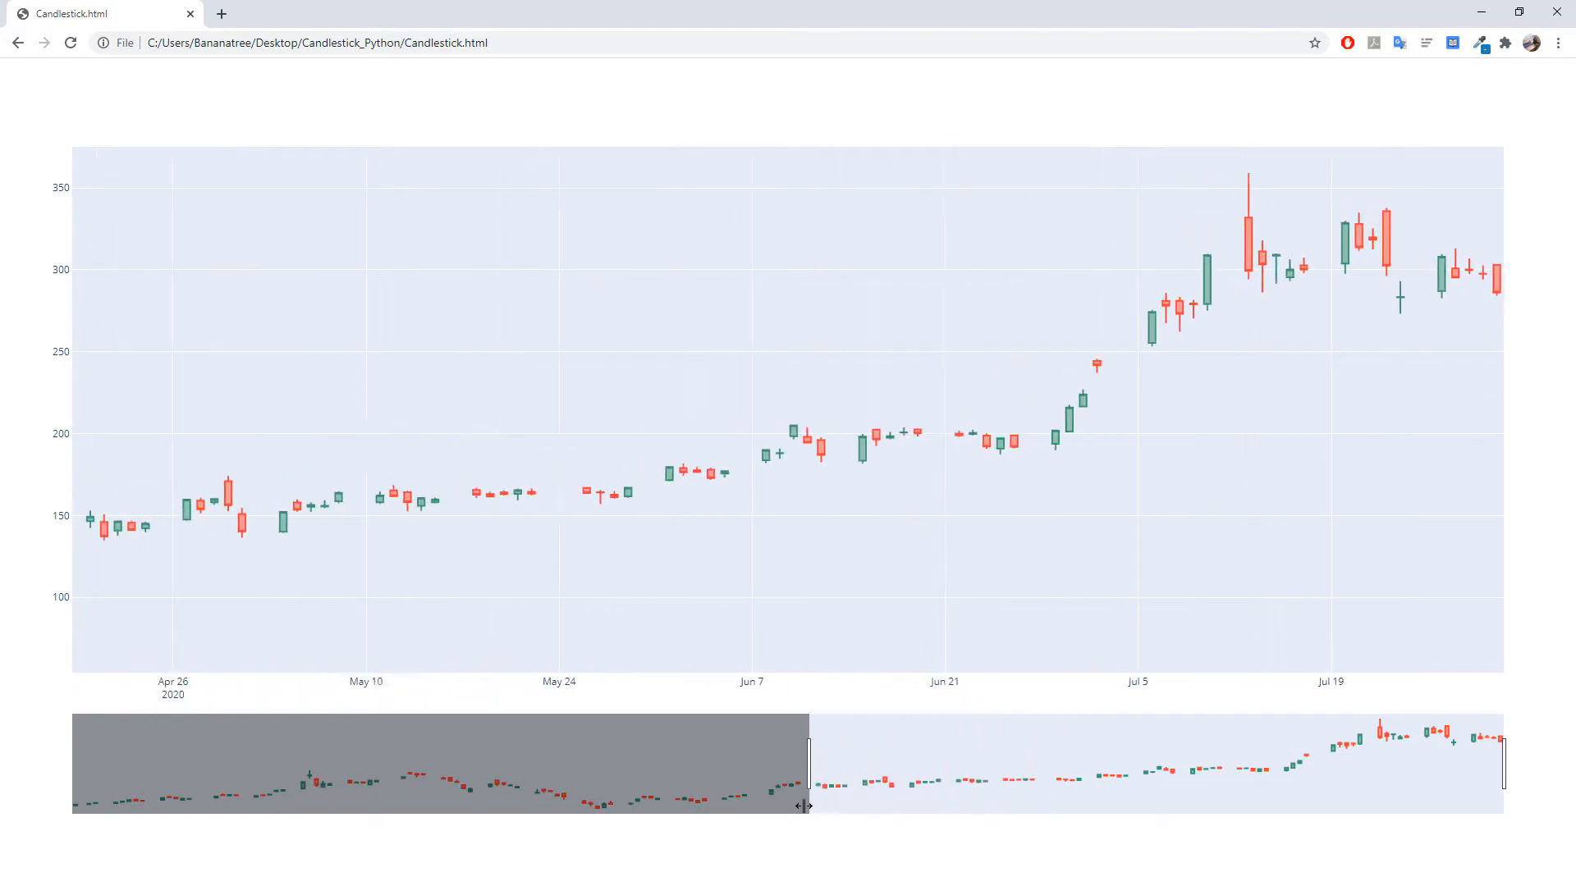
{"action": "left_click_drag", "start_coordinate": [804, 778], "coordinate": [593, 778]}
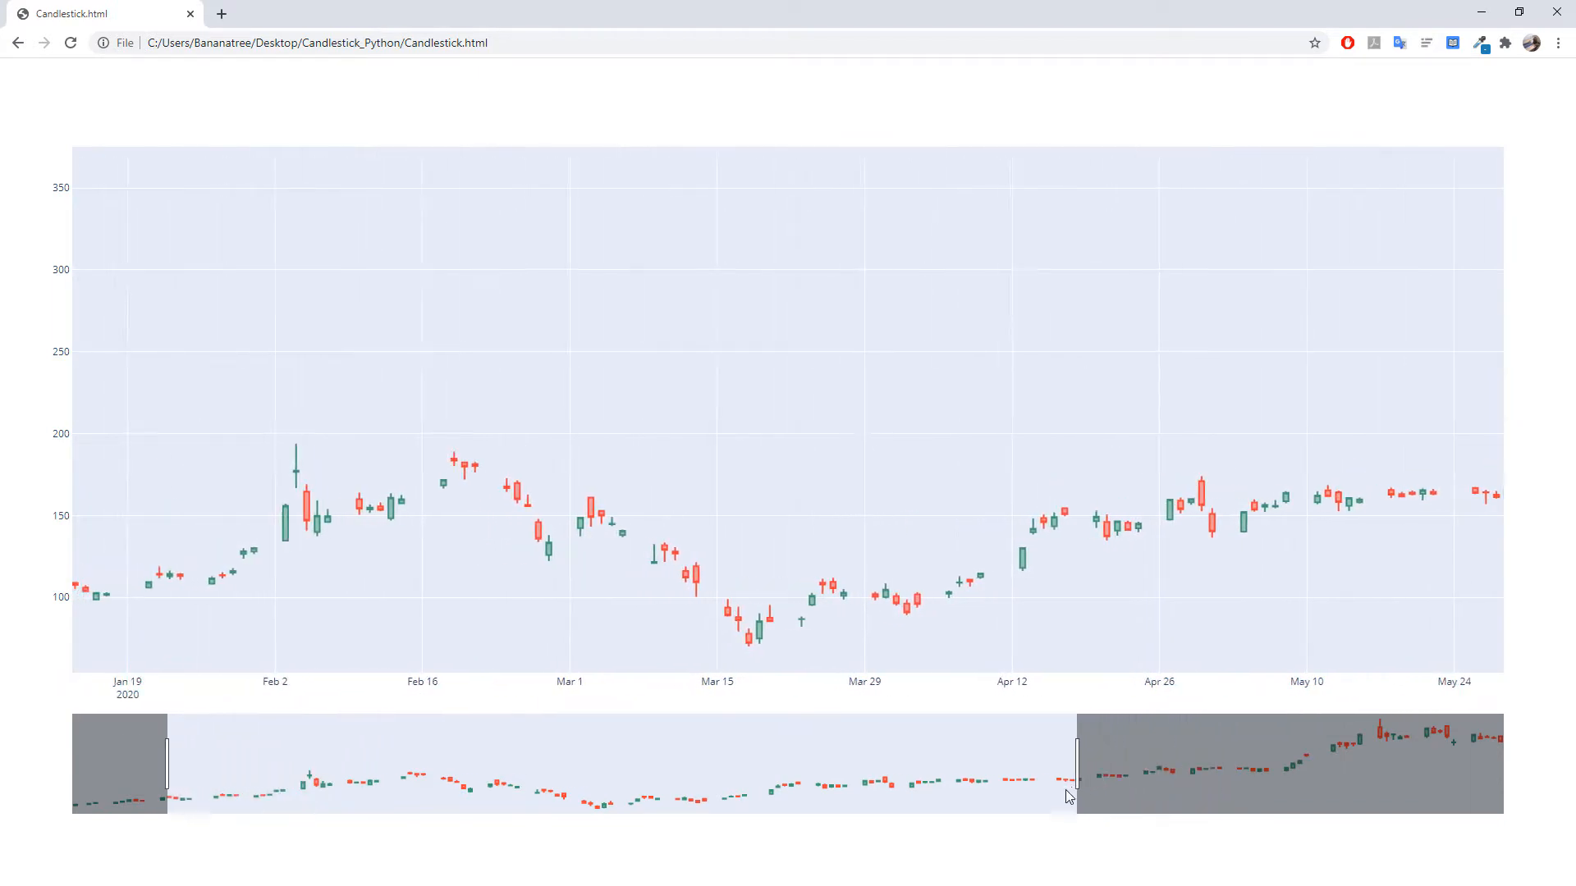
{"action": "left_click_drag", "start_coordinate": [1075, 764], "coordinate": [961, 764]}
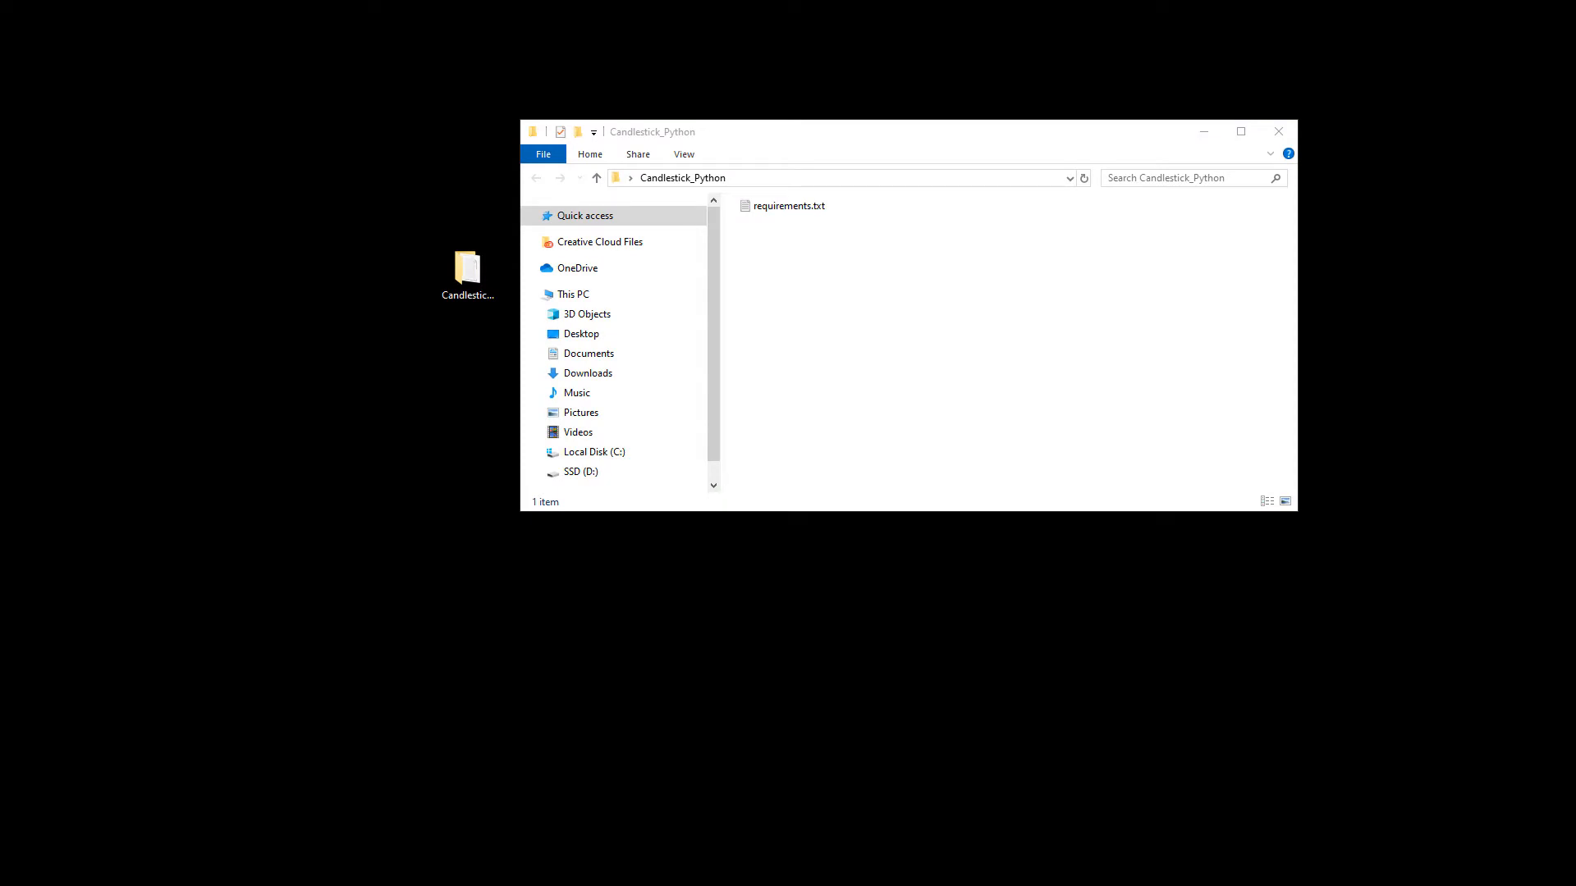
- Launch cmd via Win+R, view requirements.txt, and begin a pip install command
{"action": "key", "text": "win+r"}
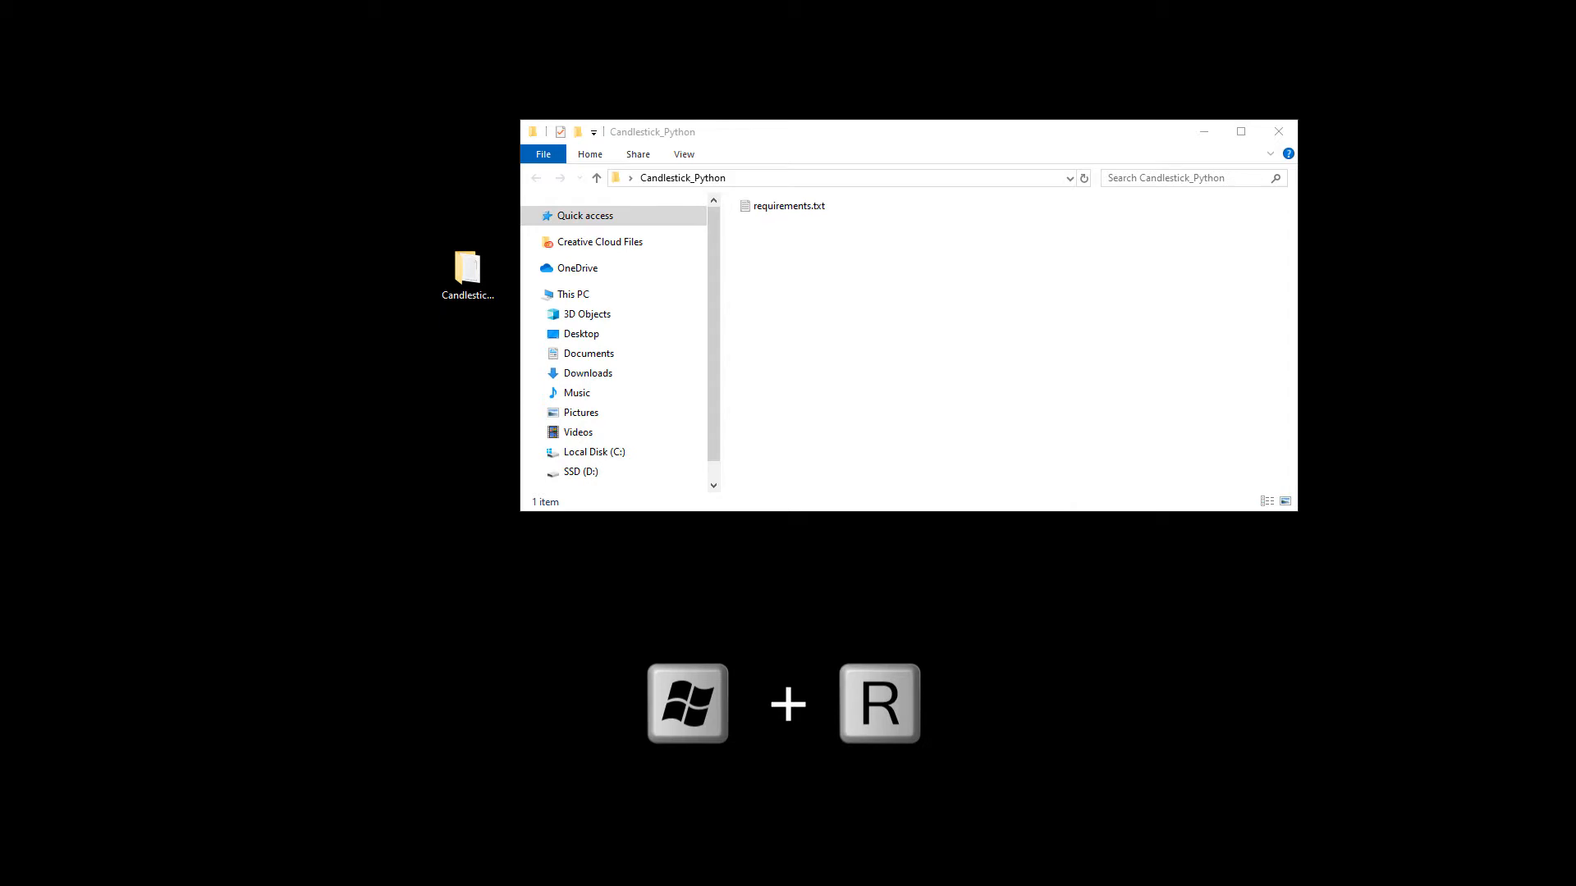
{"action": "type", "text": "C"}
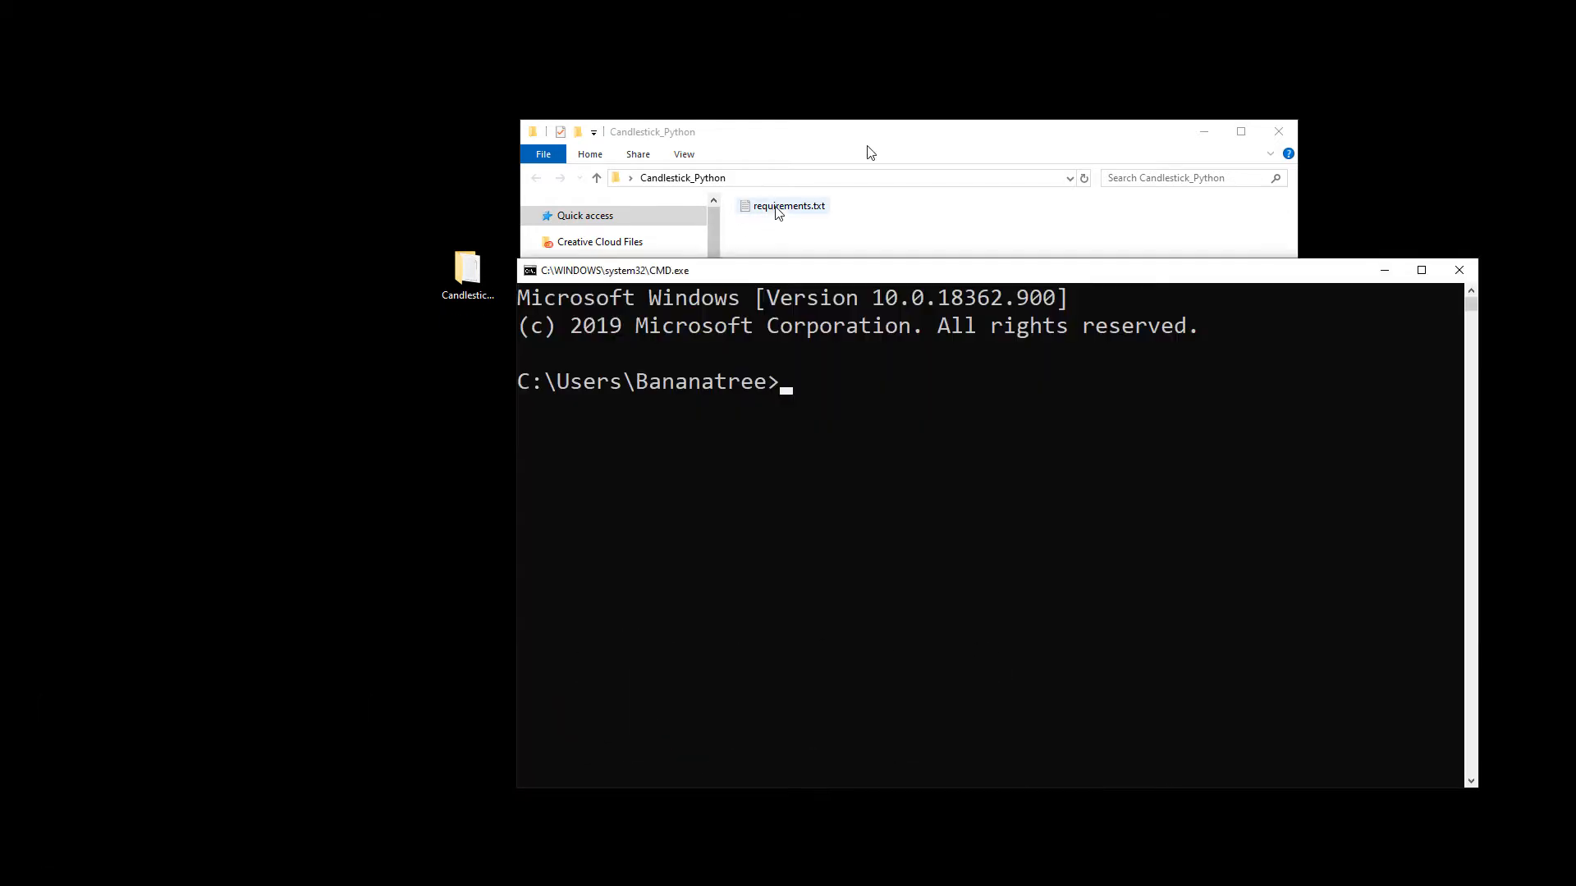
{"action": "left_click", "coordinate": [788, 206]}
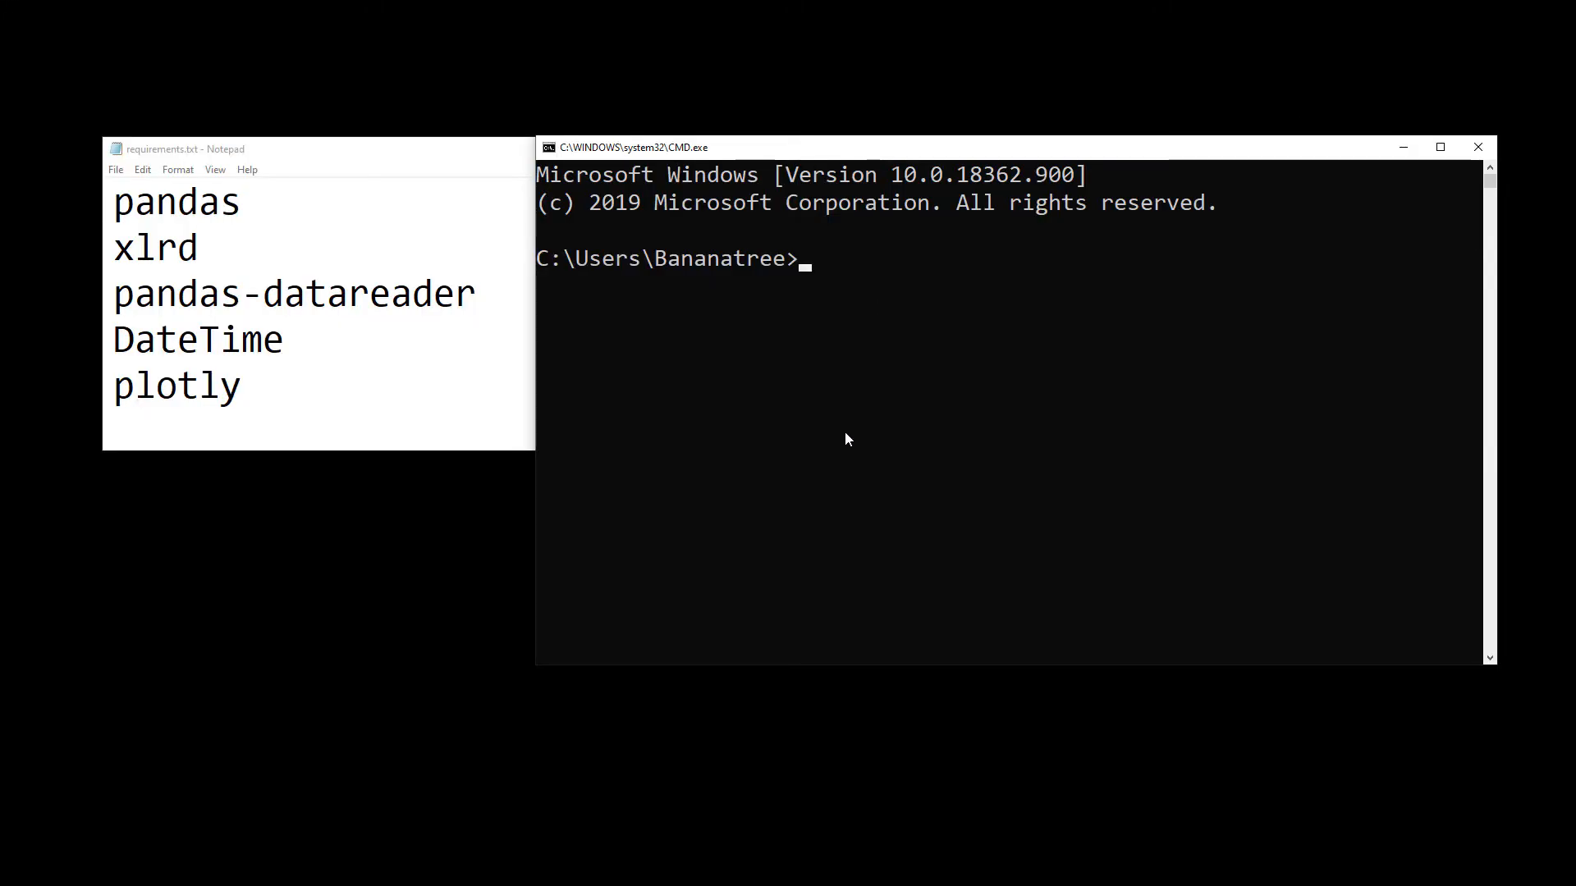
{"action": "type", "text": "pip install"}
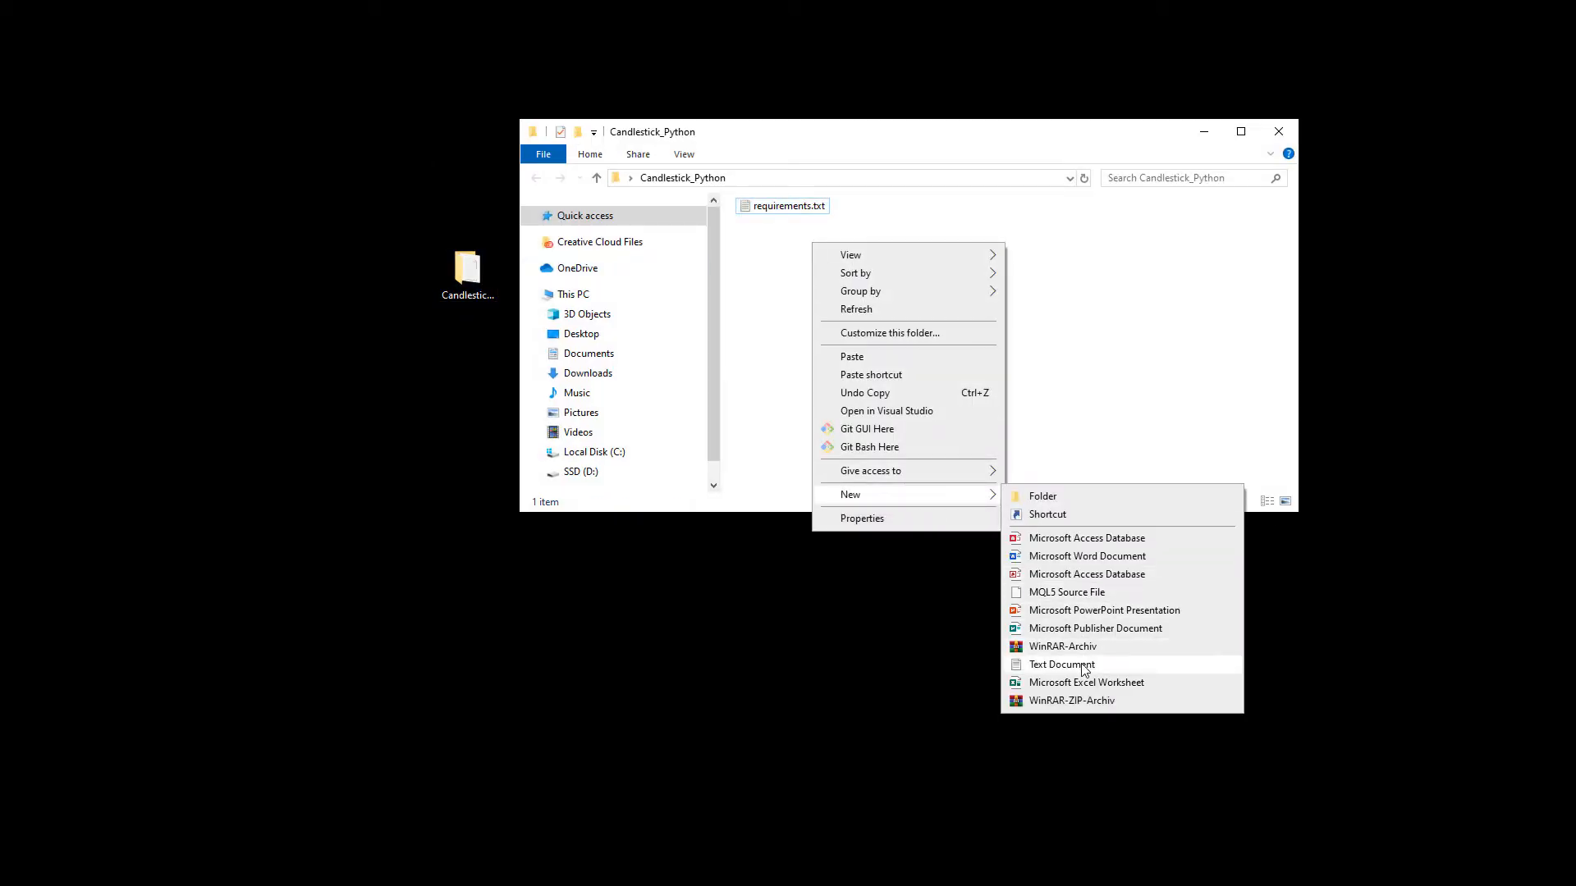
- Create a new blank text document in the Candlestick_Python folder
{"action": "left_click", "coordinate": [1062, 665]}
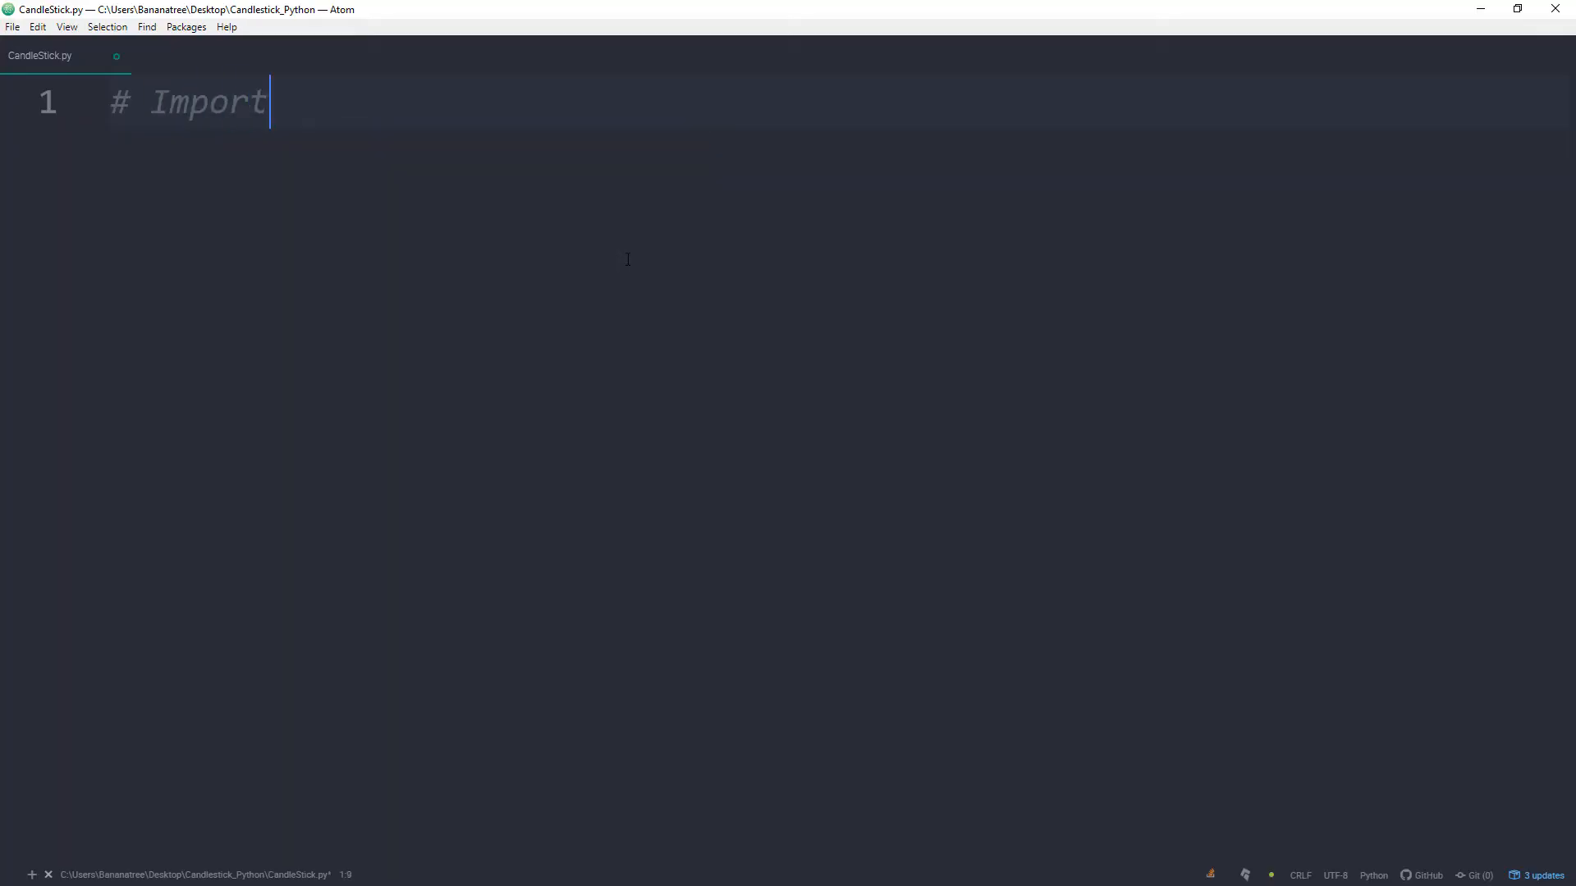
- Write the # Imports block: pandas_datareader as web, datetime, pandas as pd, plotly.graph_objs as go, plotly
{"action": "type", "text": "s"}
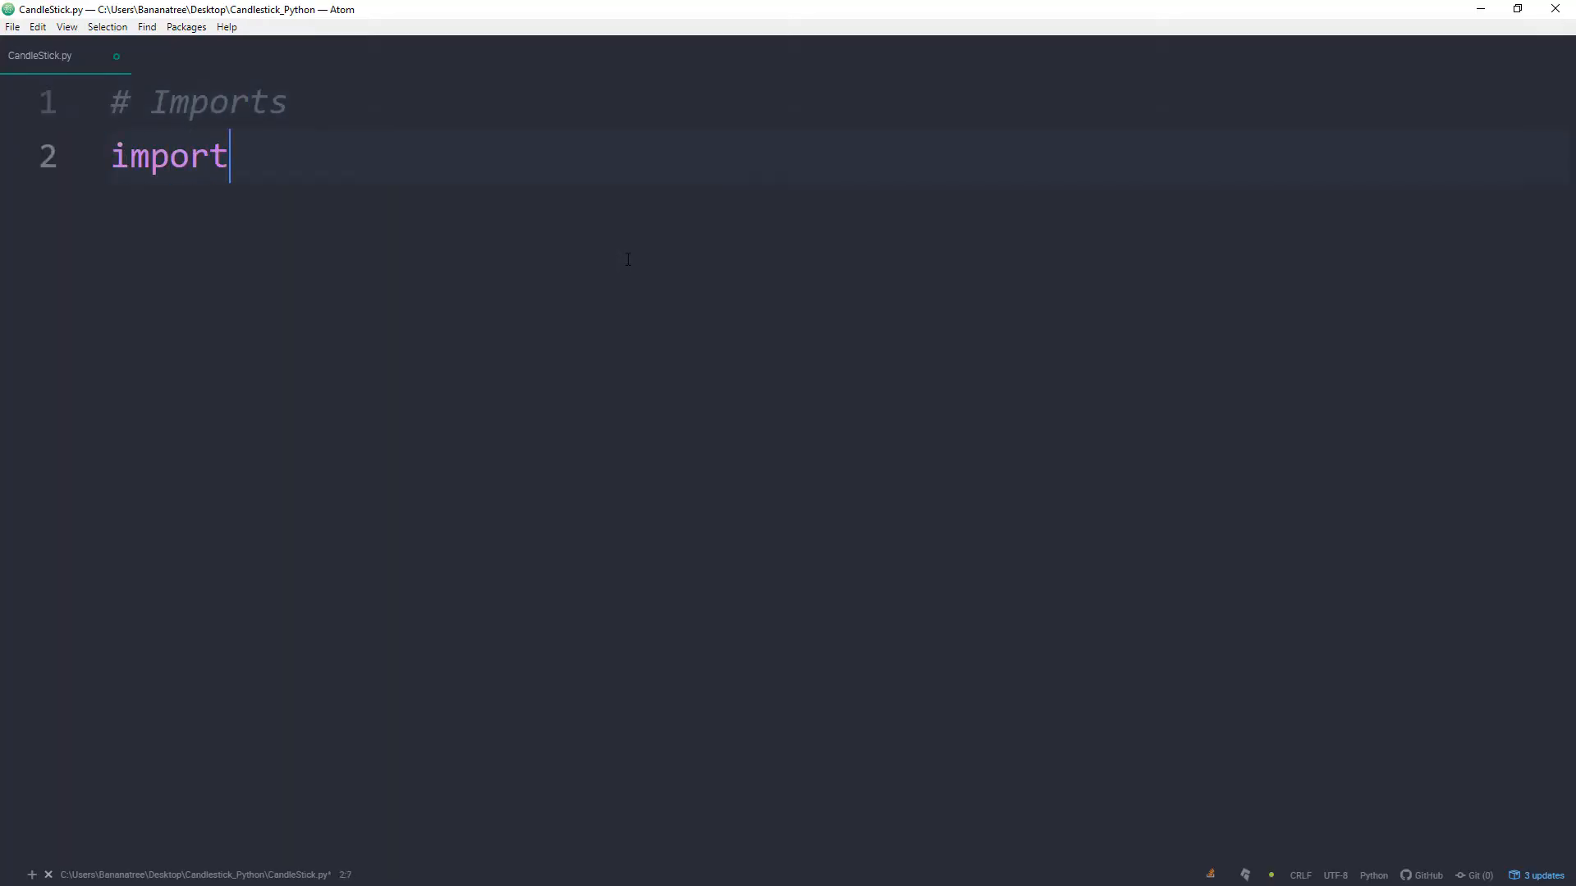
{"action": "type", "text": "pandas_datareader as web"}
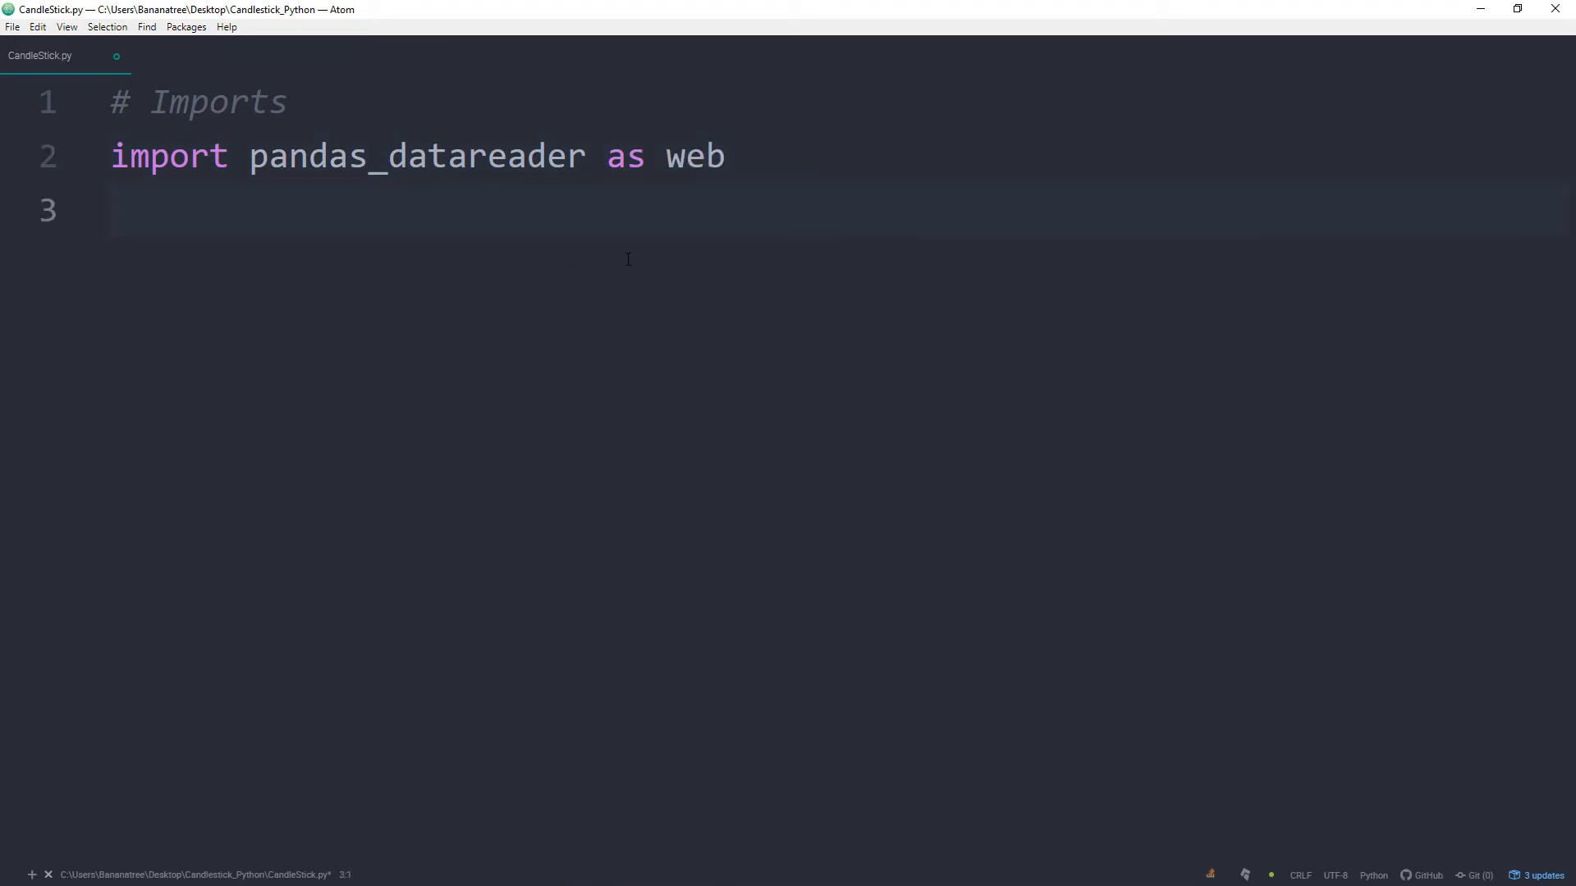
{"action": "type", "text": "from datetime import datetime"}
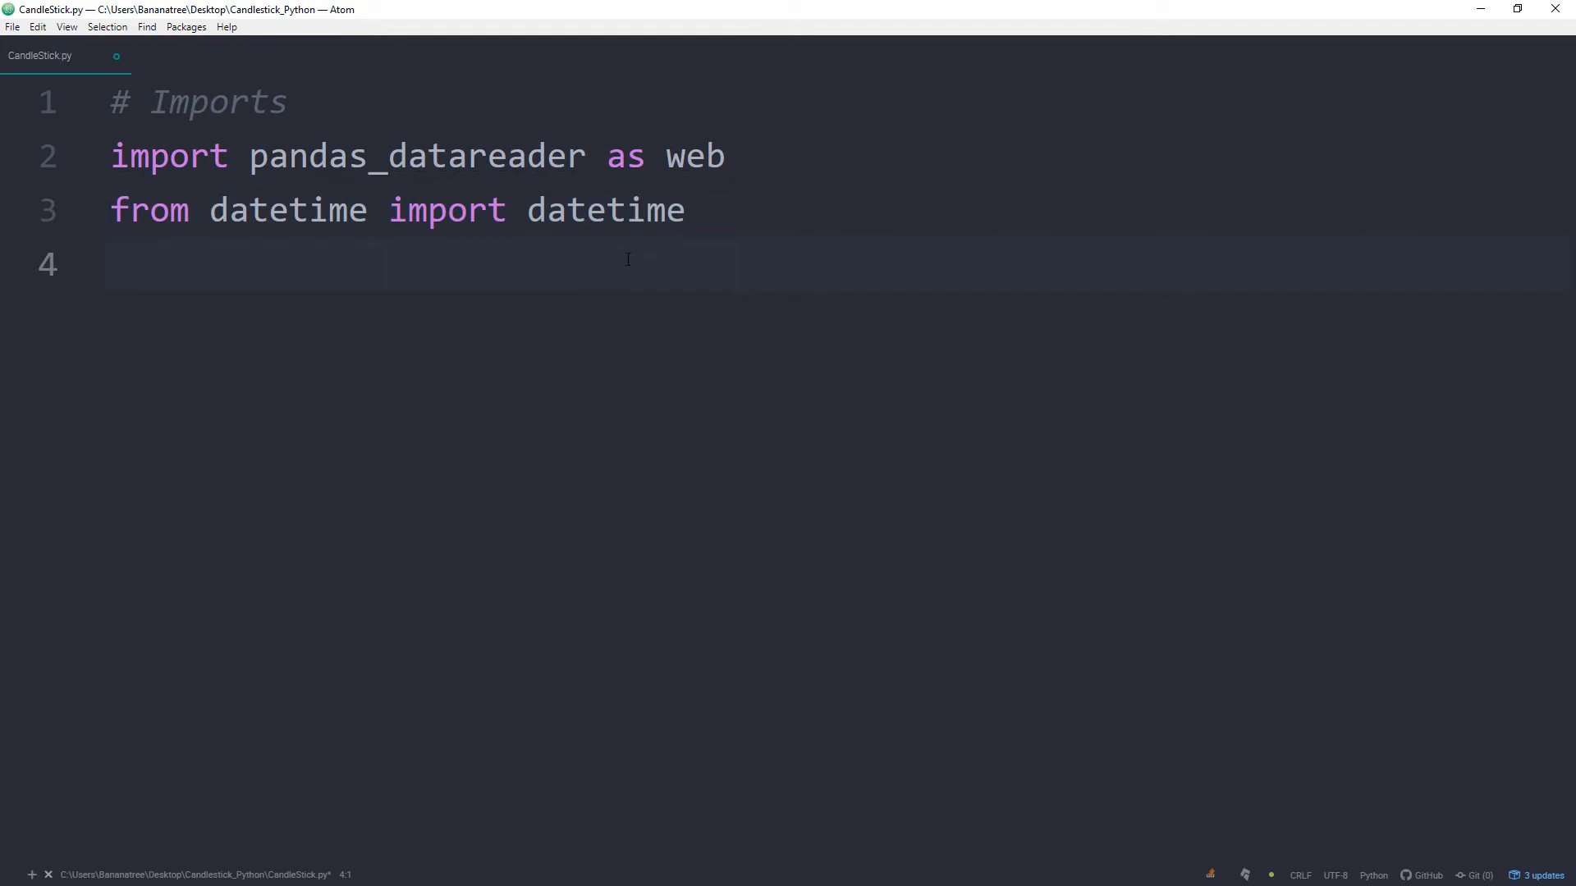
{"action": "type", "text": "import pandas as"}
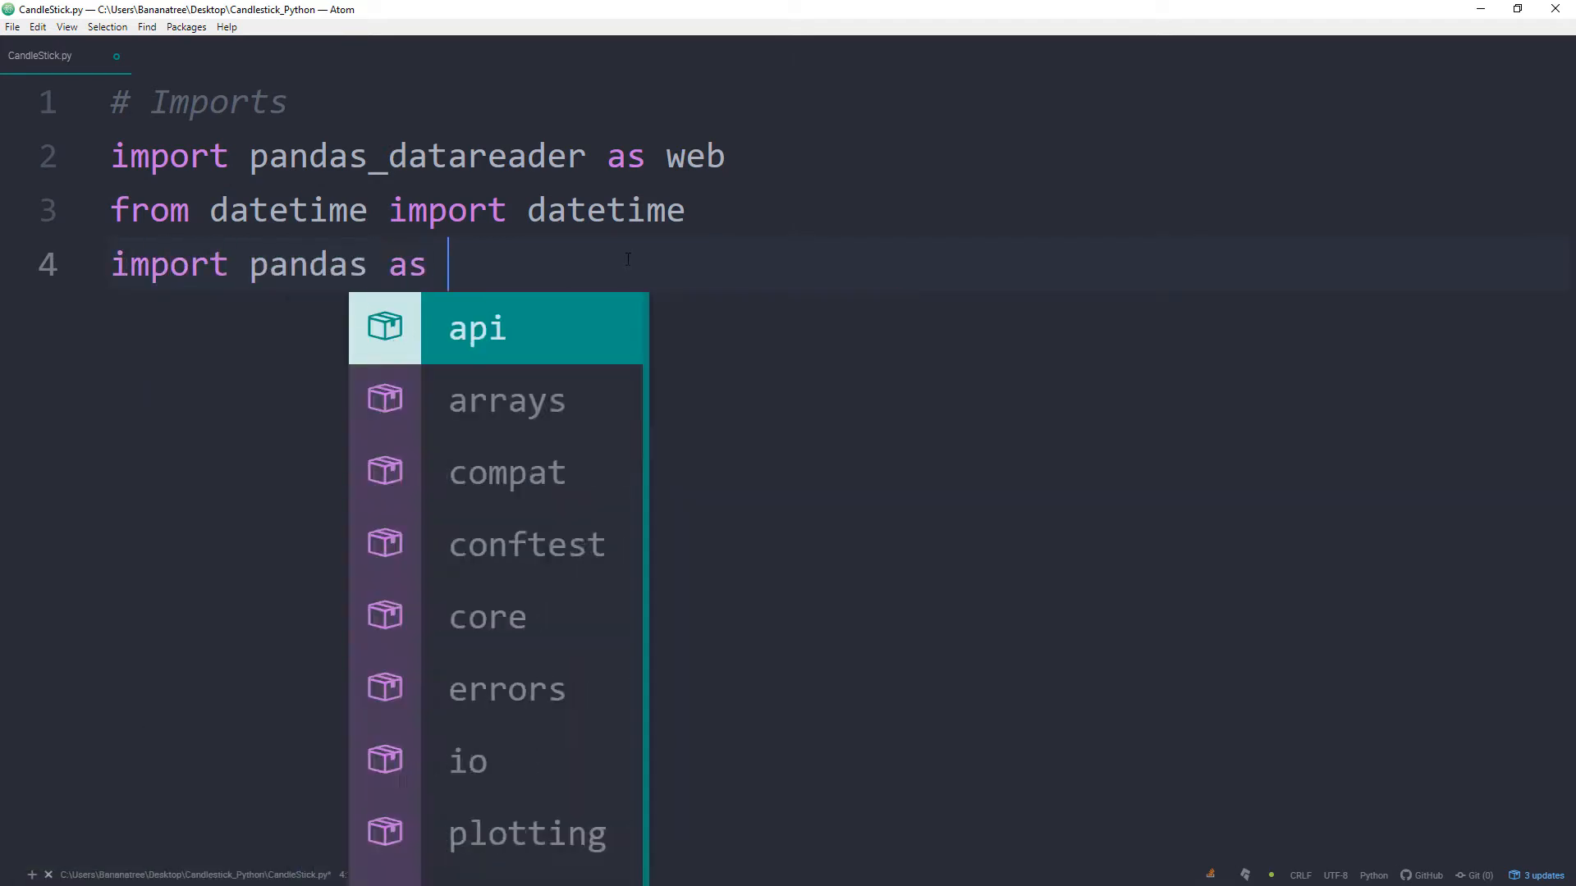
{"action": "type", "text": "pd"}
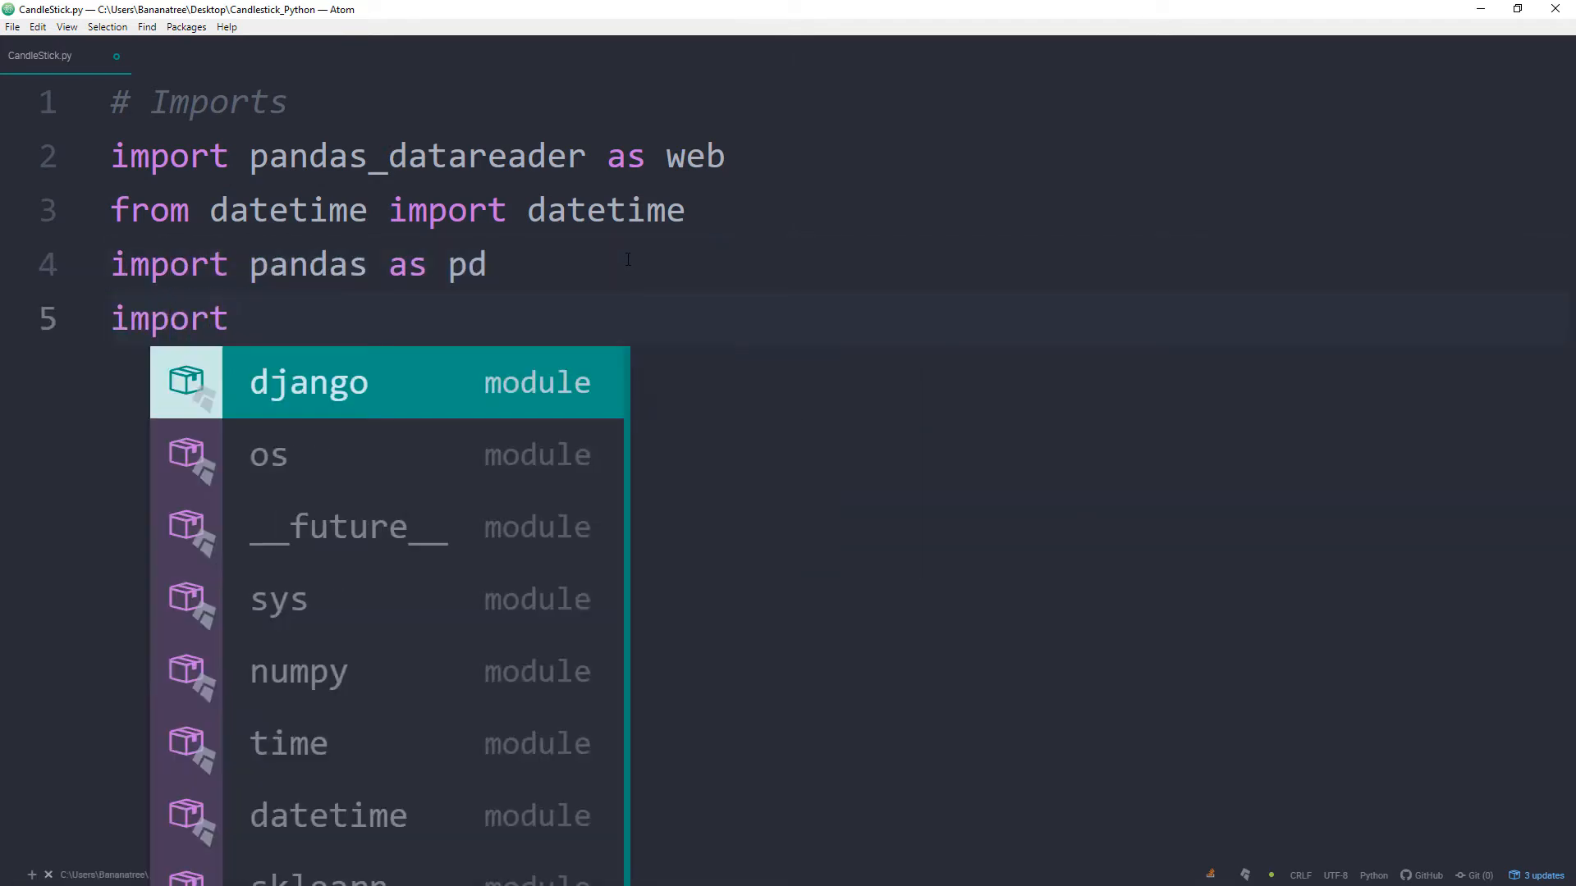
{"action": "type", "text": "plotly.graph_objs"}
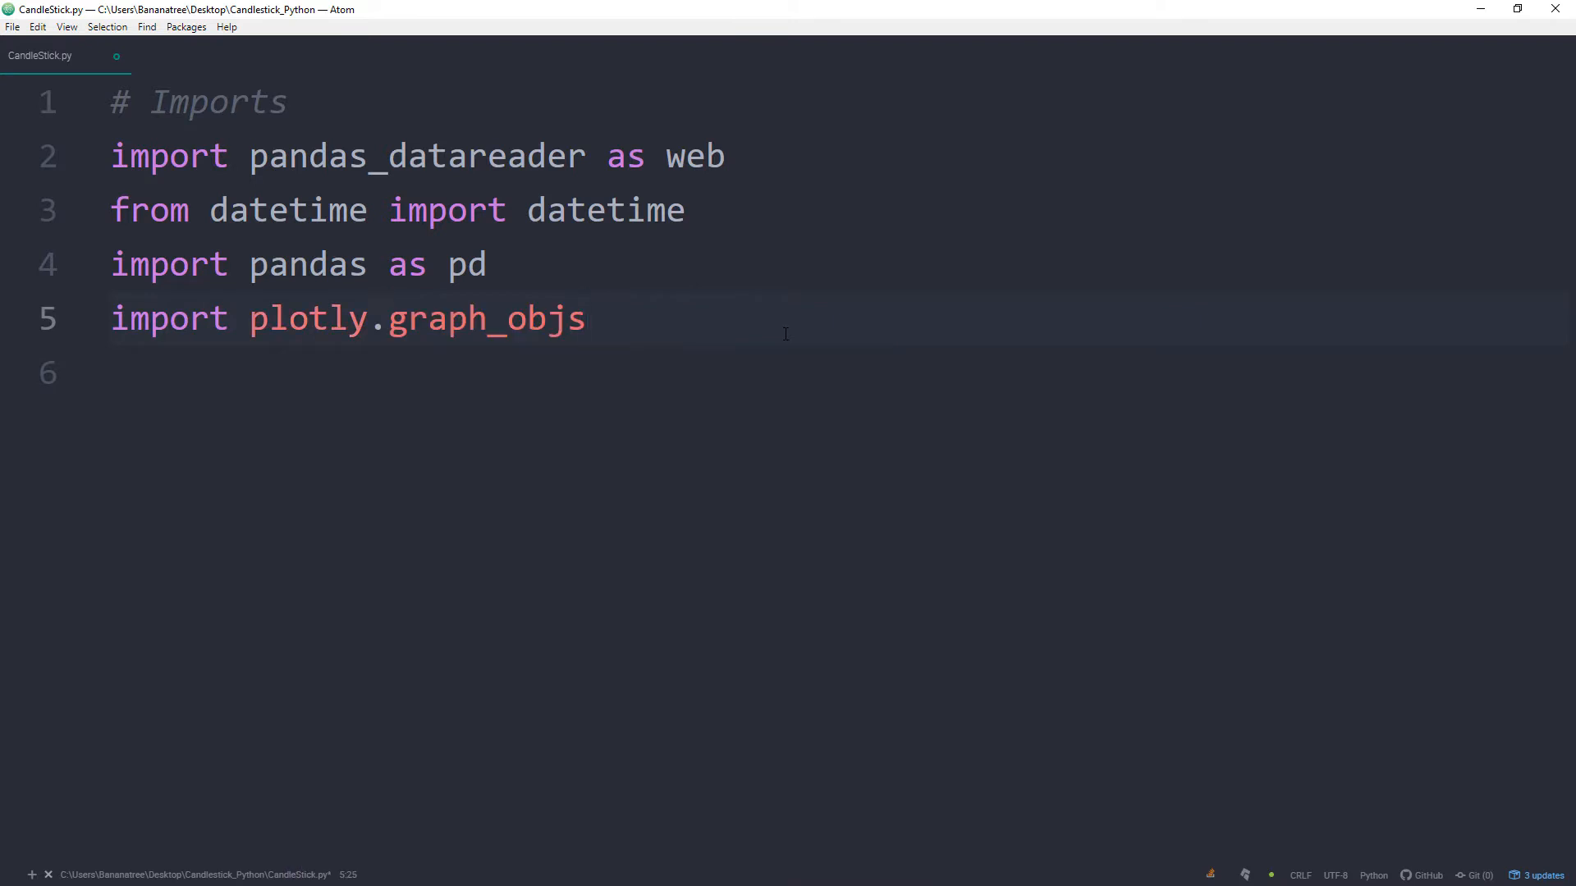
{"action": "type", "text": "as go"}
{"action": "left_click", "coordinate": [824, 373]}
{"action": "type", "text": "import plotly"}
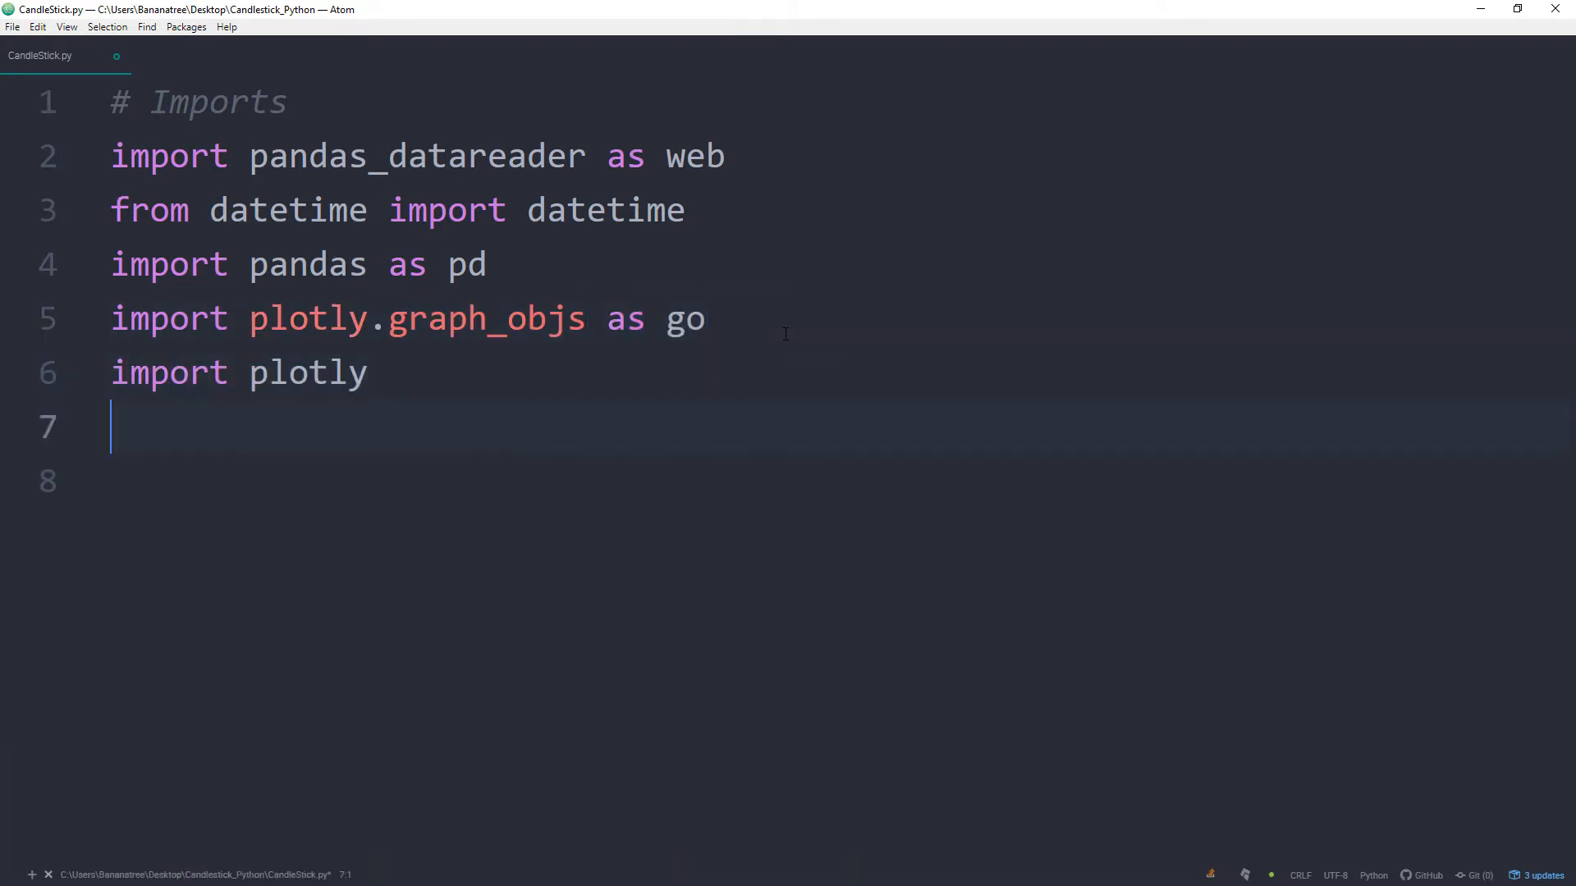
{"action": "key", "text": "enter"}
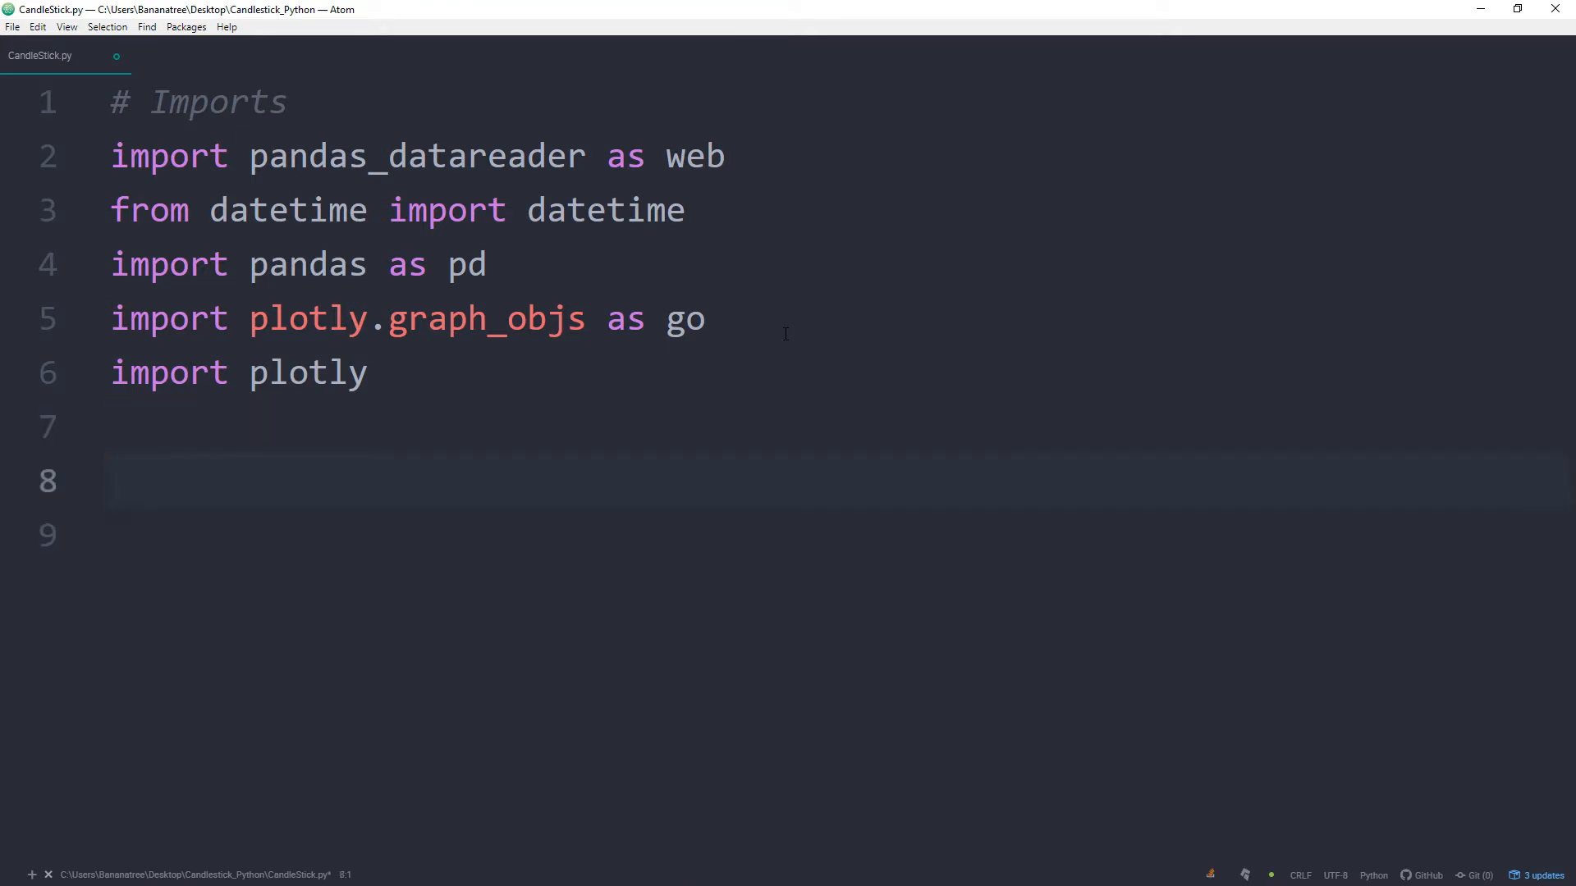
- Under '# Get Stock Data', set start = datetime(2020,1,1) and end = datetime(2020,7,31)
{"action": "type", "text": "#"}
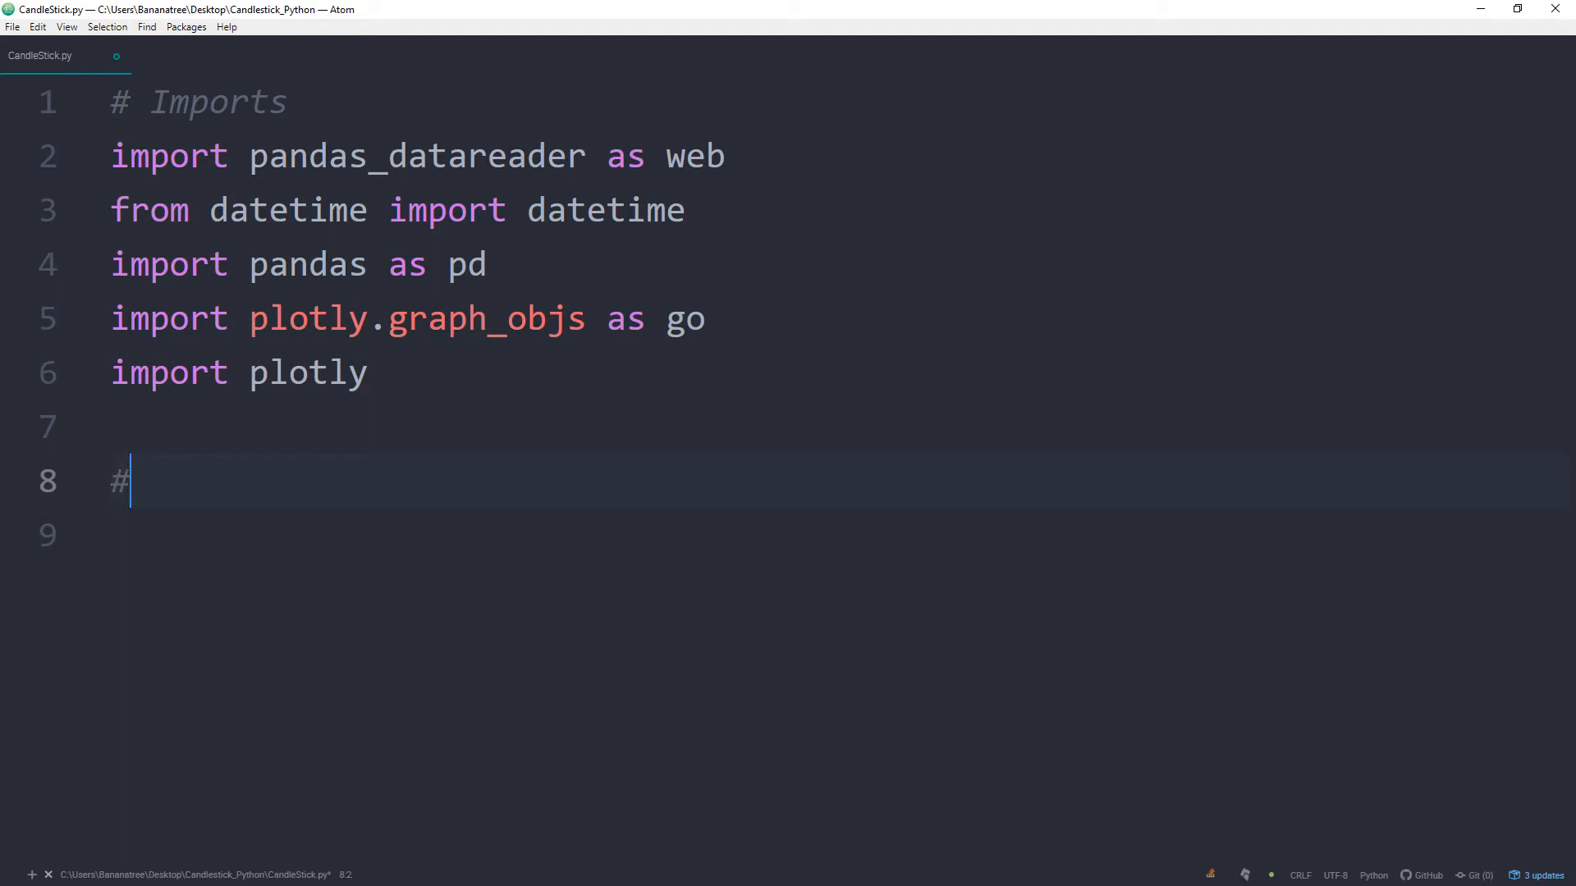
{"action": "type", "text": "Get Sto"}
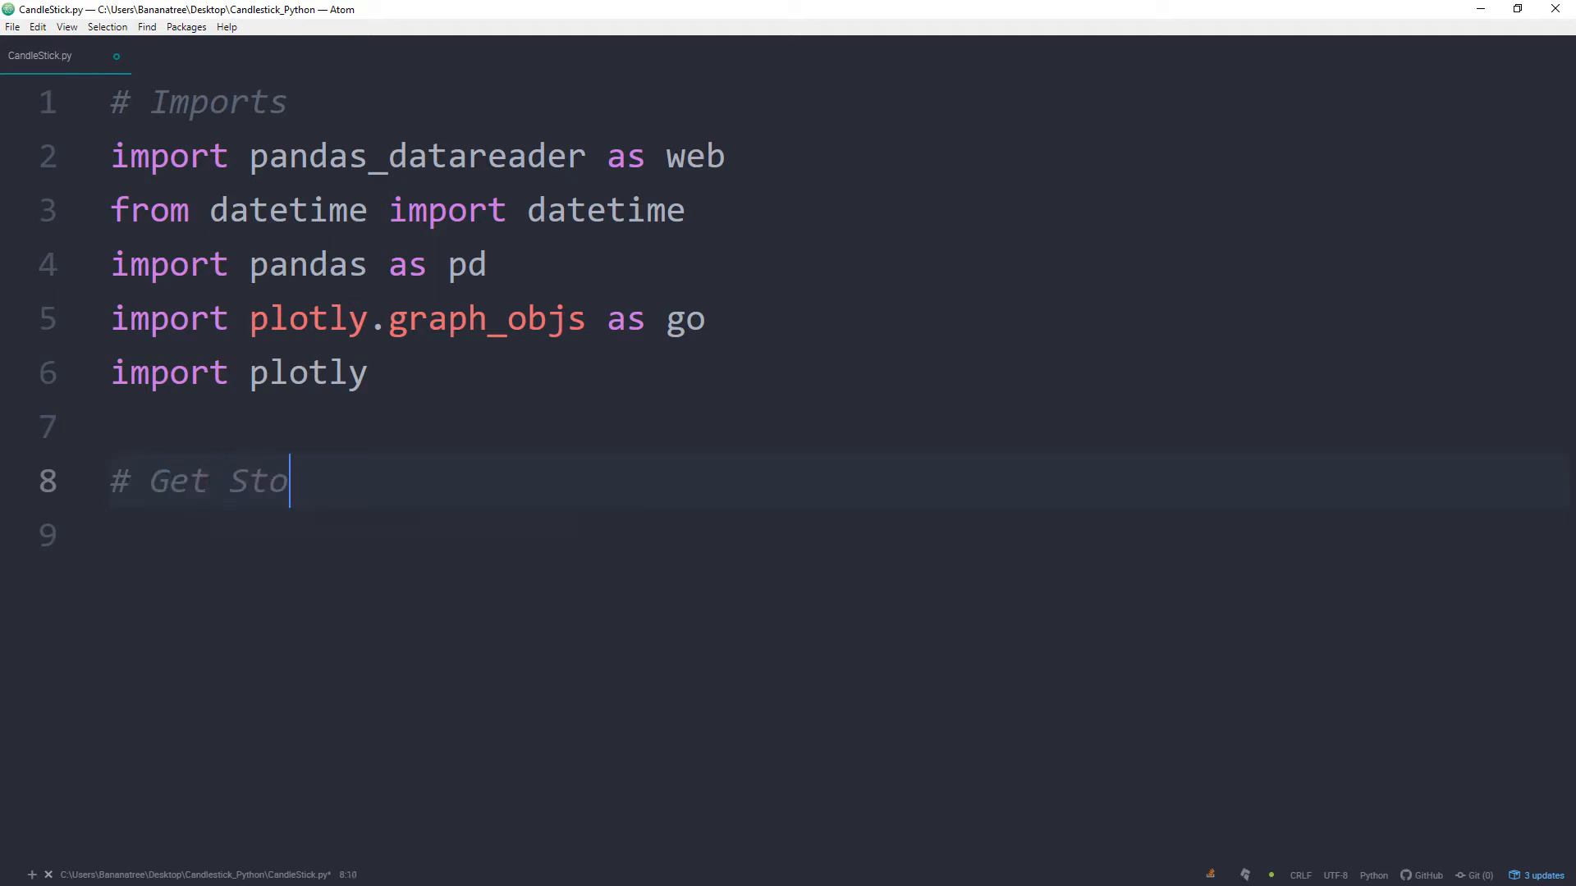
{"action": "type", "text": "ck Data"}
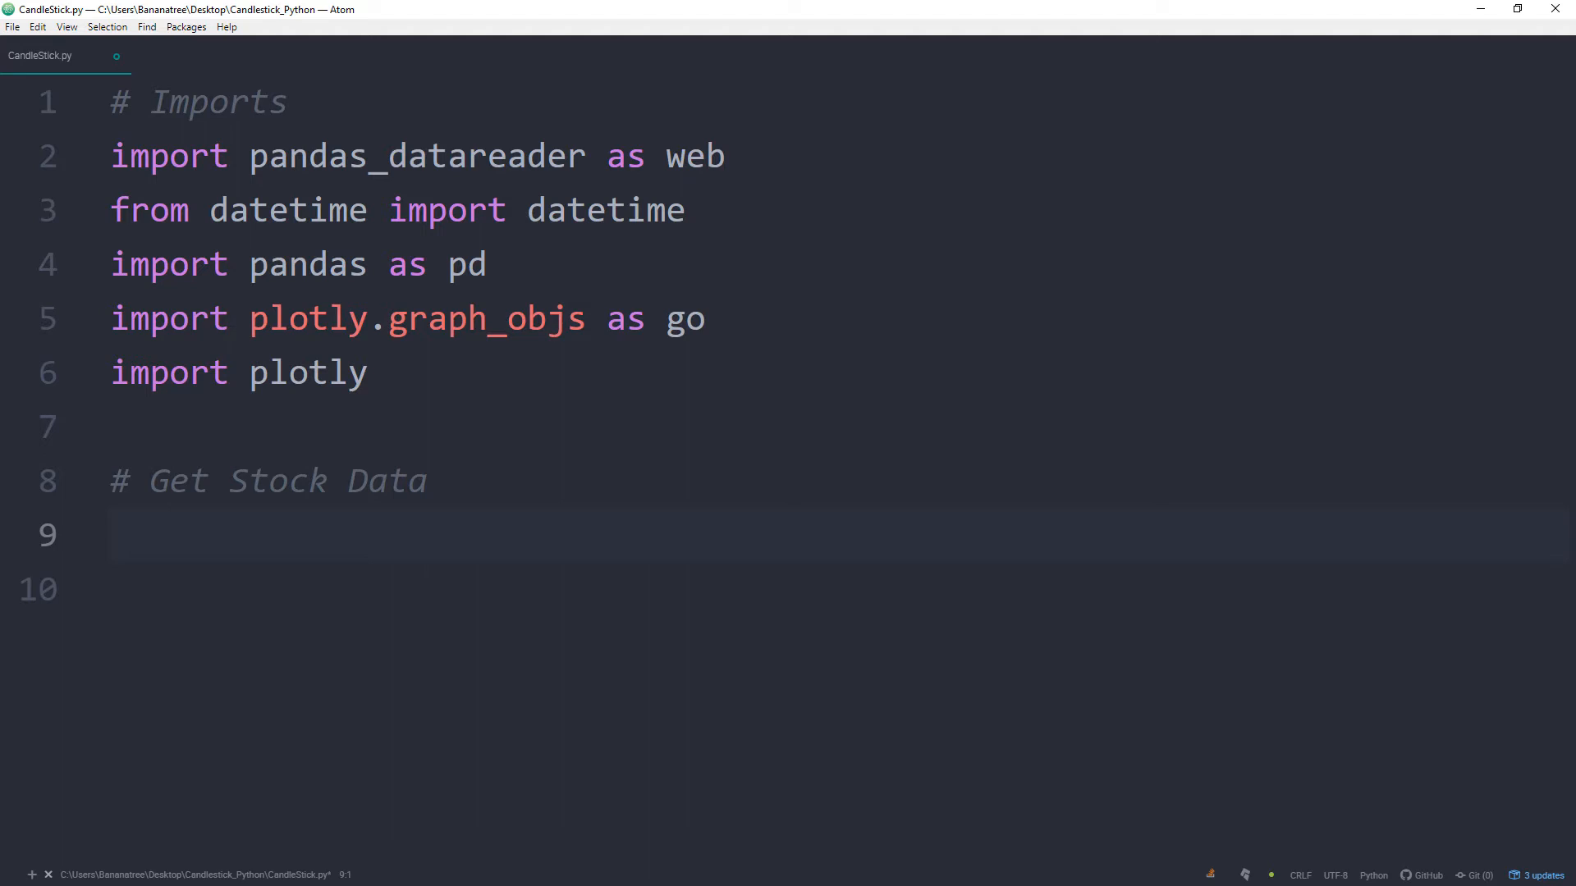
{"action": "type", "text": "start"}
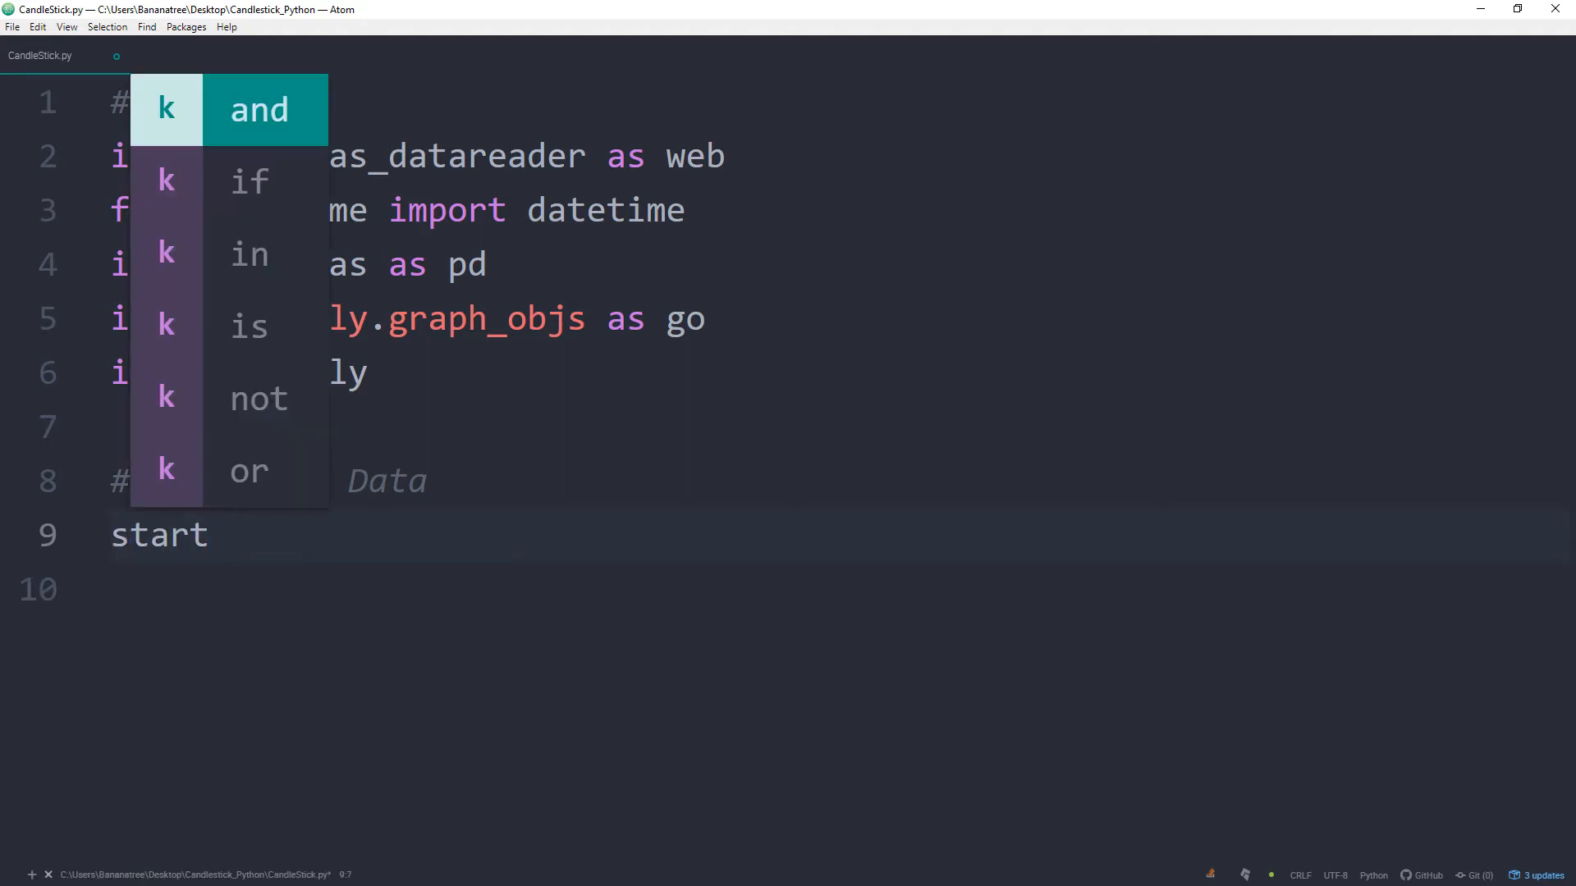
{"action": "type", "text": "= datetime"}
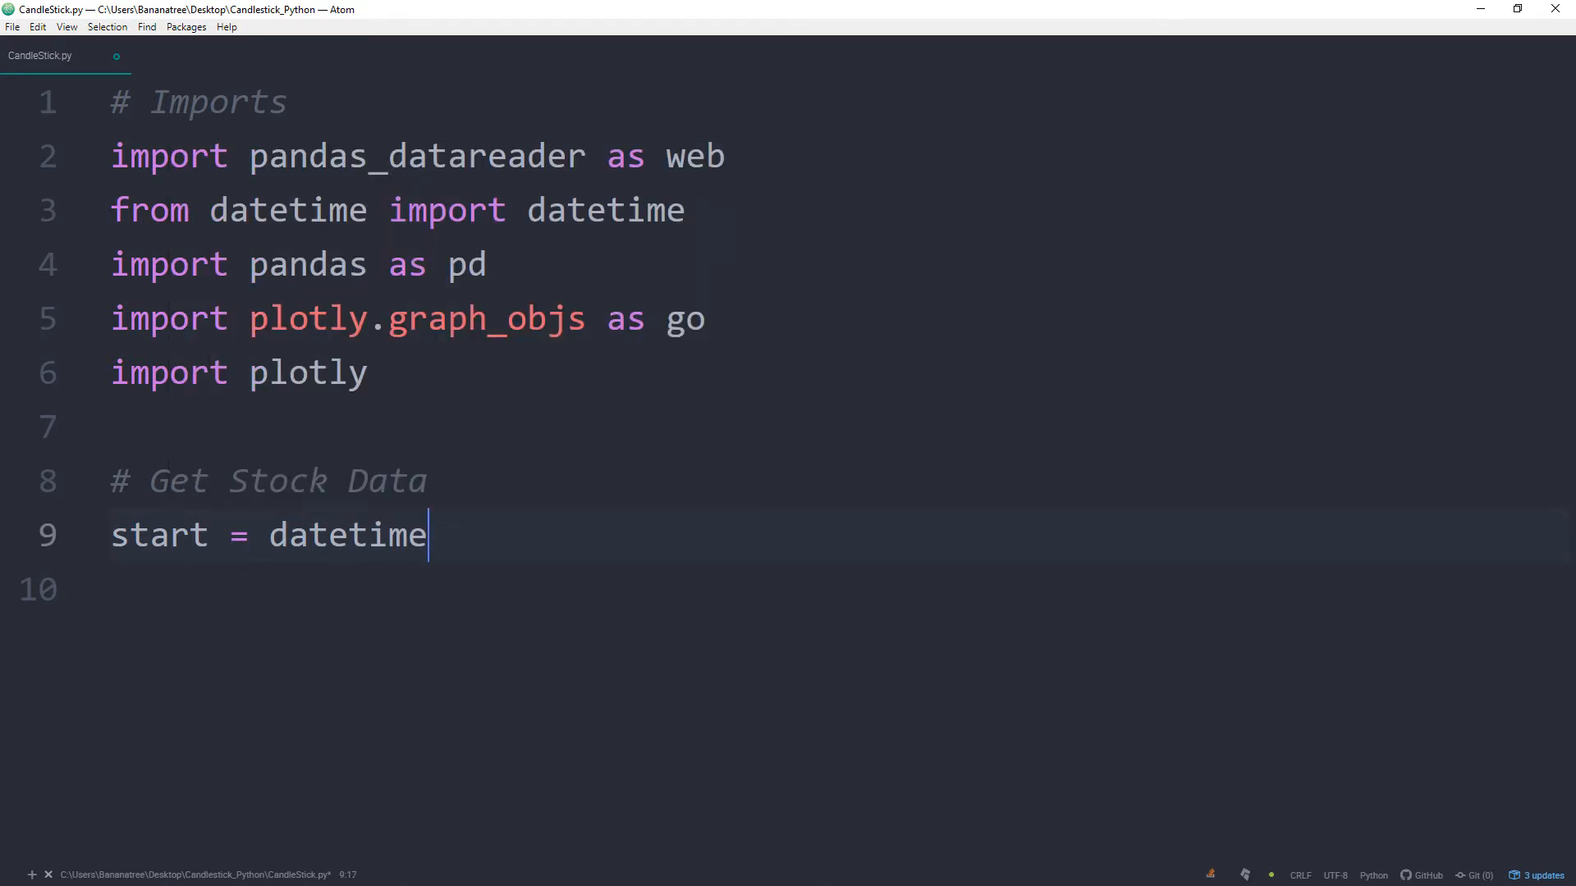
{"action": "type", "text": "(2"}
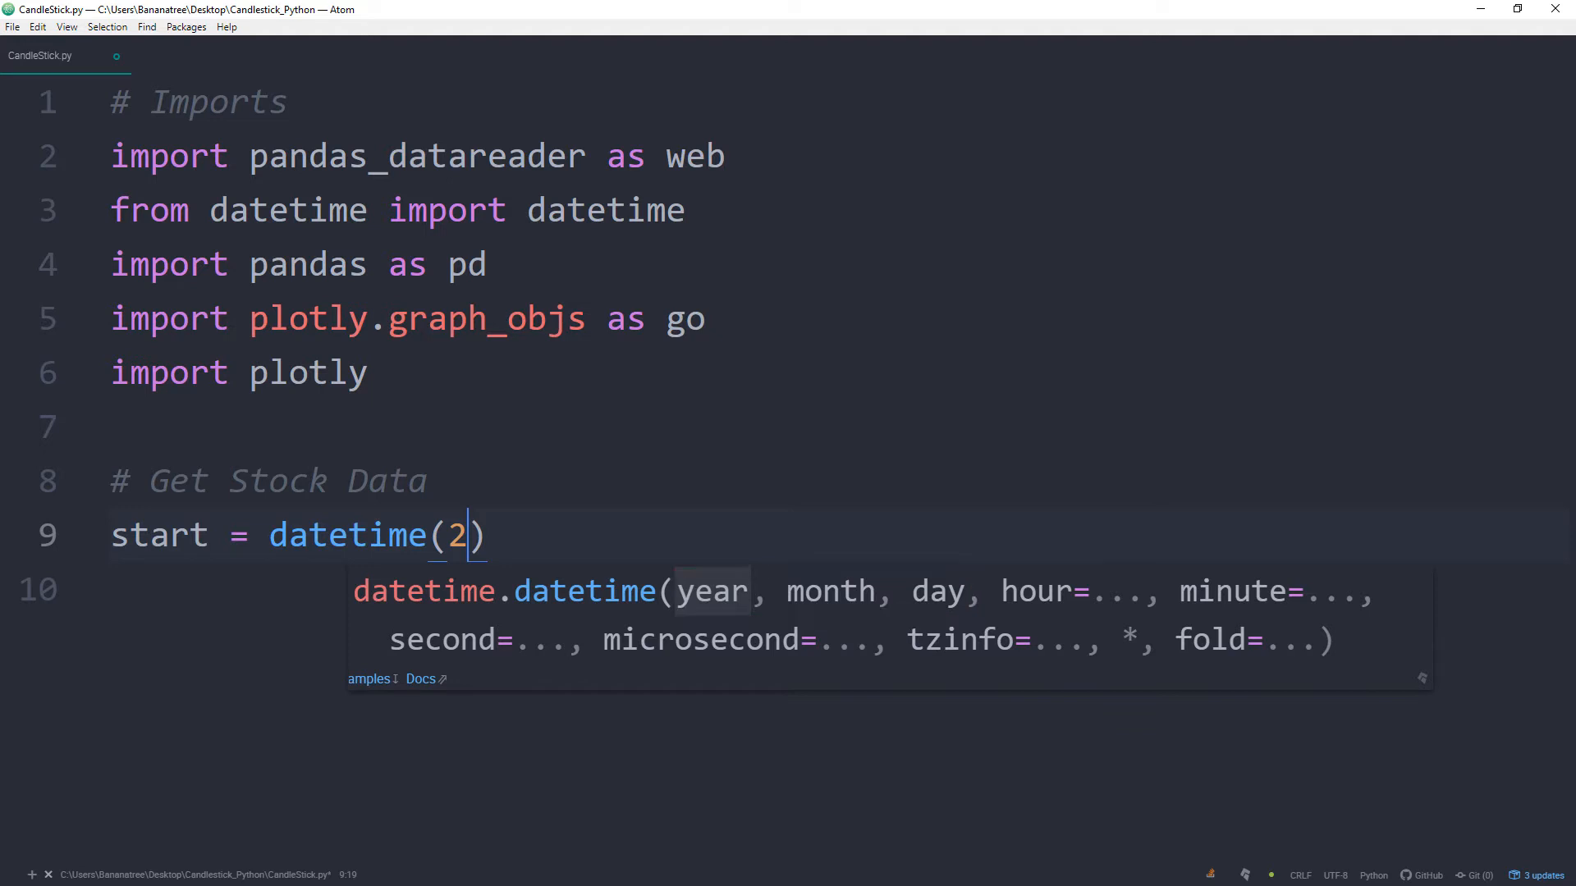
{"action": "type", "text": "020"}
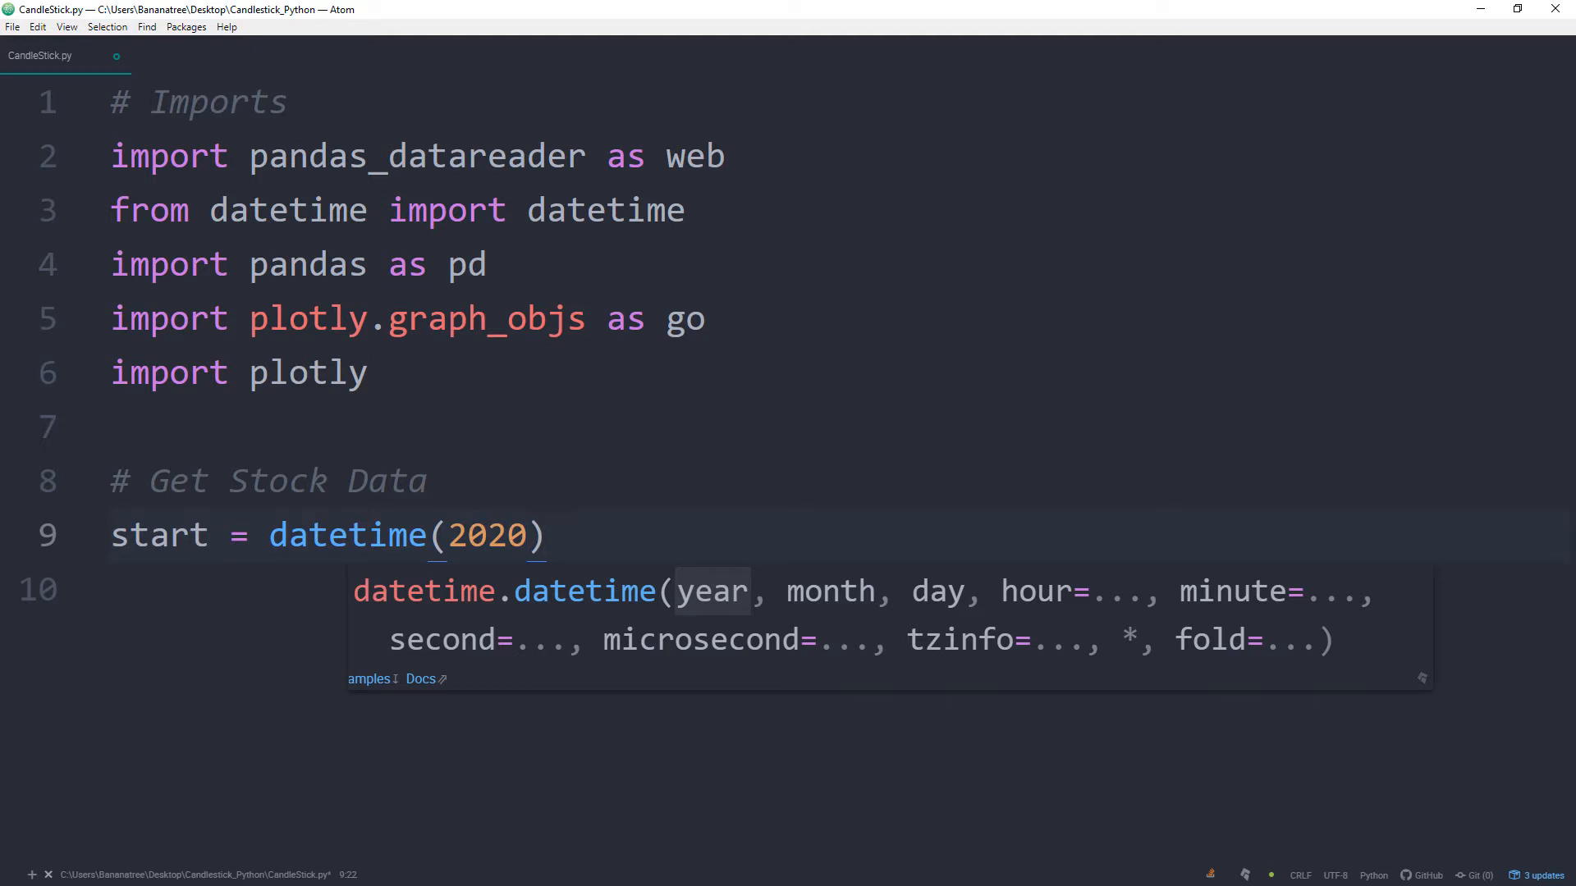
{"action": "type", "text": ",1"}
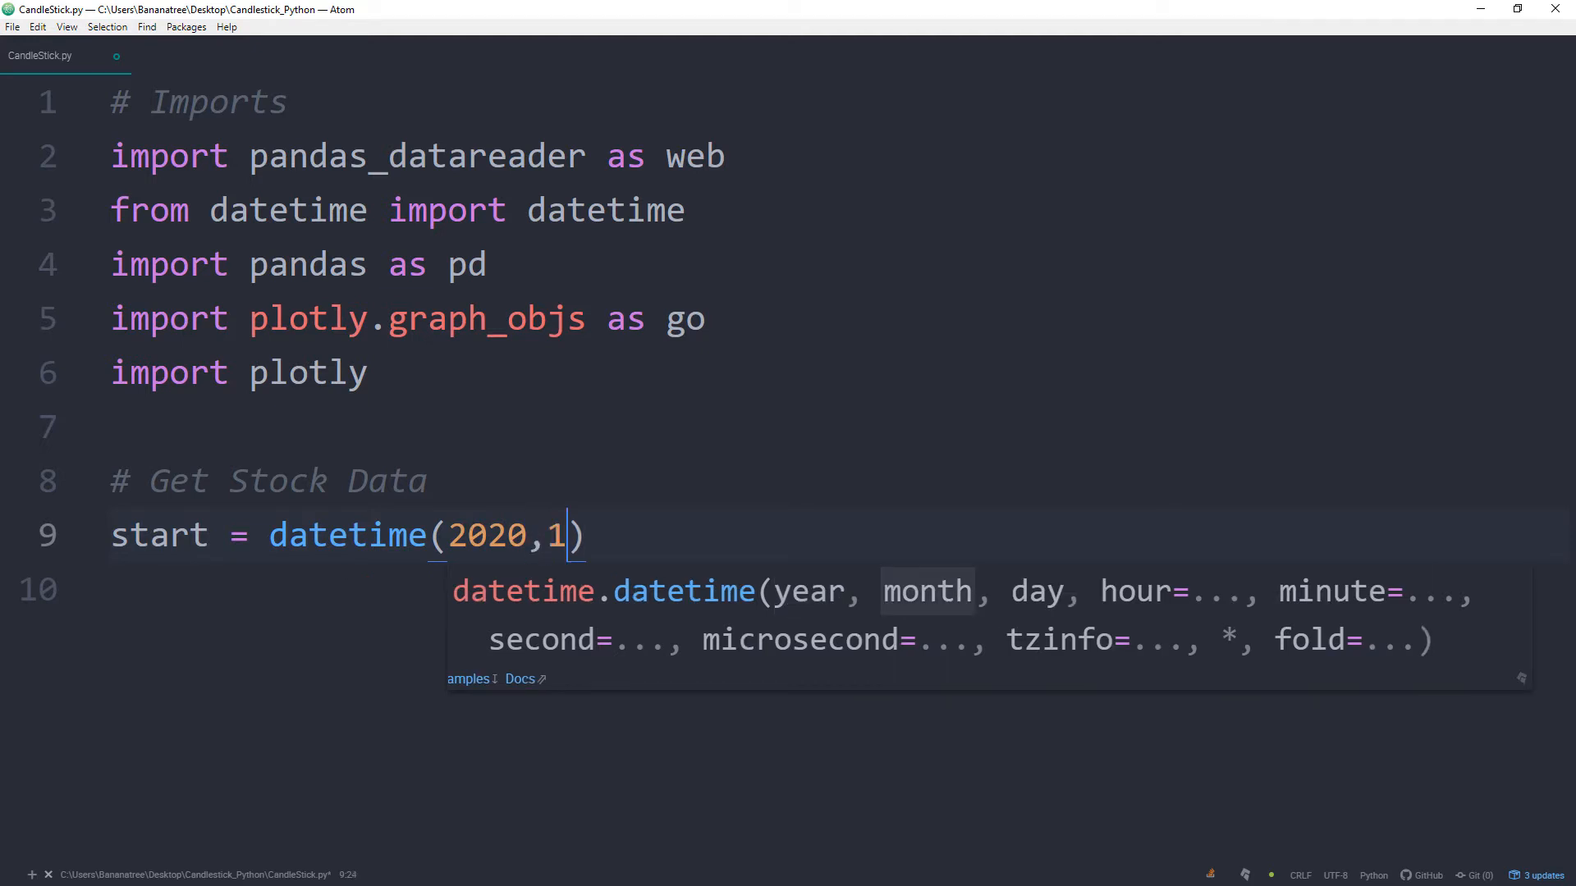
{"action": "type", "text": ",1"}
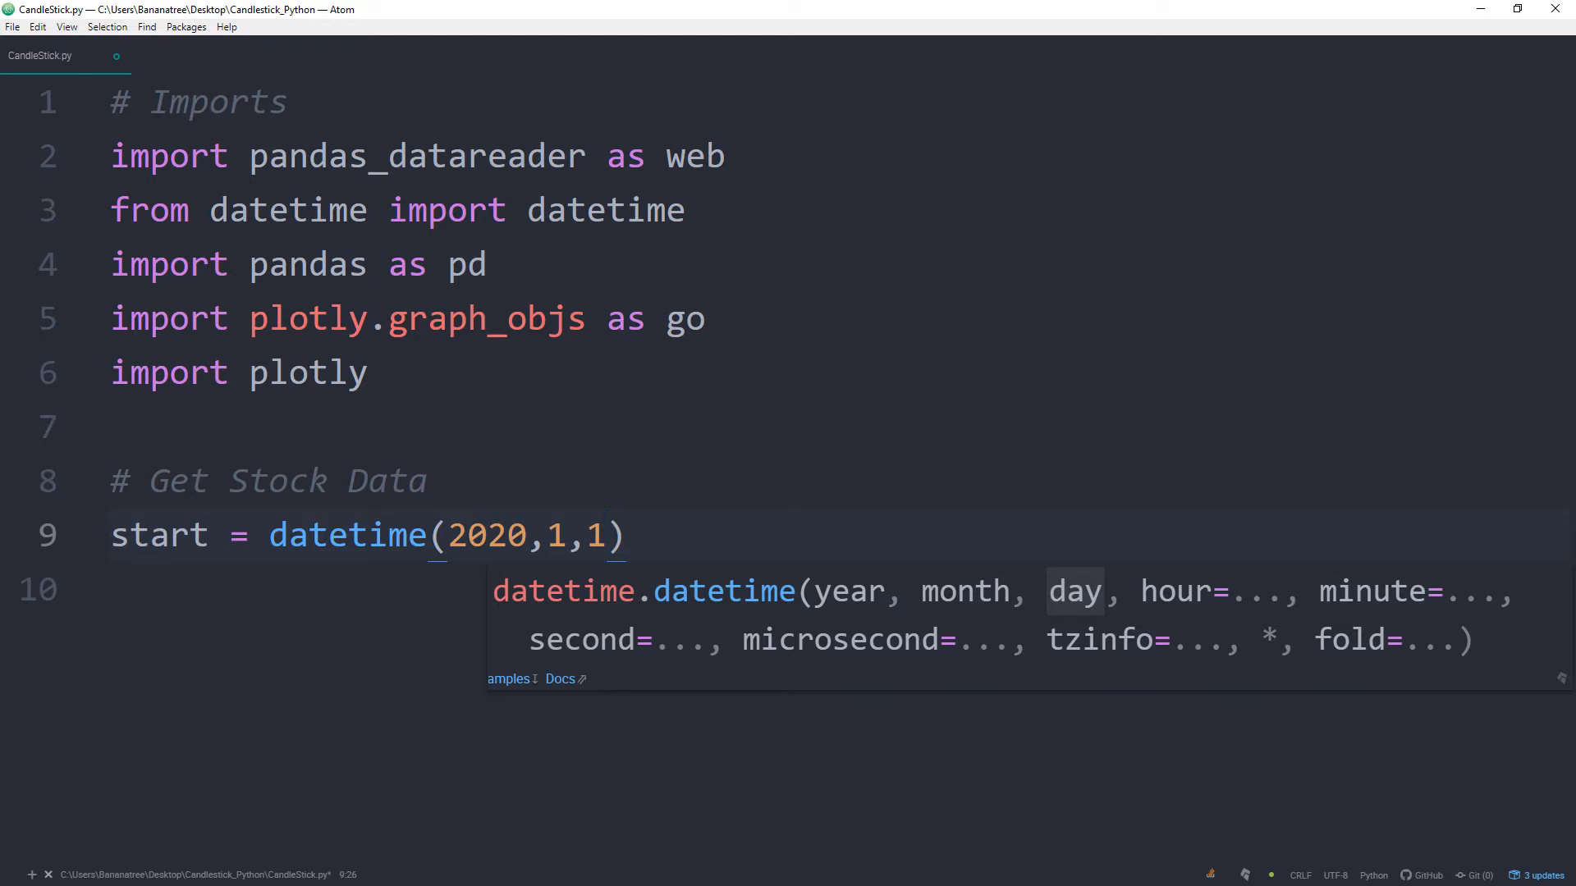
{"action": "type", "text": "end"}
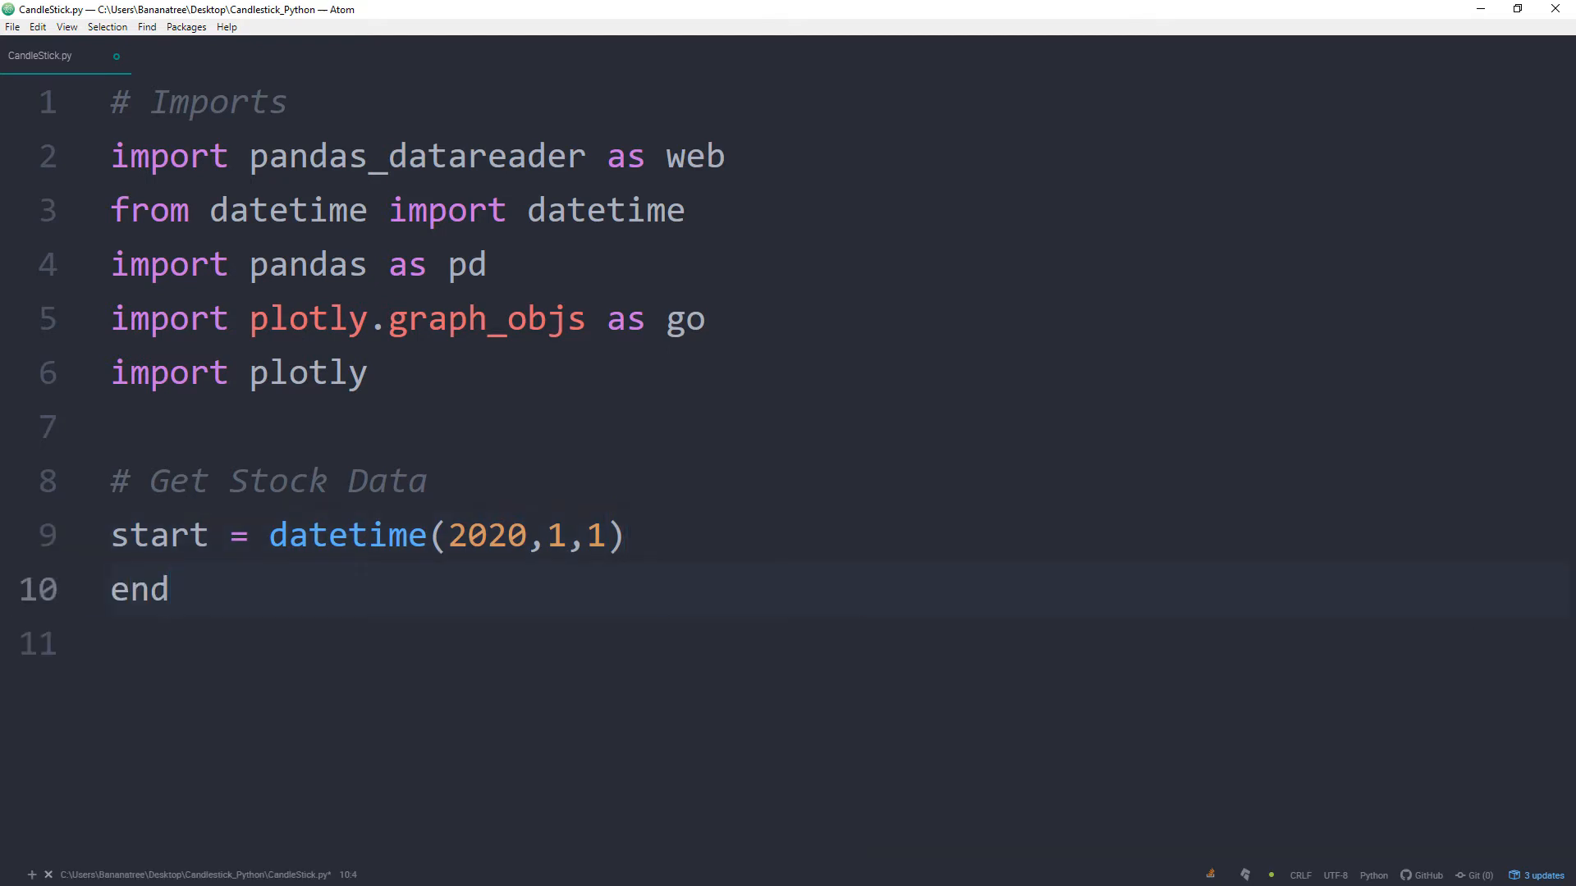
{"action": "type", "text": "= datetime(20"}
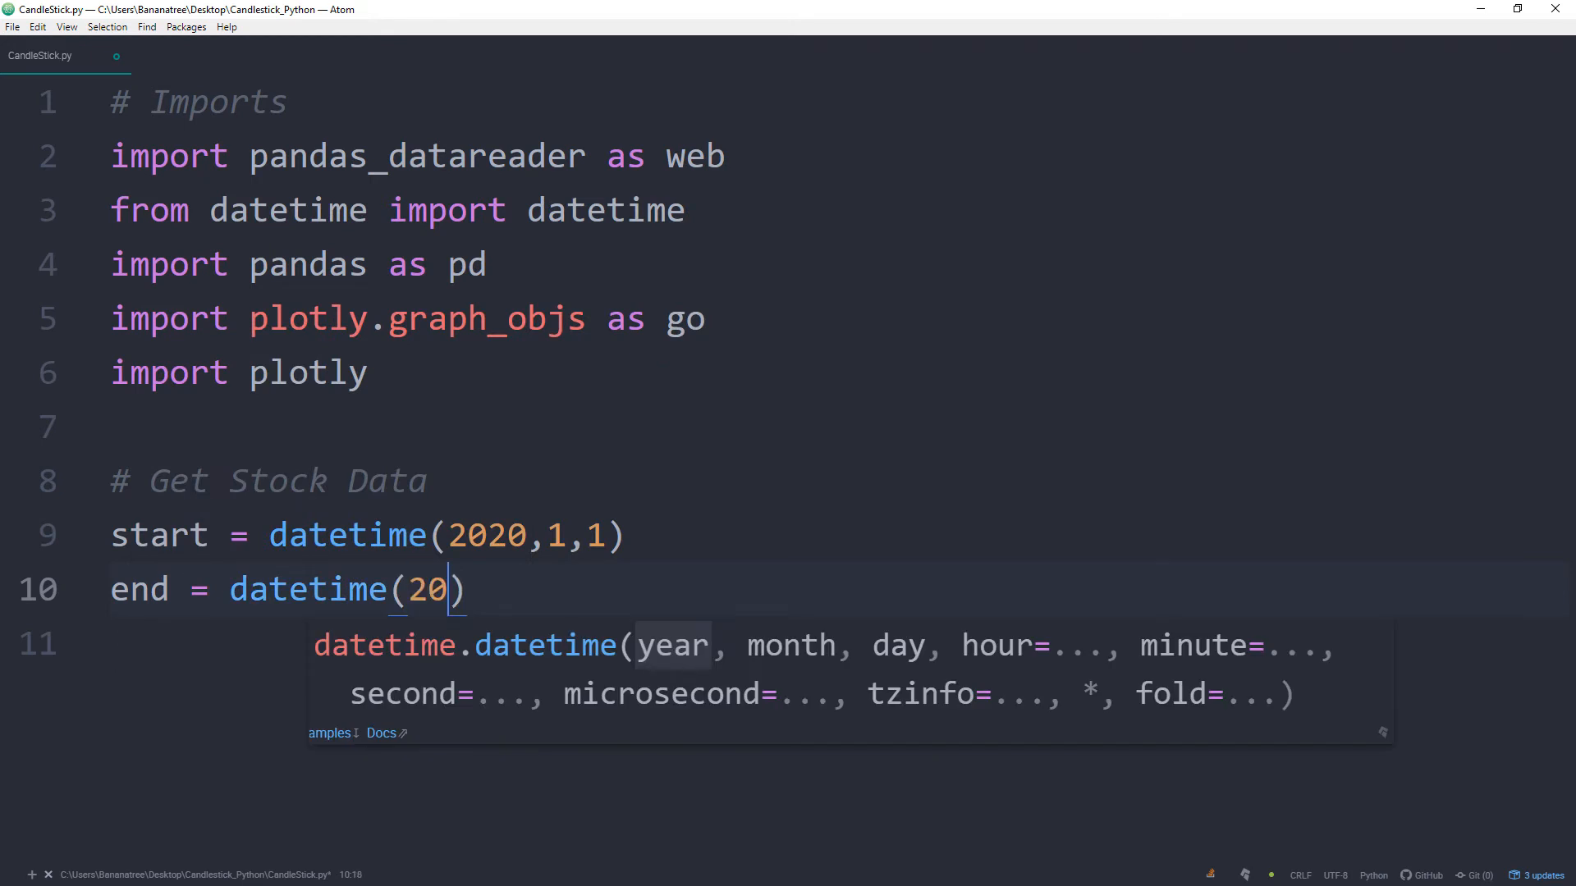
{"action": "type", "text": "20,7"}
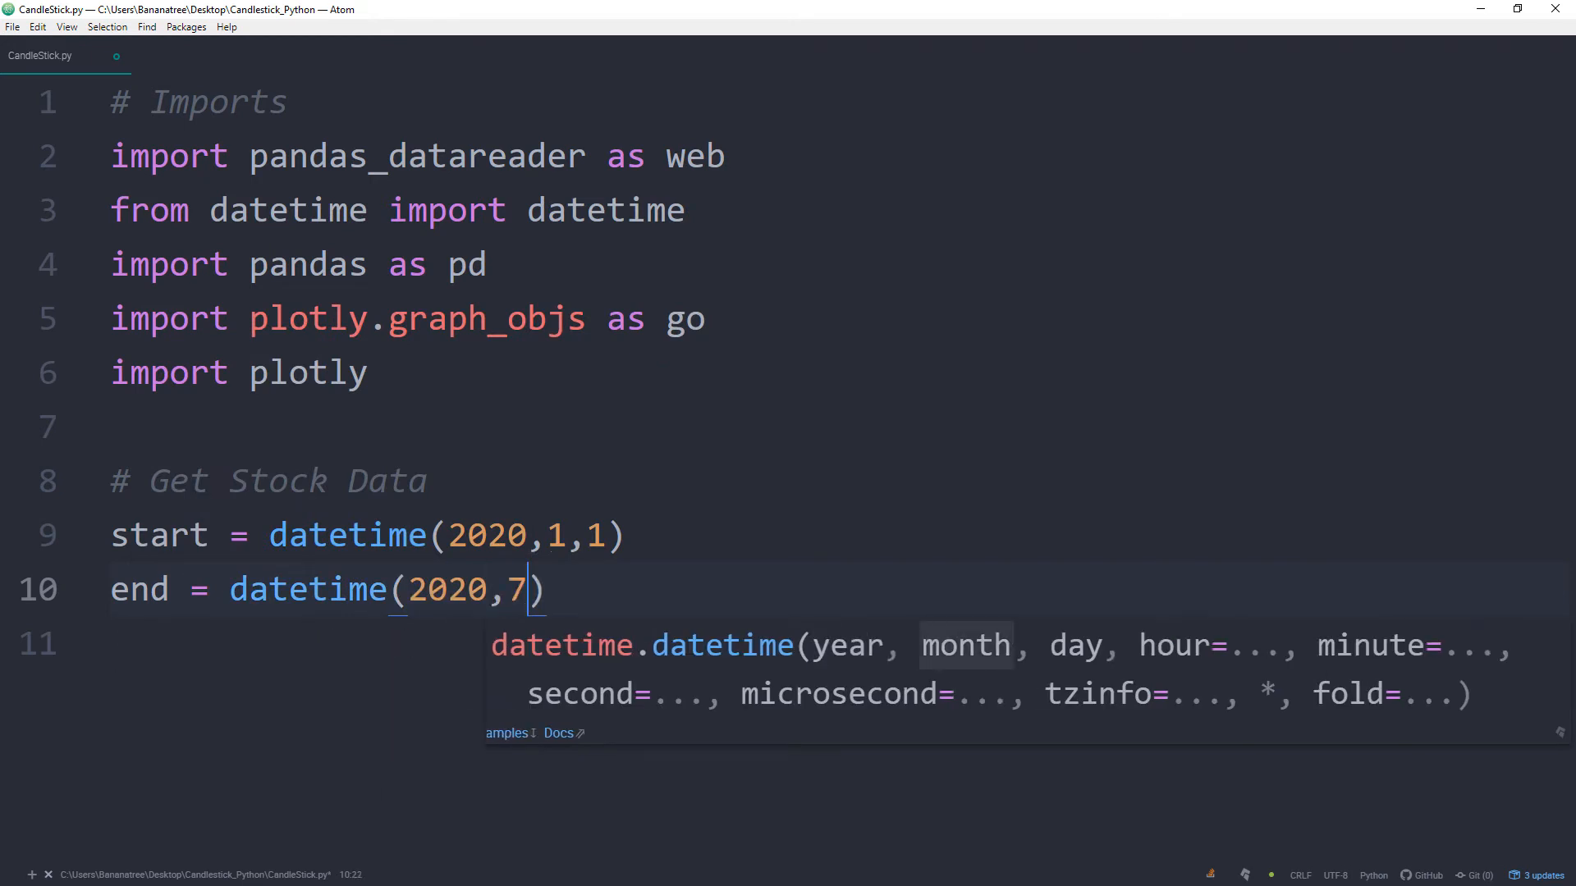
{"action": "type", "text": ",31"}
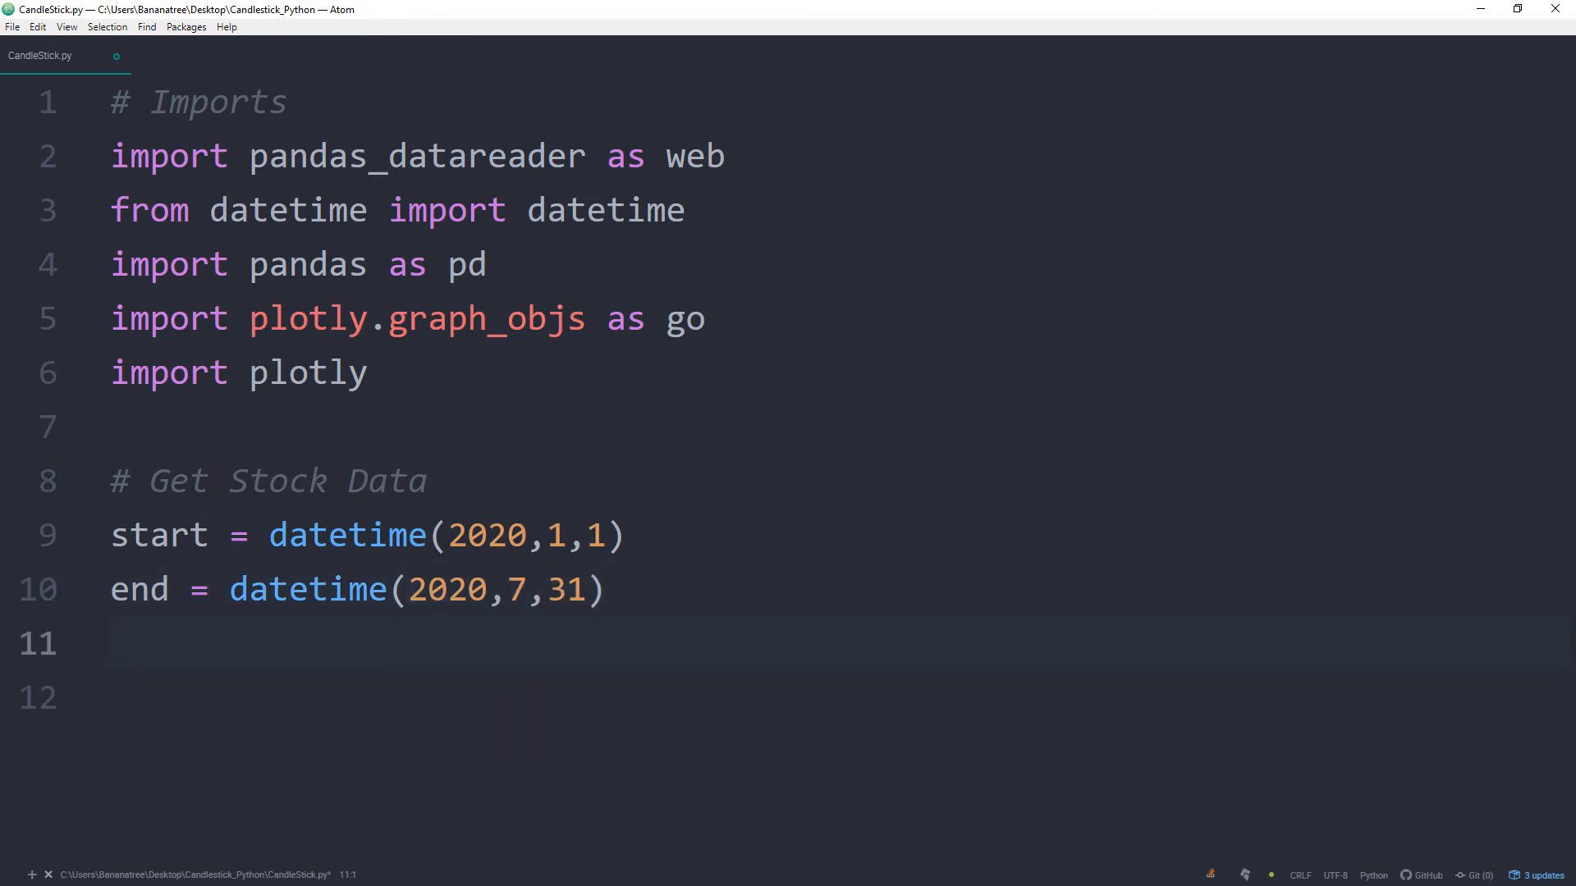
- Set stock = 'TSLA' and df = web.DataReader(stock,'yahoo',start,end)
{"action": "type", "text": "sto"}
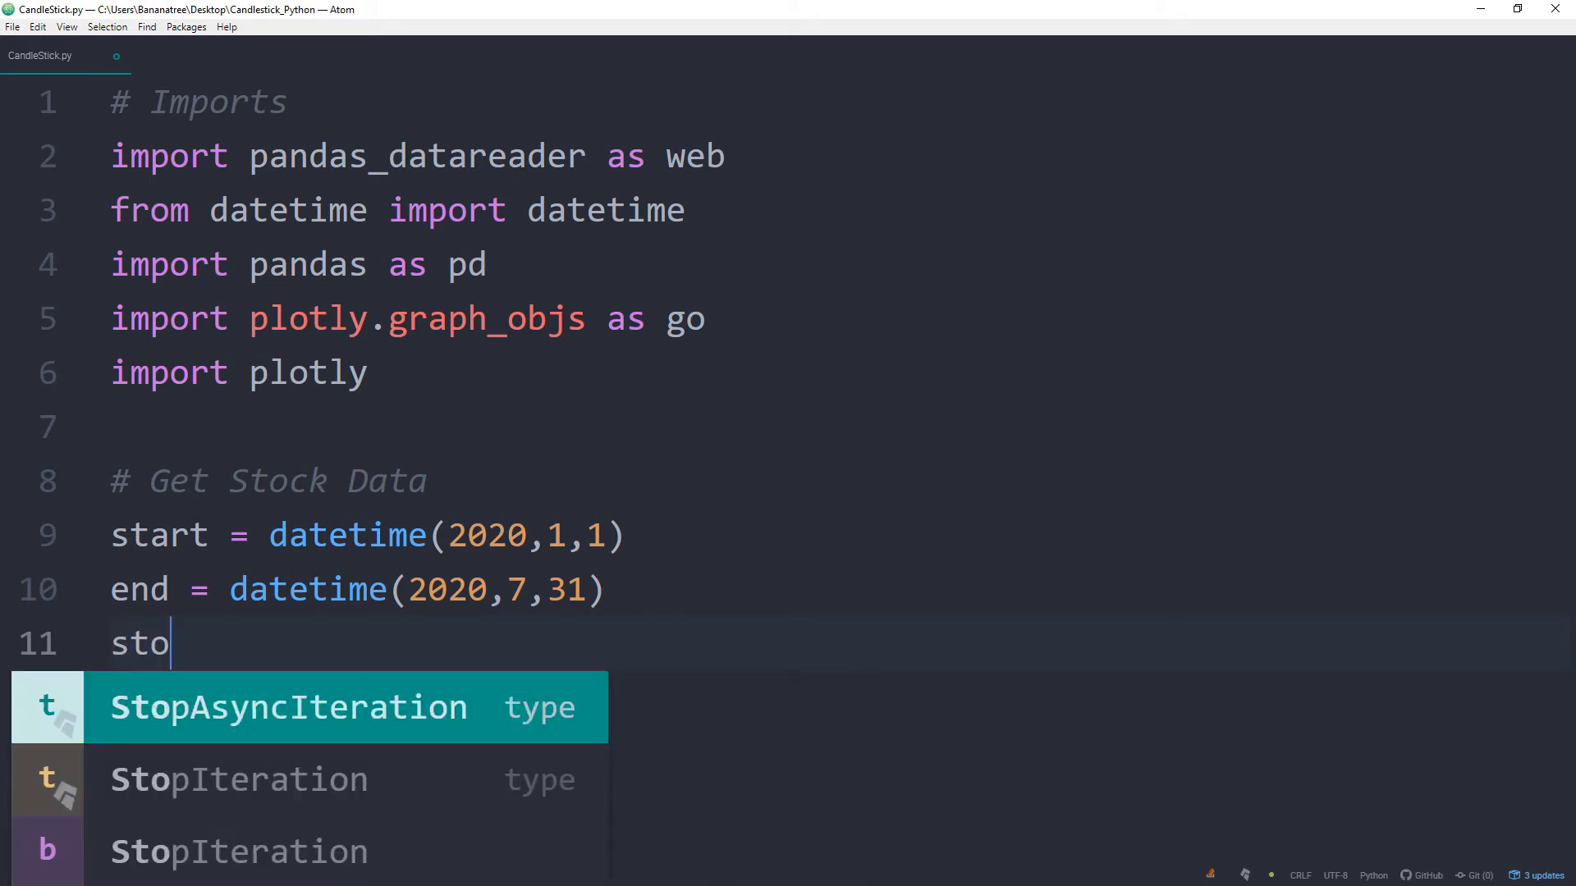
{"action": "type", "text": "ck ='"}
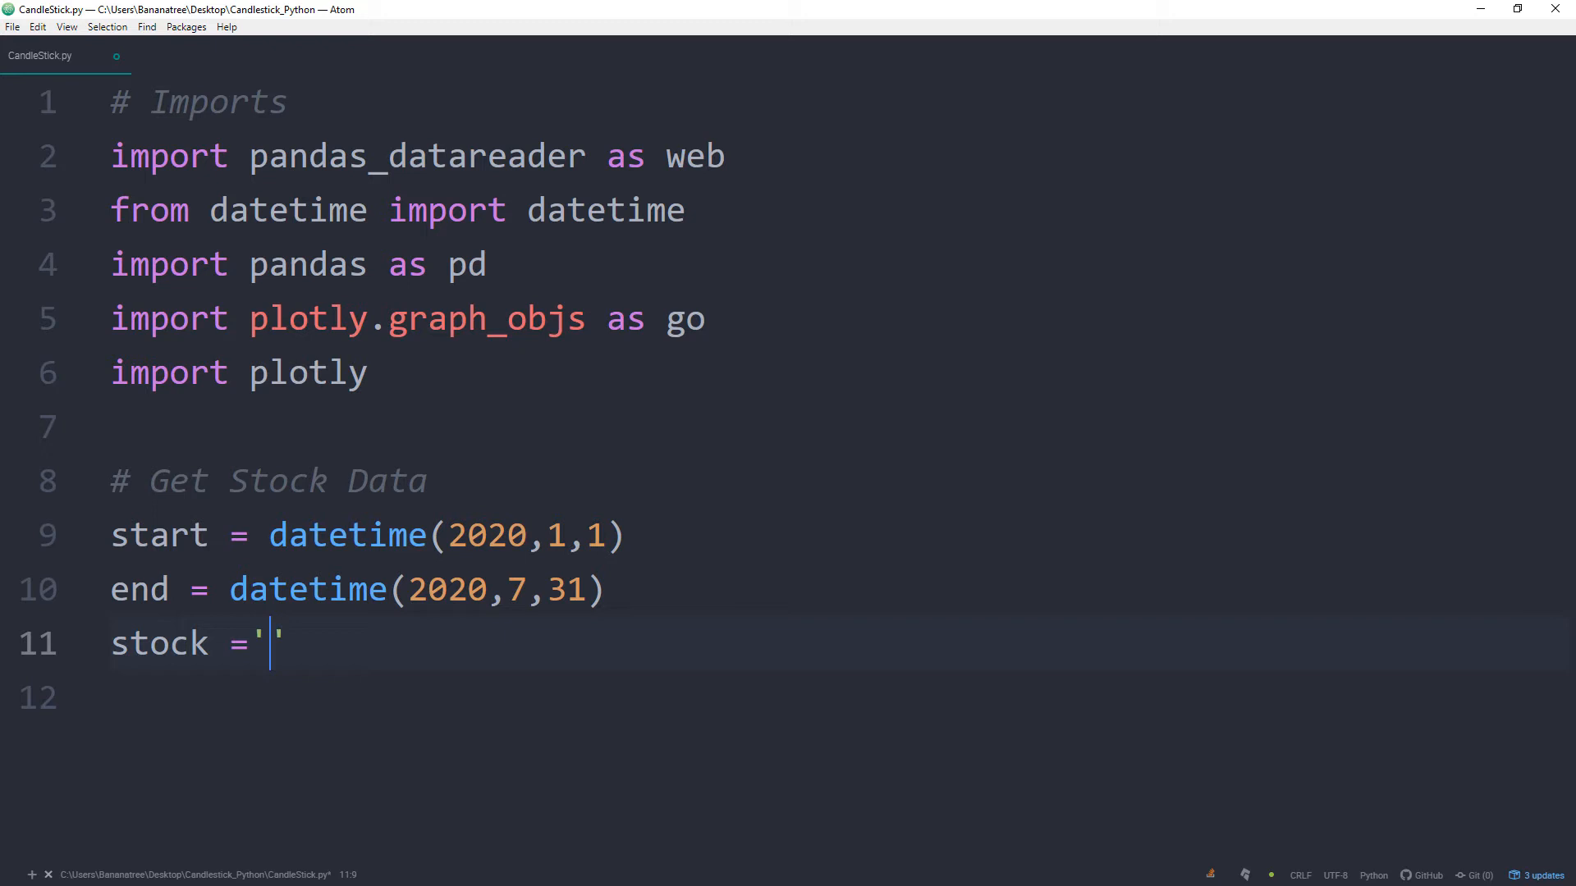
{"action": "type", "text": "TSL"}
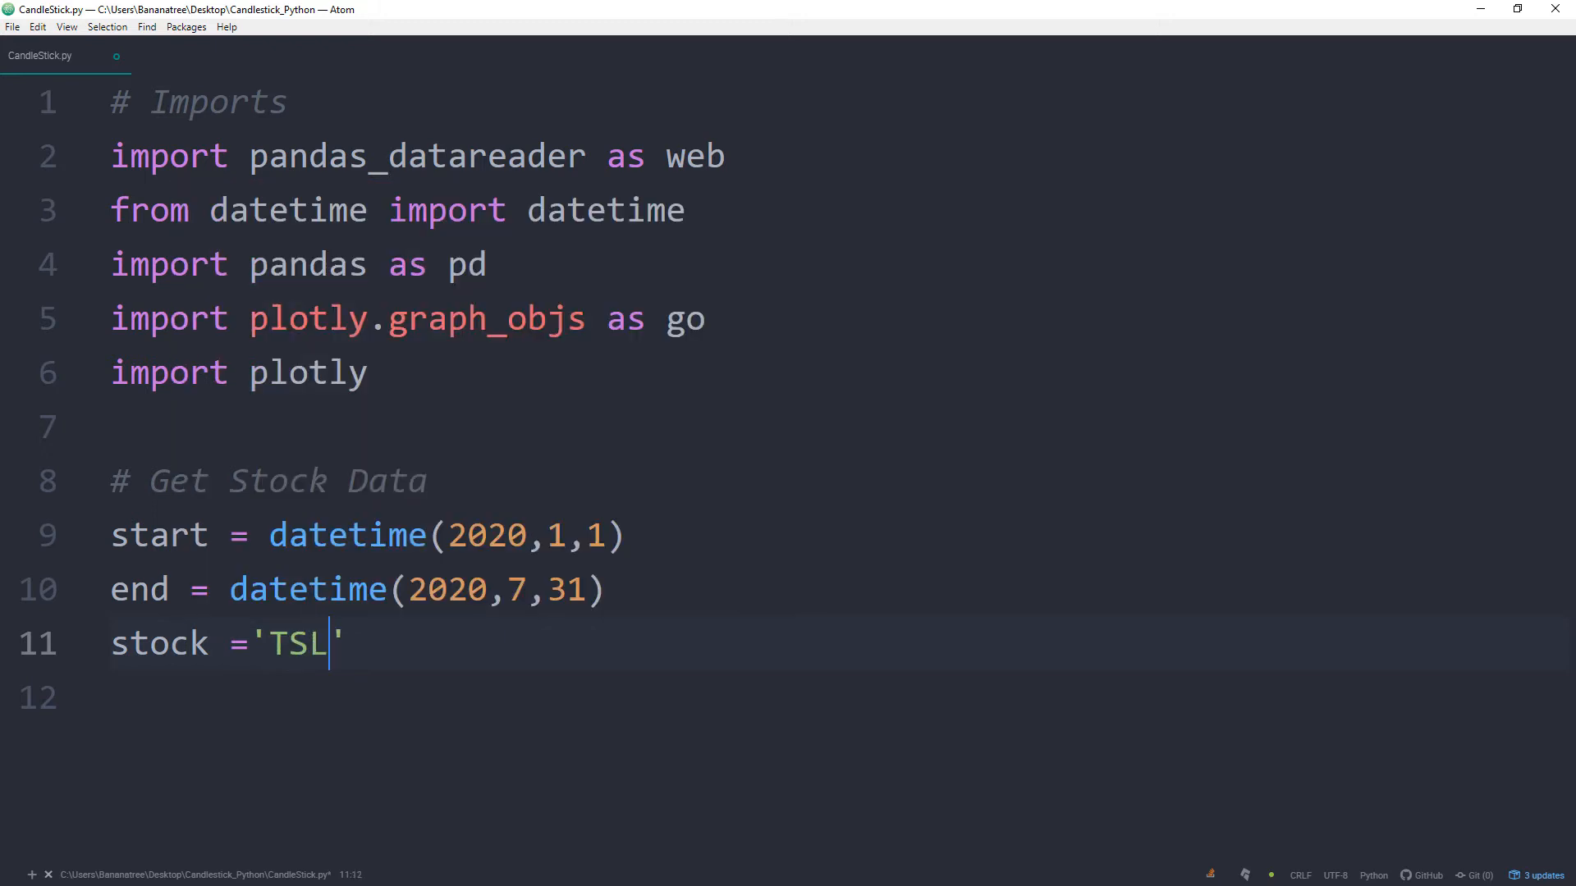
{"action": "type", "text": "A"}
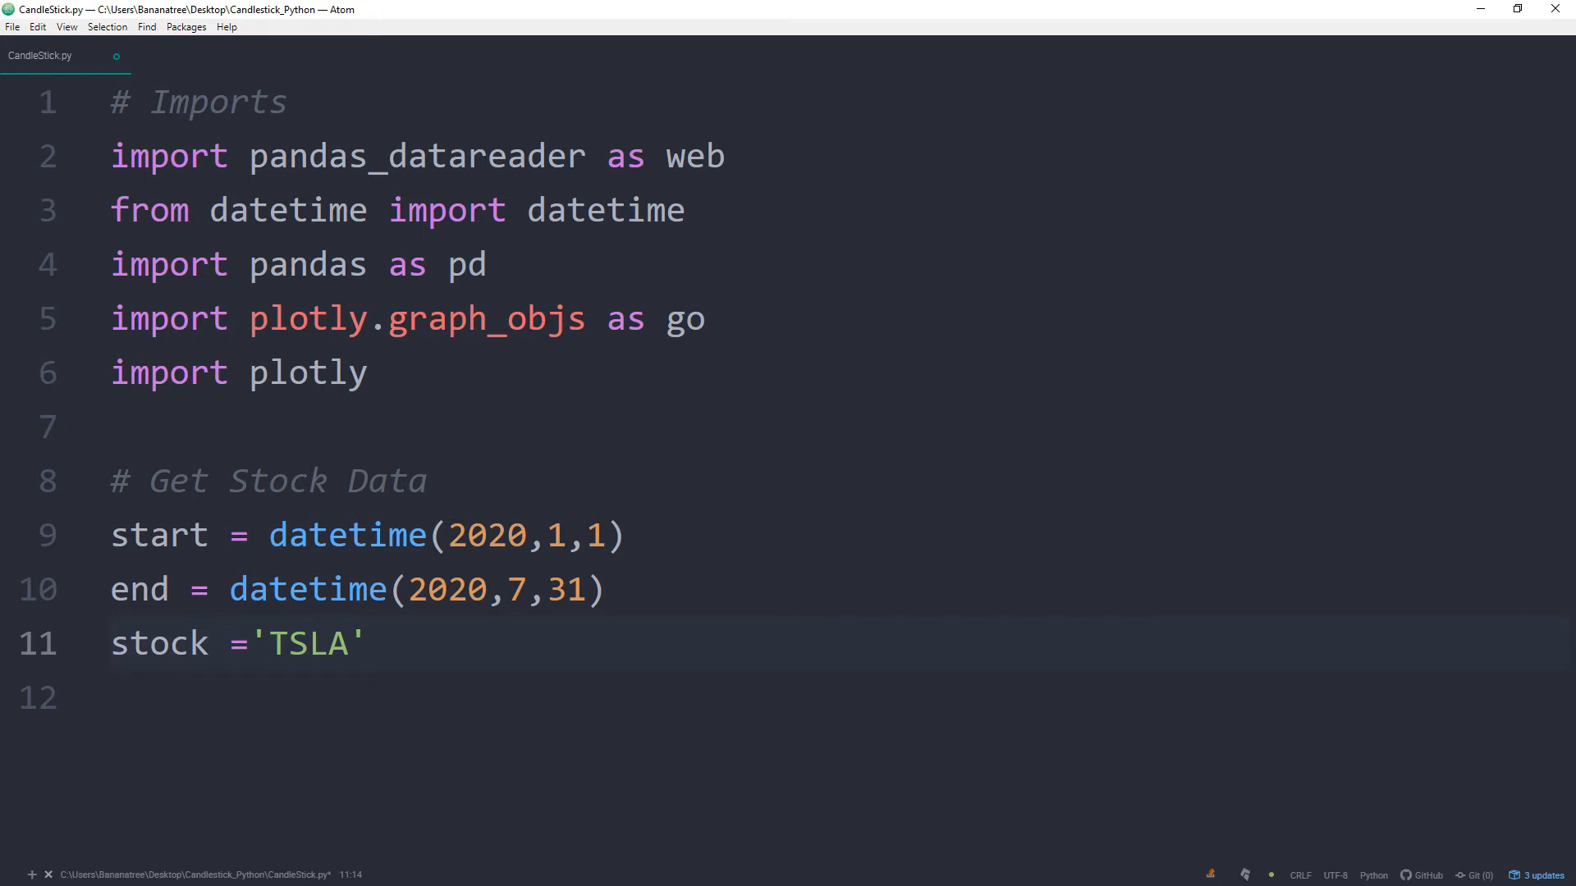
{"action": "type", "text": "df = web.DataReader"}
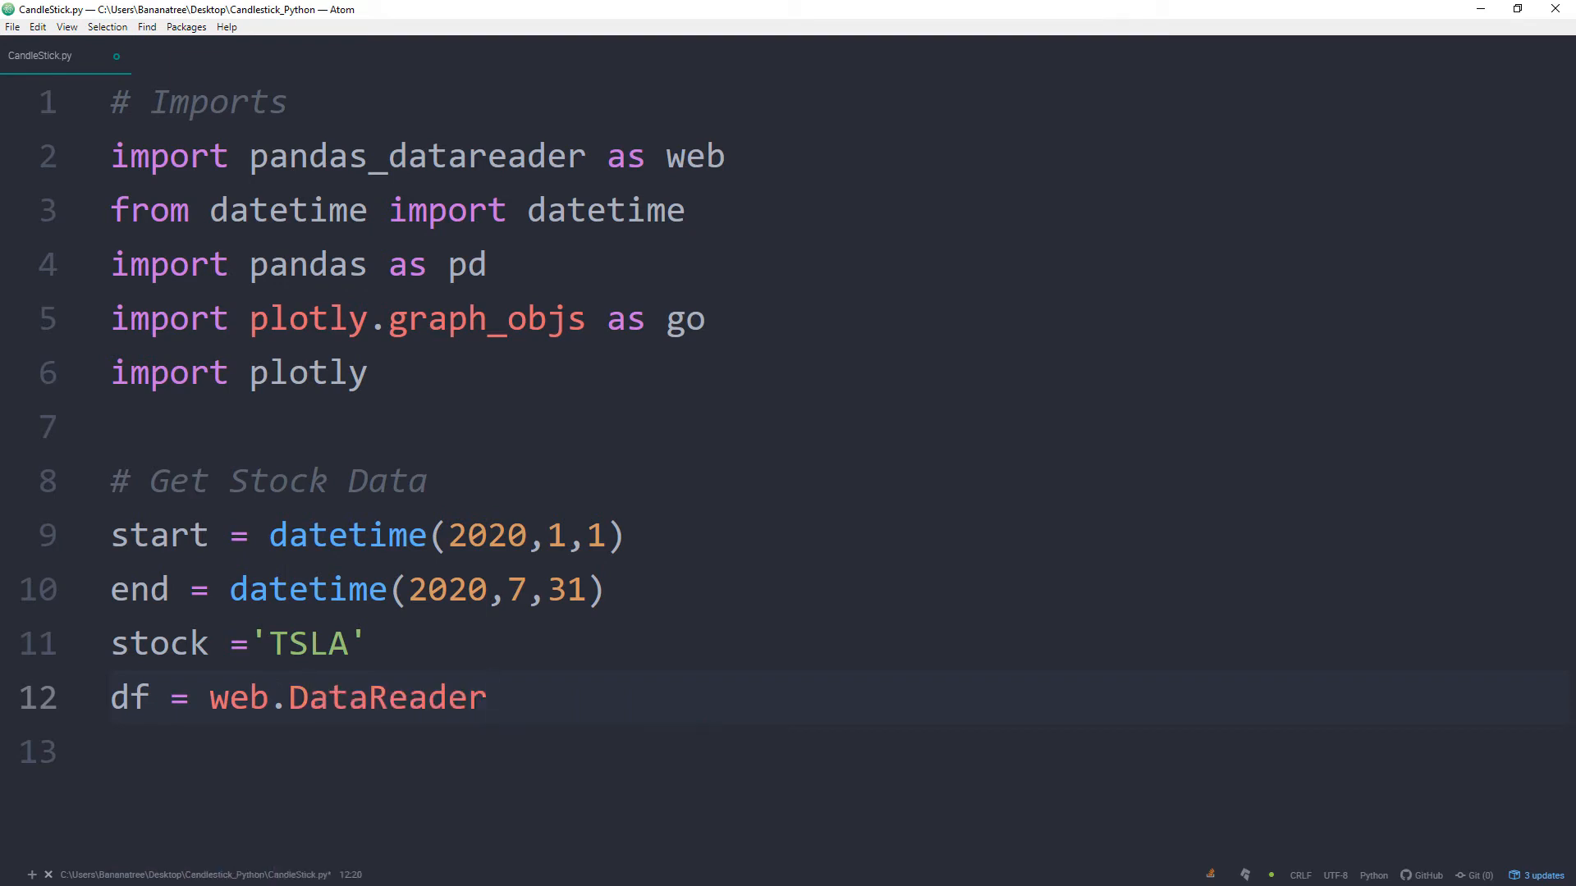
{"action": "type", "text": "(stock,'')"}
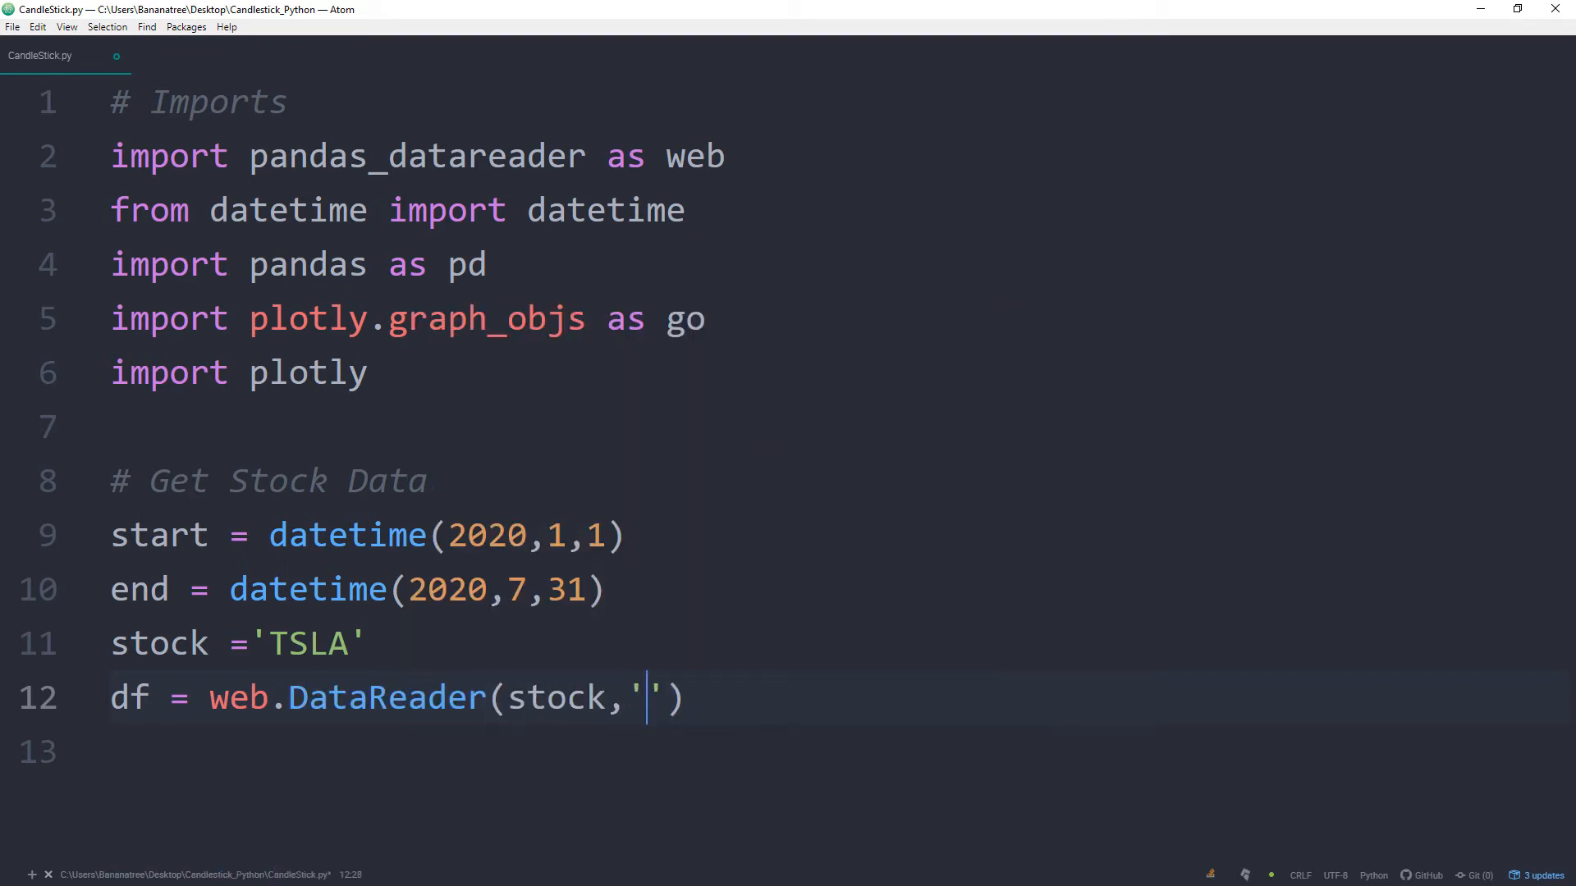
{"action": "type", "text": "yahoo',"}
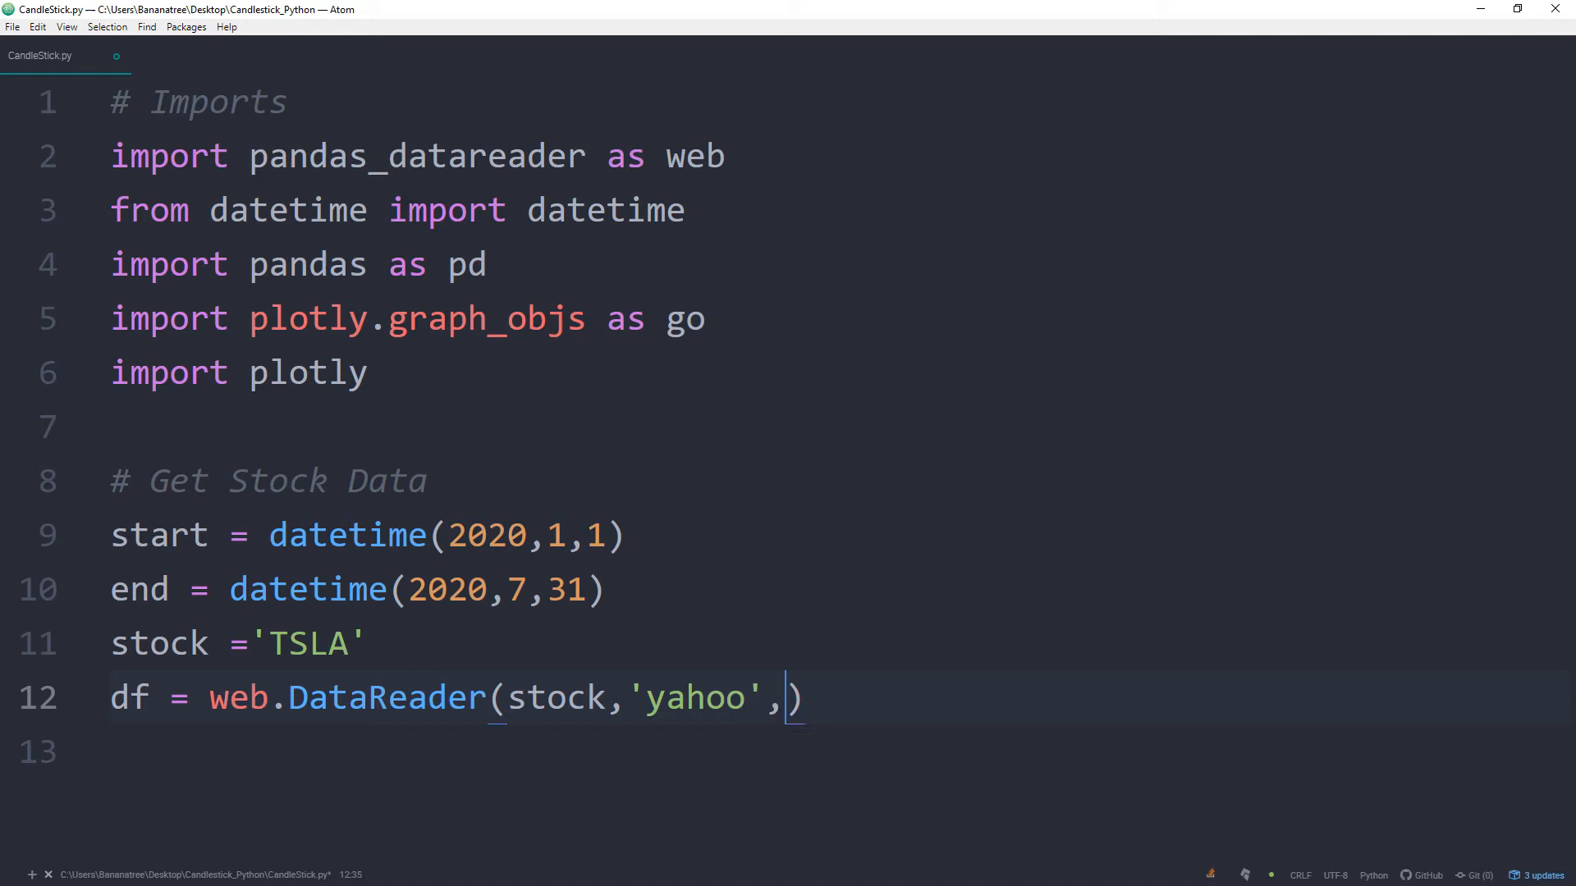
{"action": "type", "text": "start,end"}
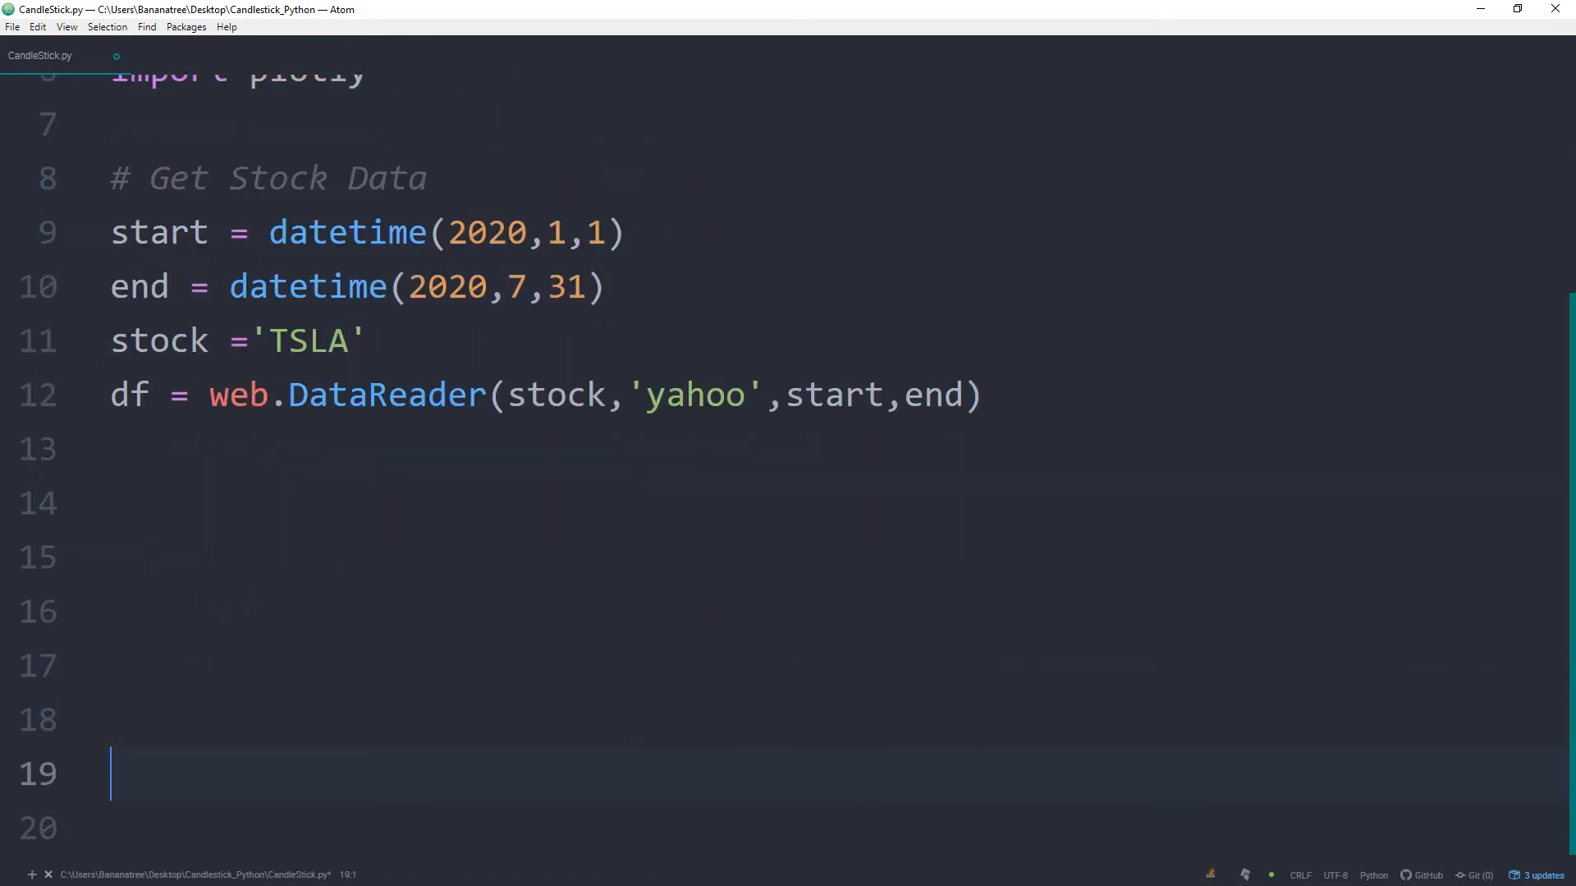
- Add print(df.head()) and df = df.reset_index() to the script
{"action": "type", "text": "print(df)"}
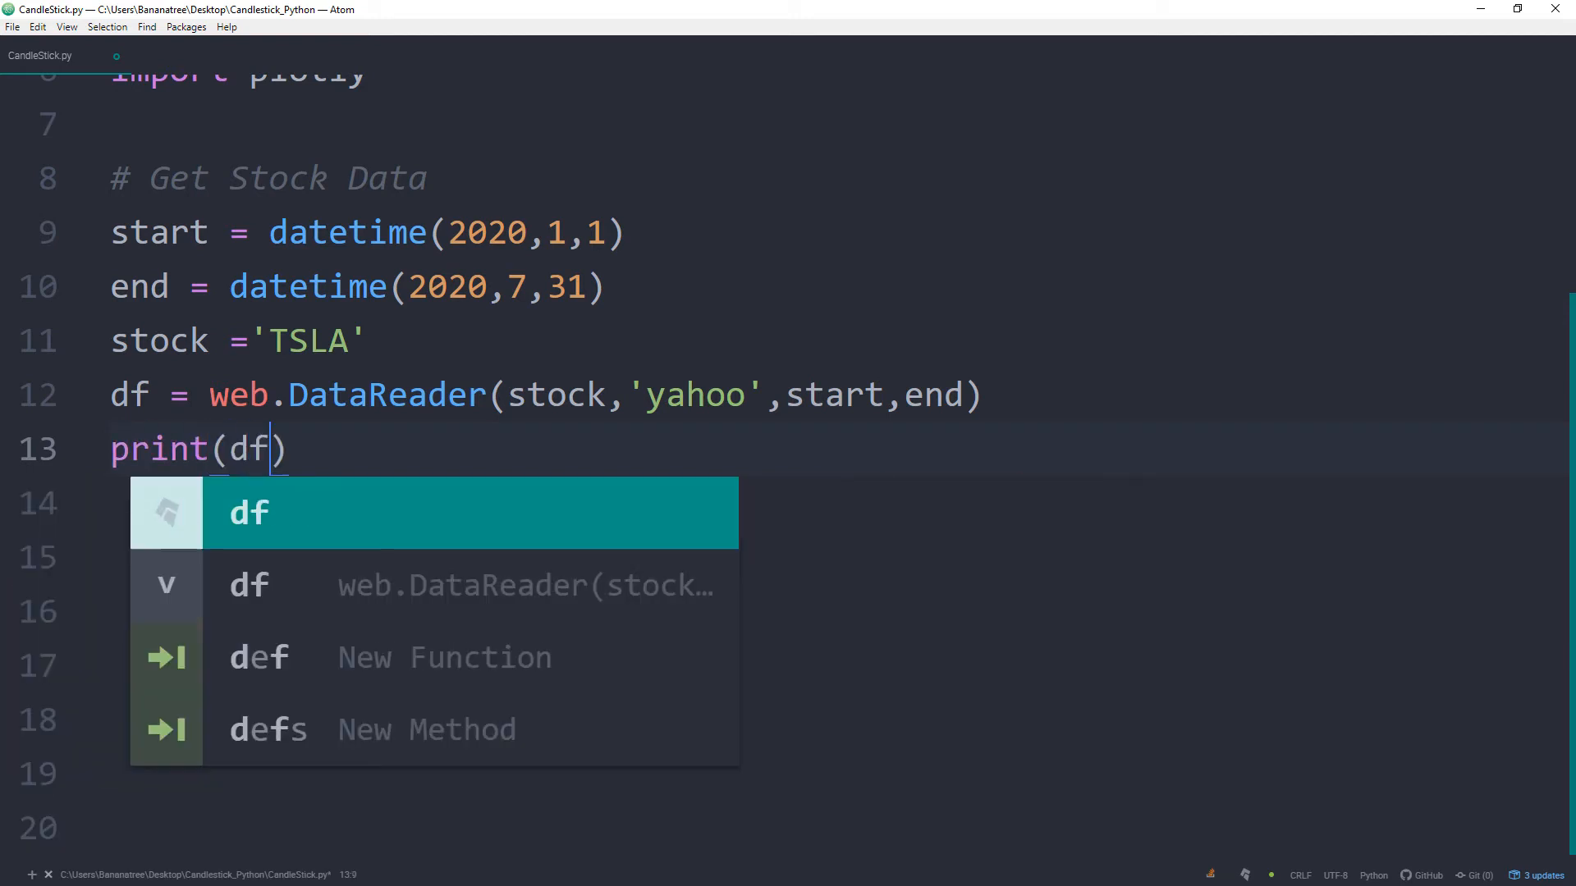
{"action": "type", "text": ".head()"}
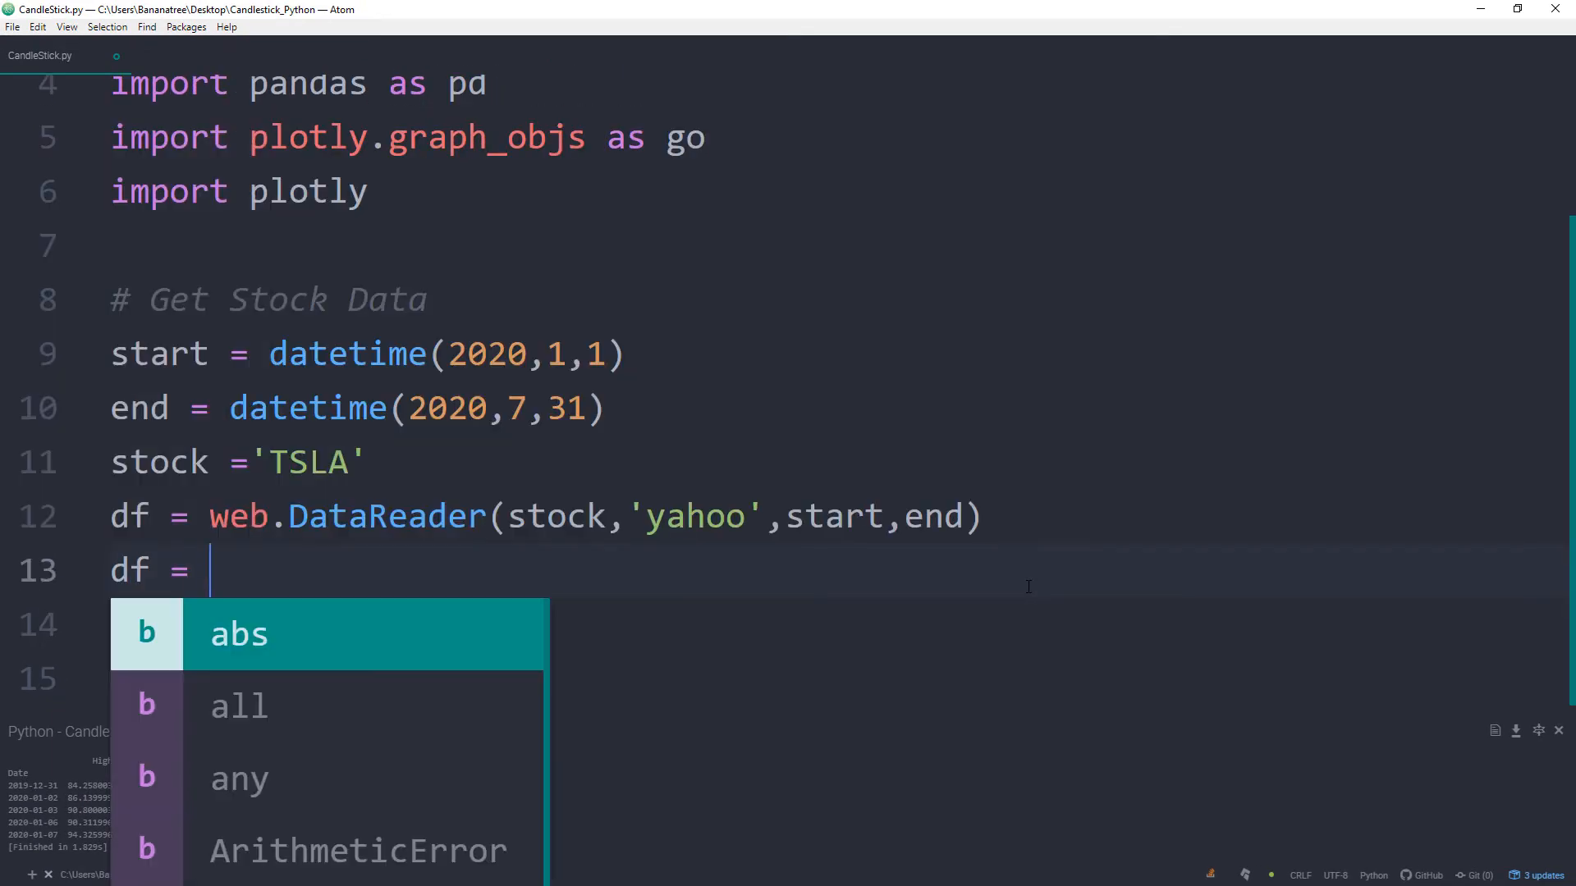
{"action": "type", "text": "df.reset"}
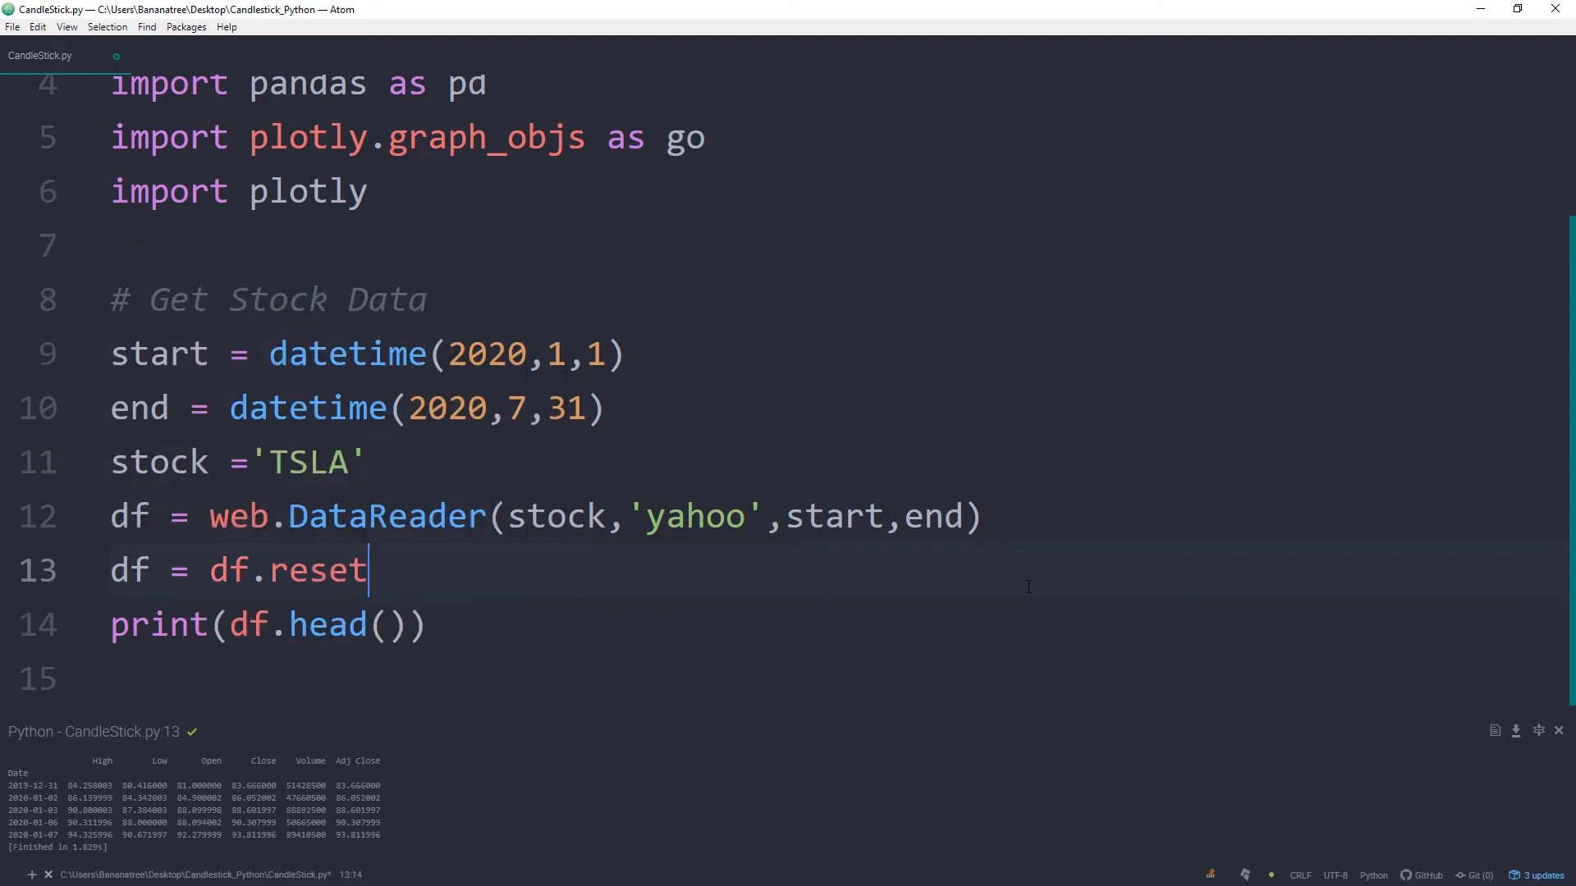
{"action": "type", "text": "_index()"}
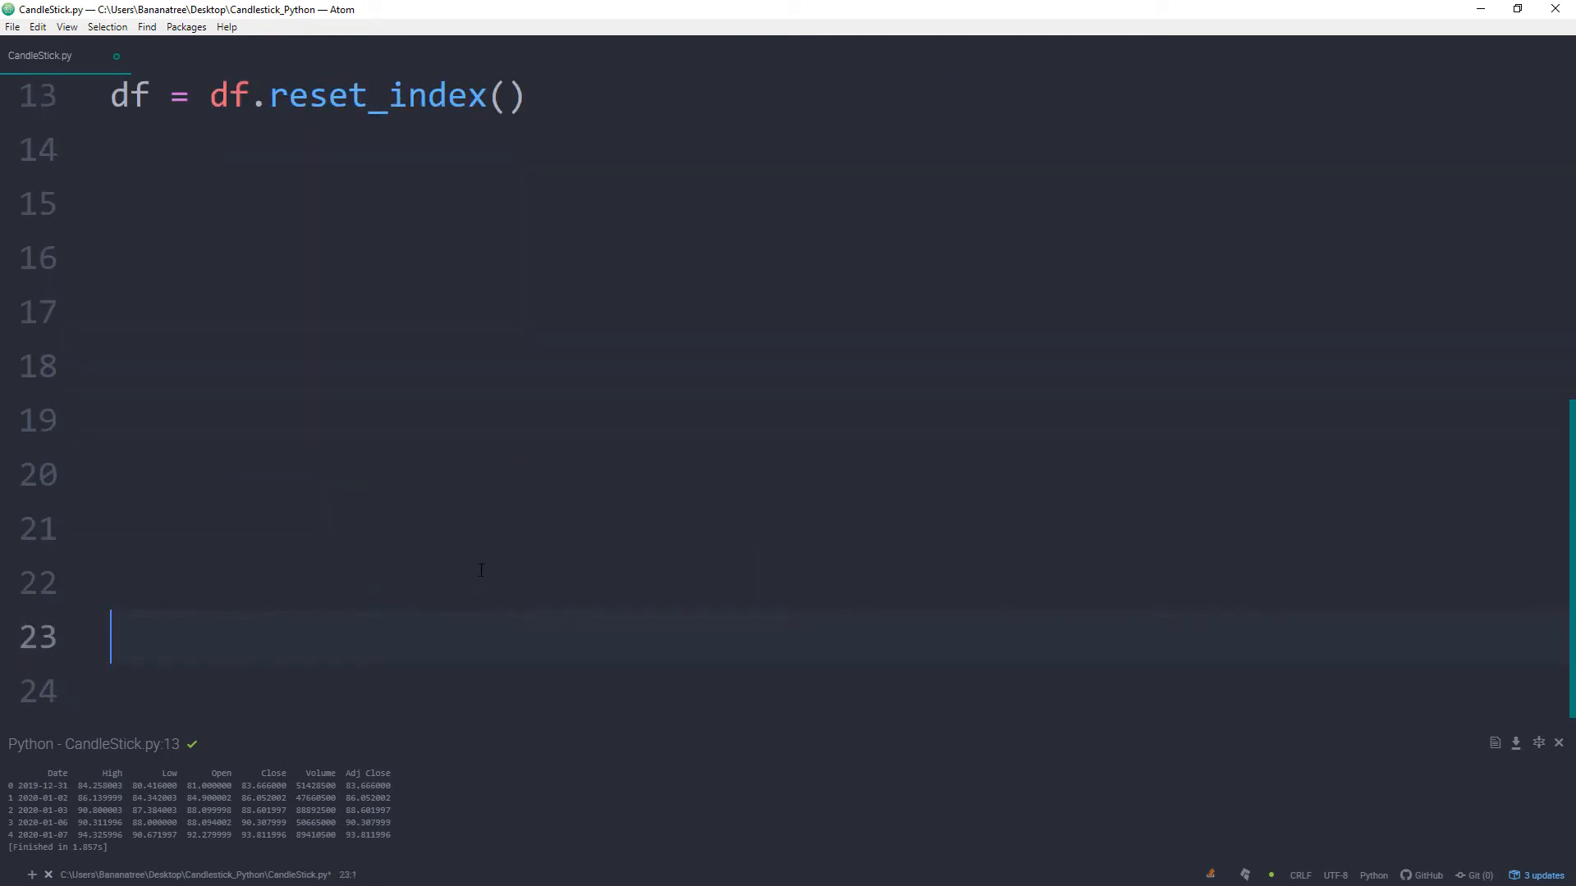
- Under '# Create Candlestick', write fig = go.Figure(data=[go.Candlestick( with arguments on a new line
{"action": "type", "text": "#"}
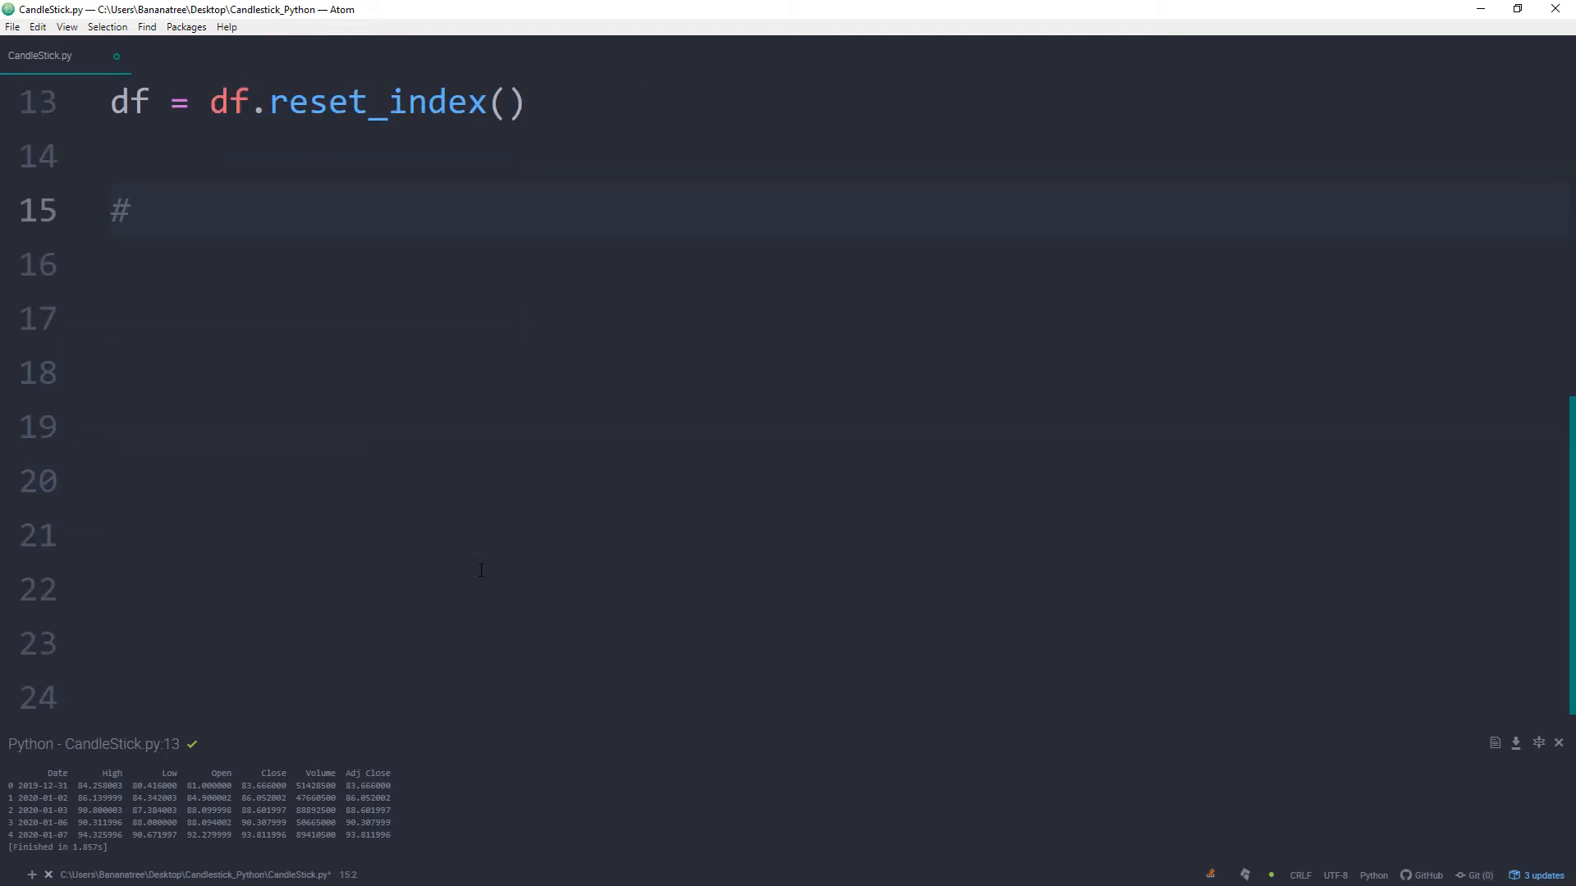
{"action": "type", "text": "Create Candlestick"}
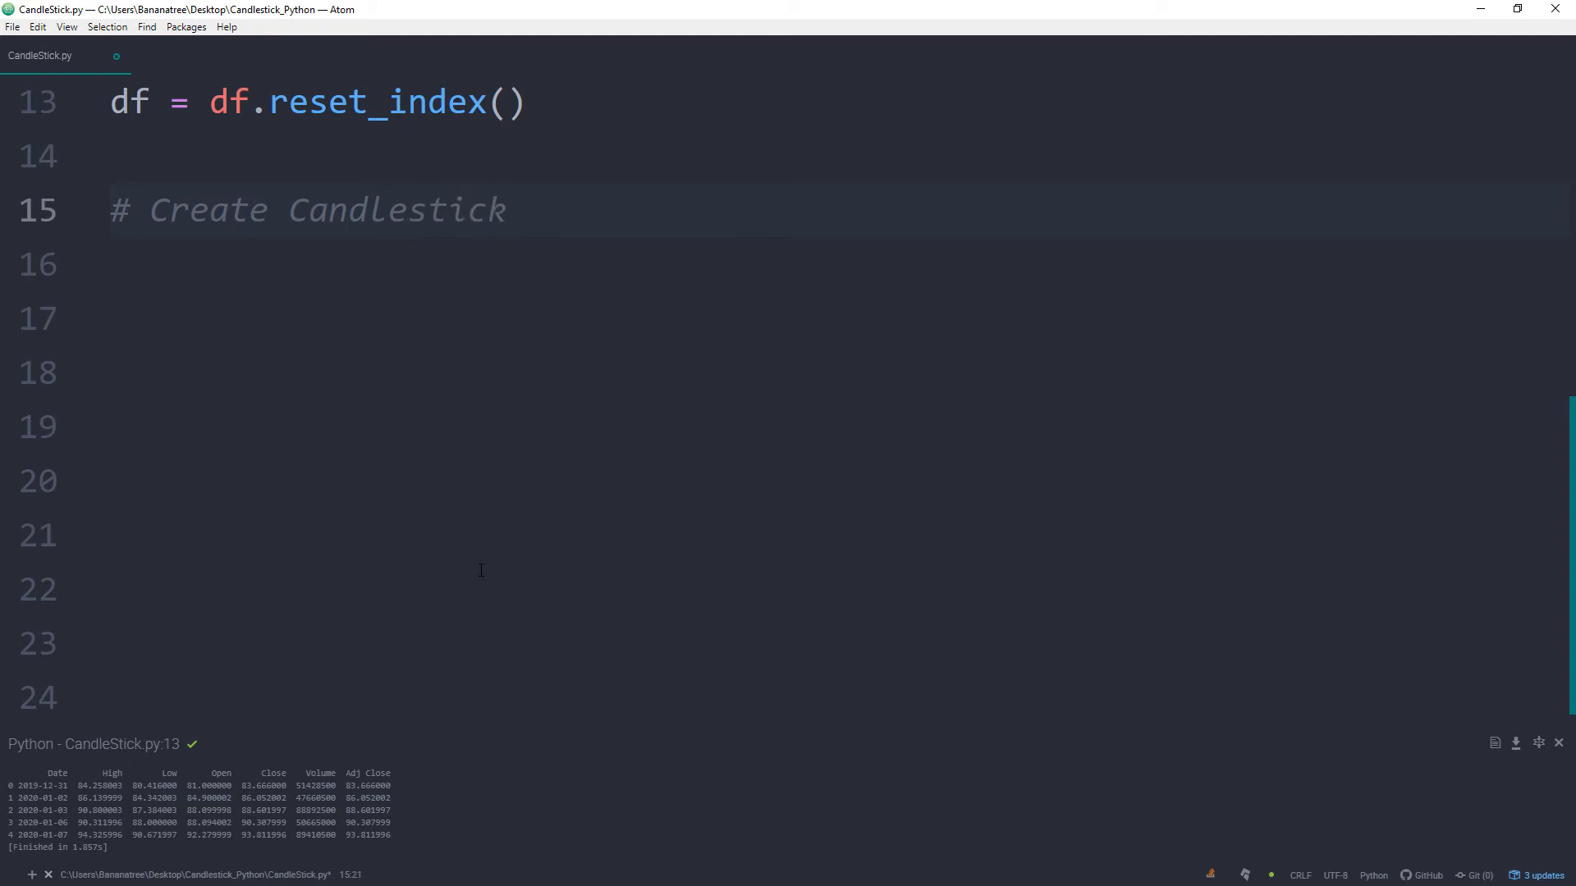
{"action": "type", "text": "fig"}
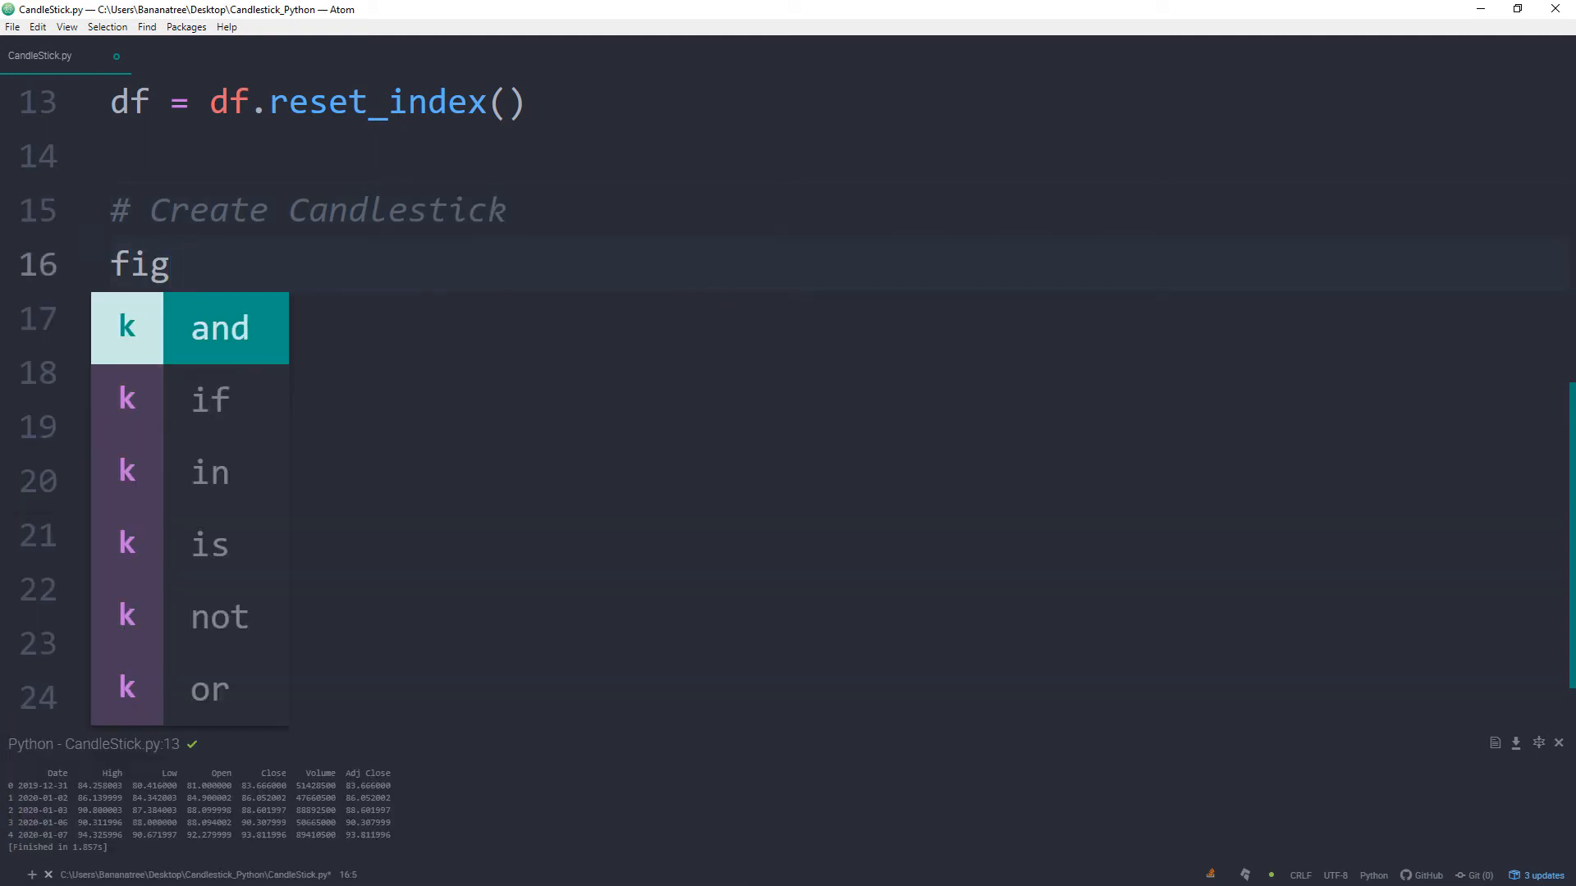
{"action": "type", "text": "= go.Figure"}
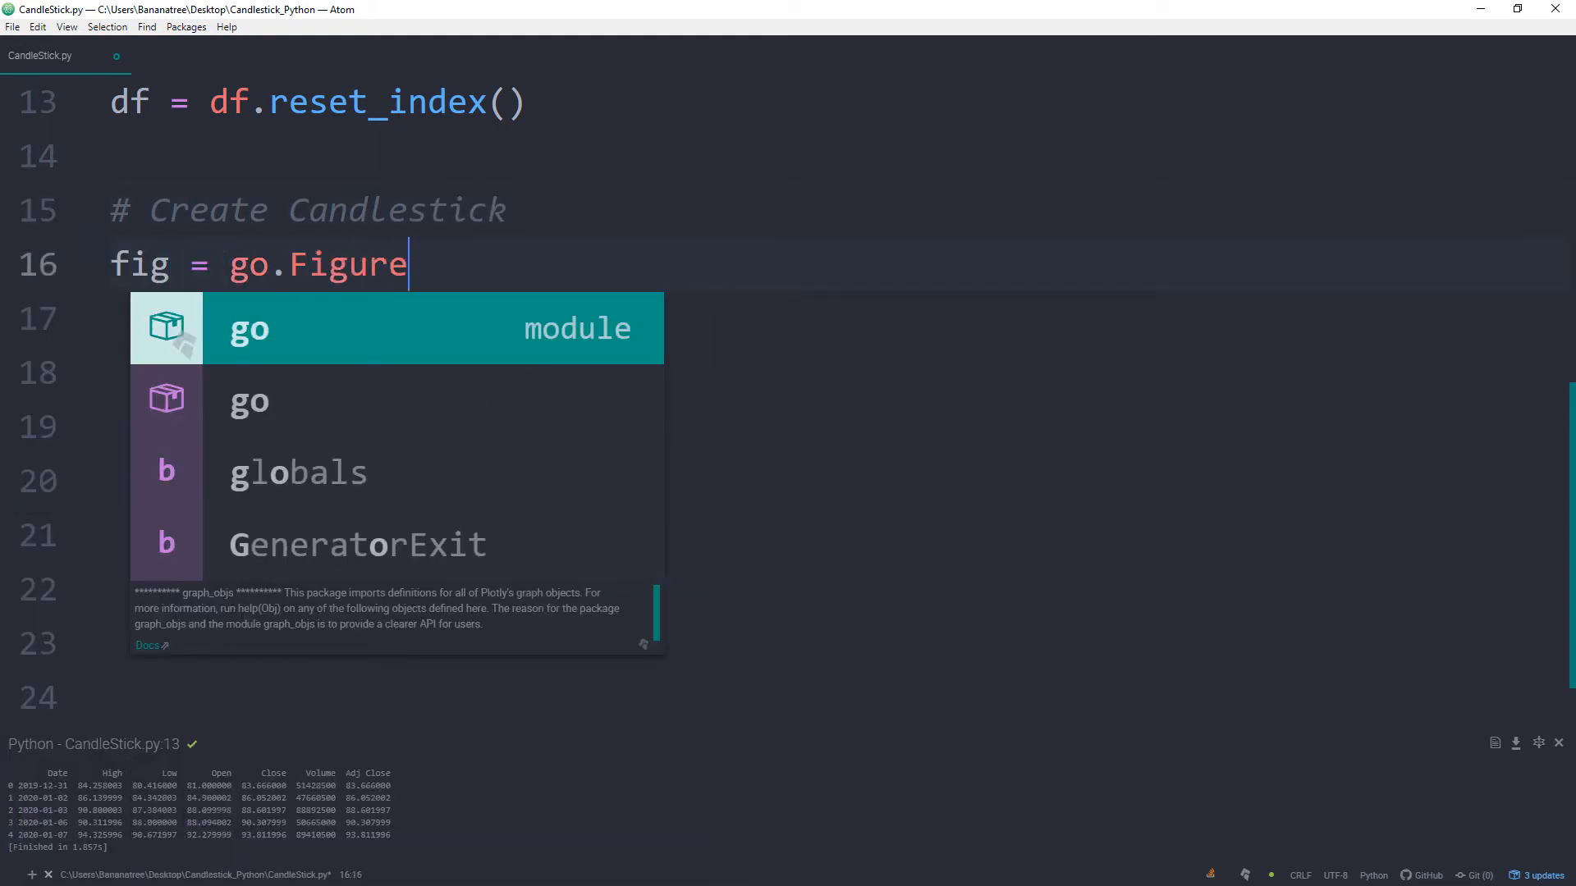
{"action": "type", "text": "(data=[go"}
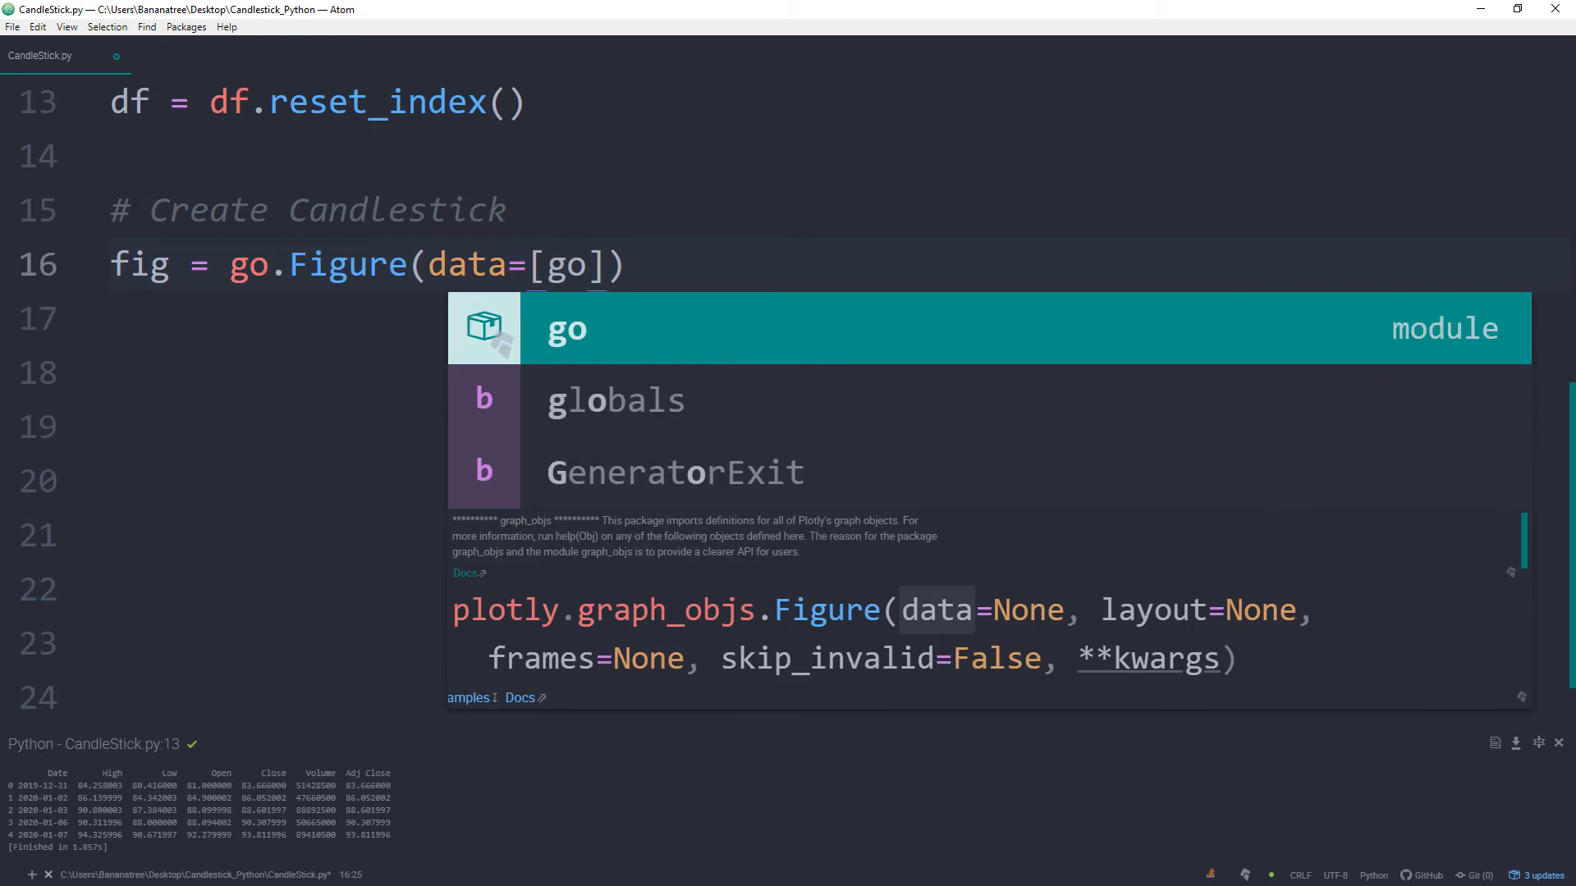
{"action": "type", "text": ".Candlestick"}
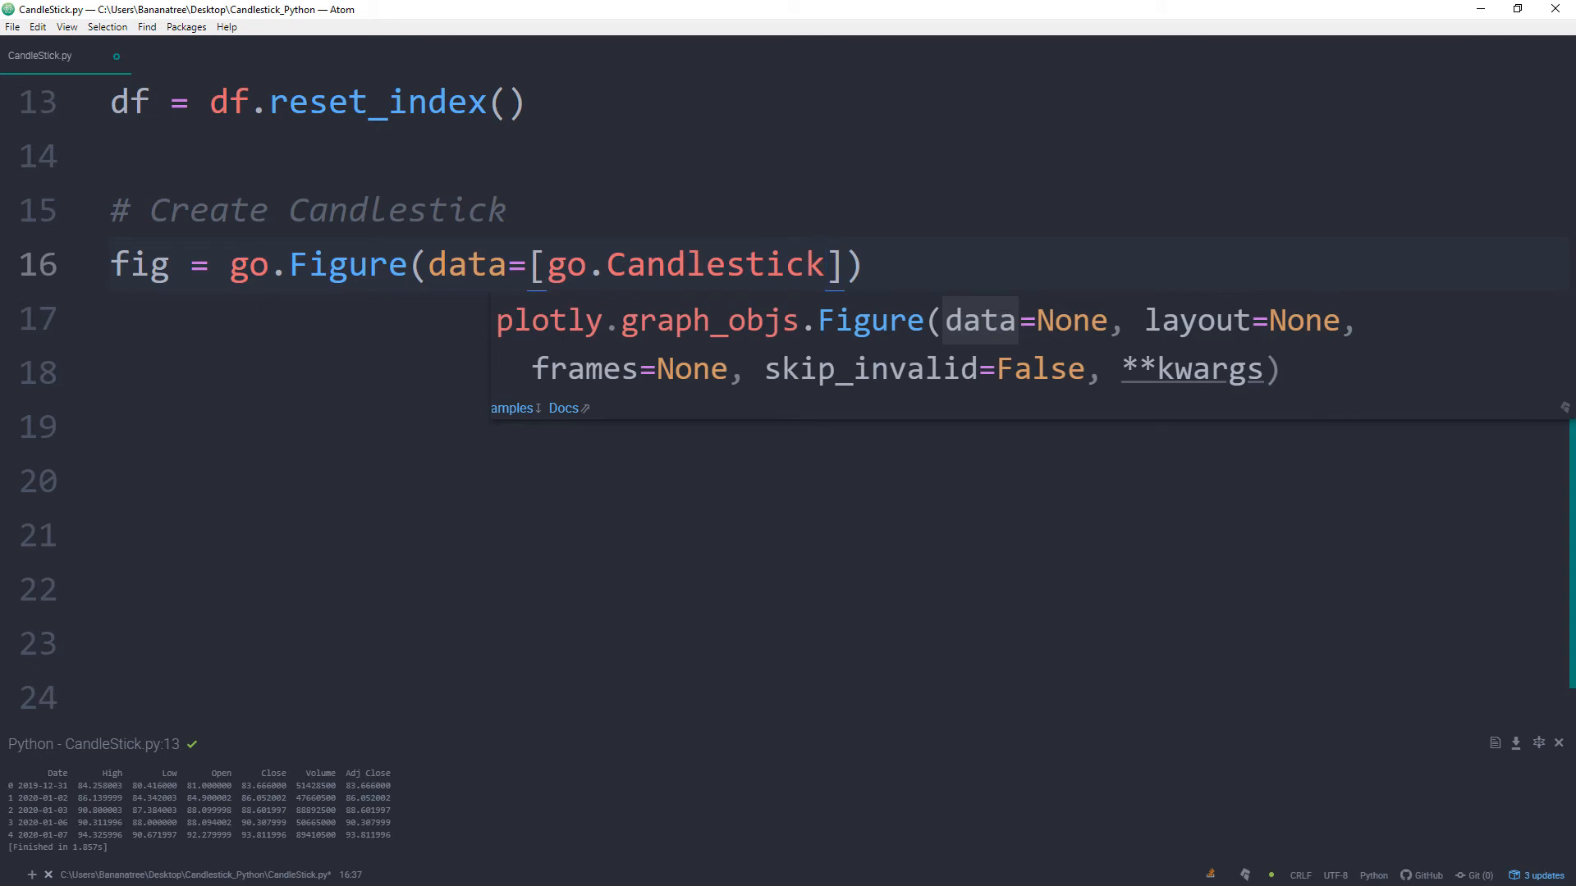
{"action": "type", "text": "()"}
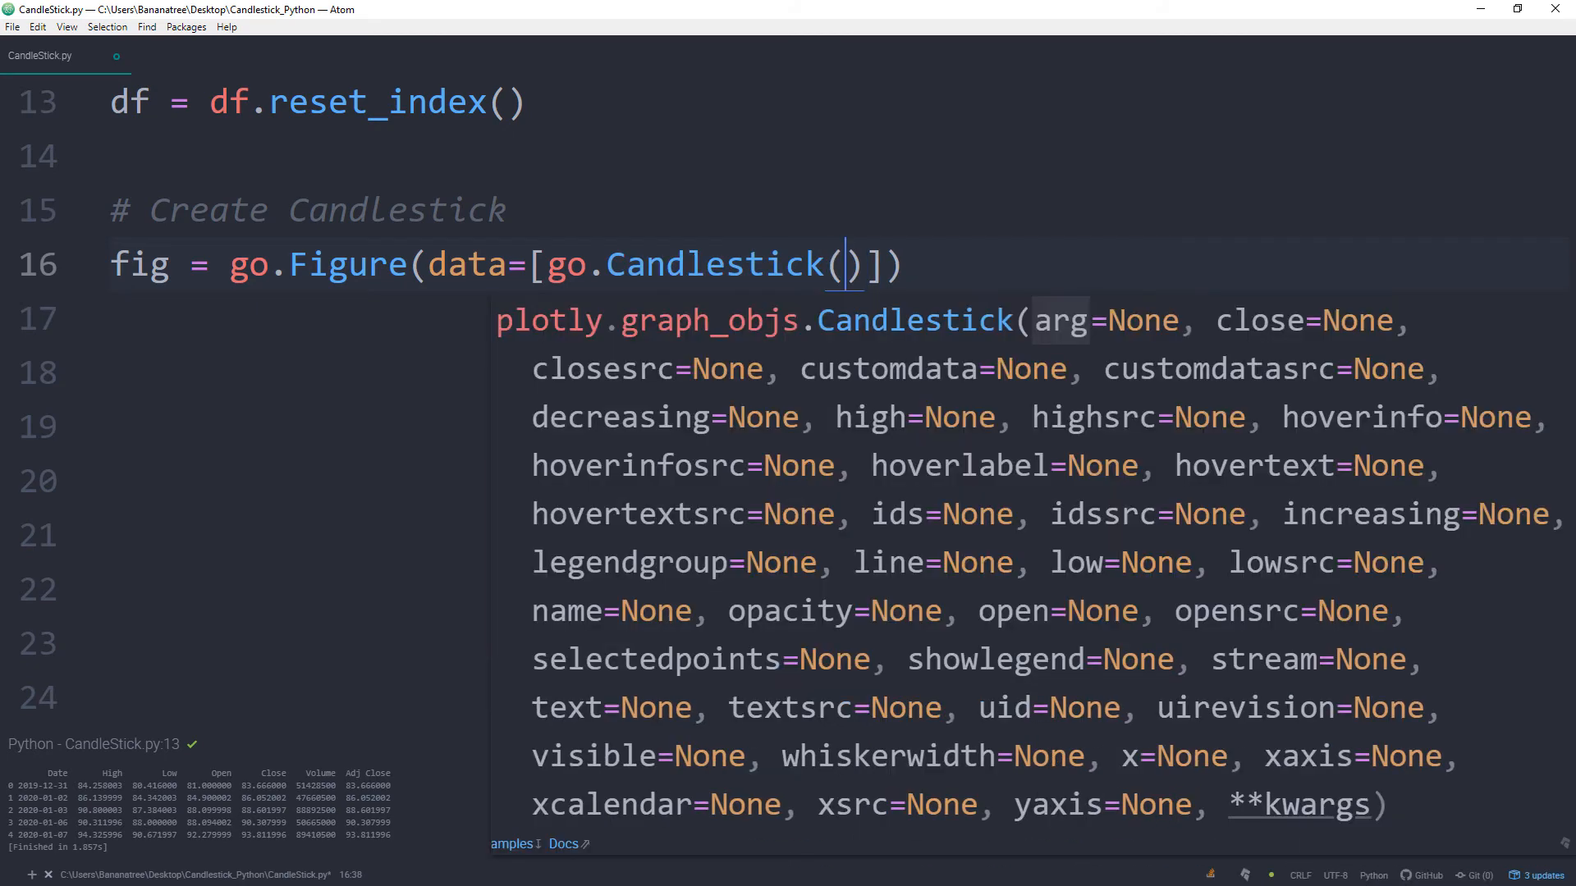
{"action": "key", "text": "enter"}
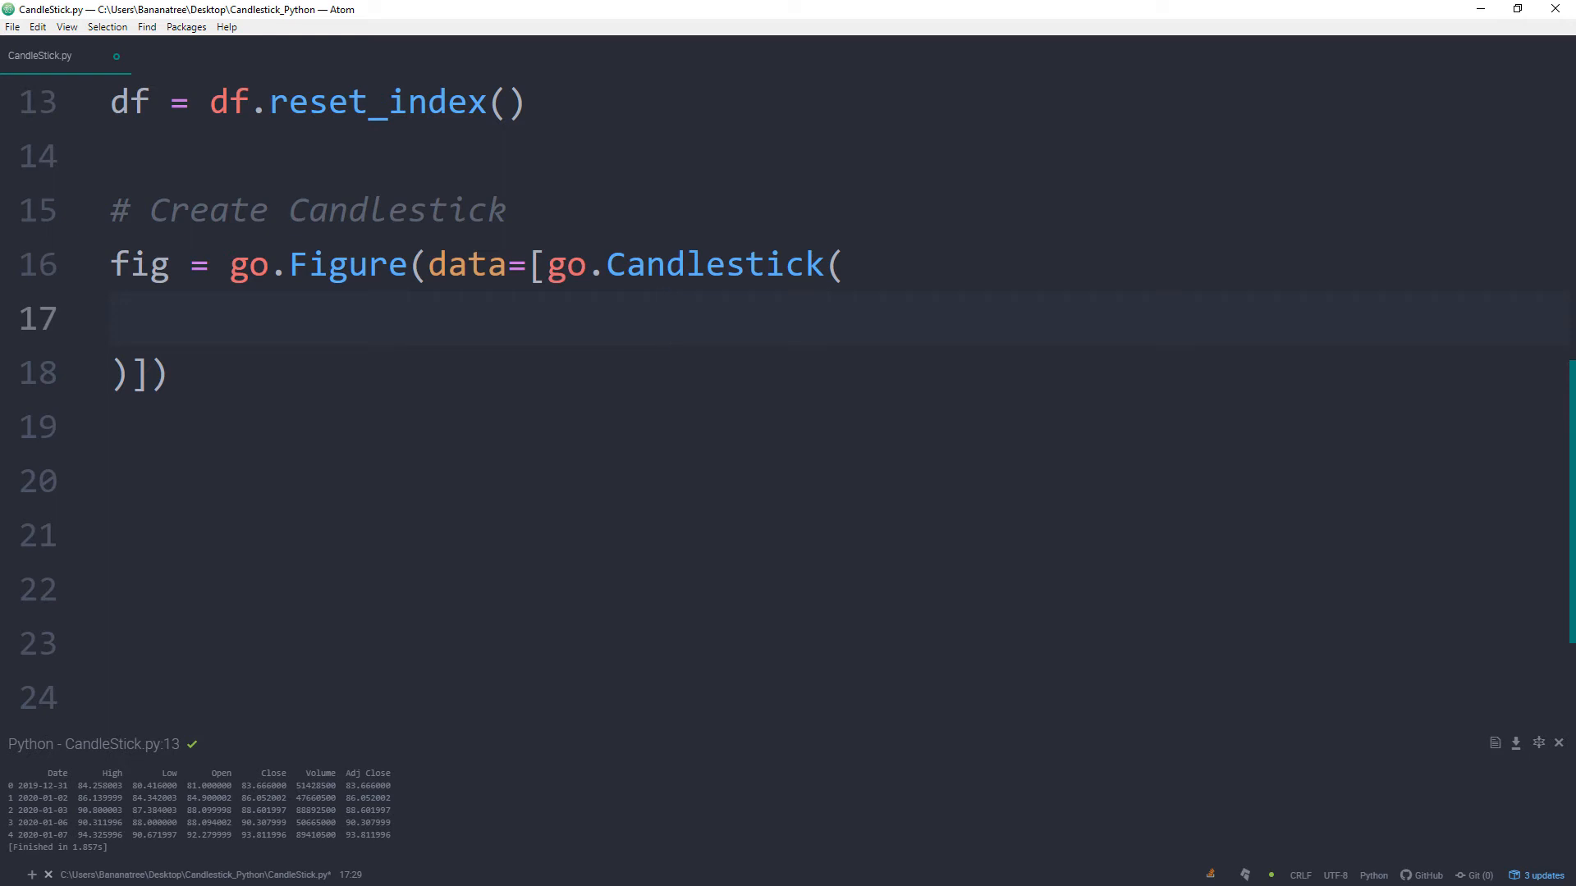
- Give the trace x=df['Date'] and open=df['Open']
{"action": "type", "text": "x="}
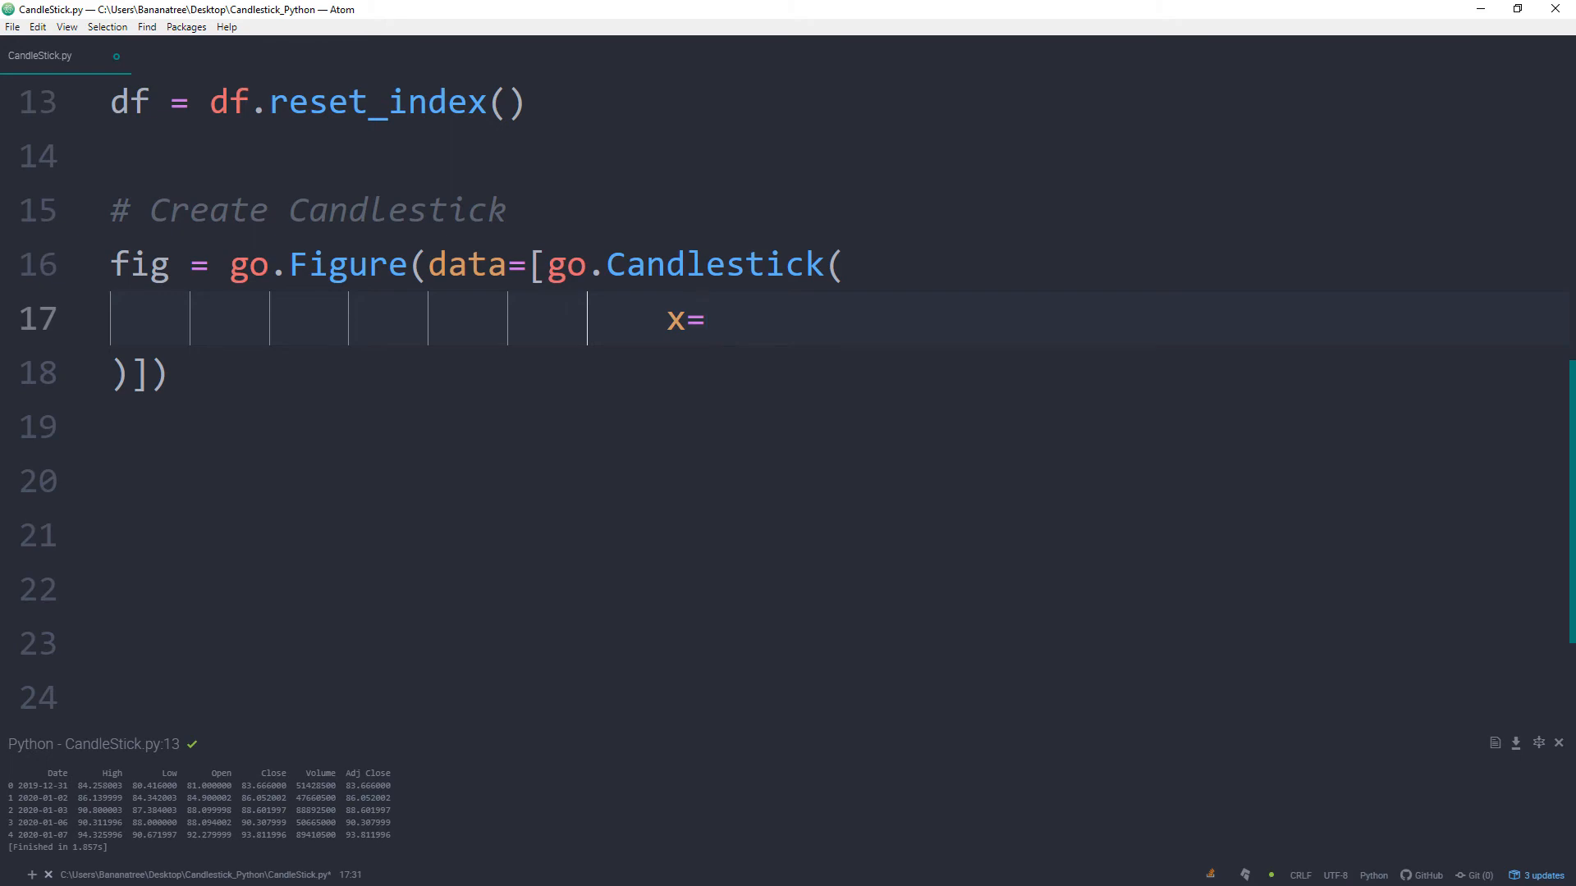
{"action": "type", "text": "df['']"}
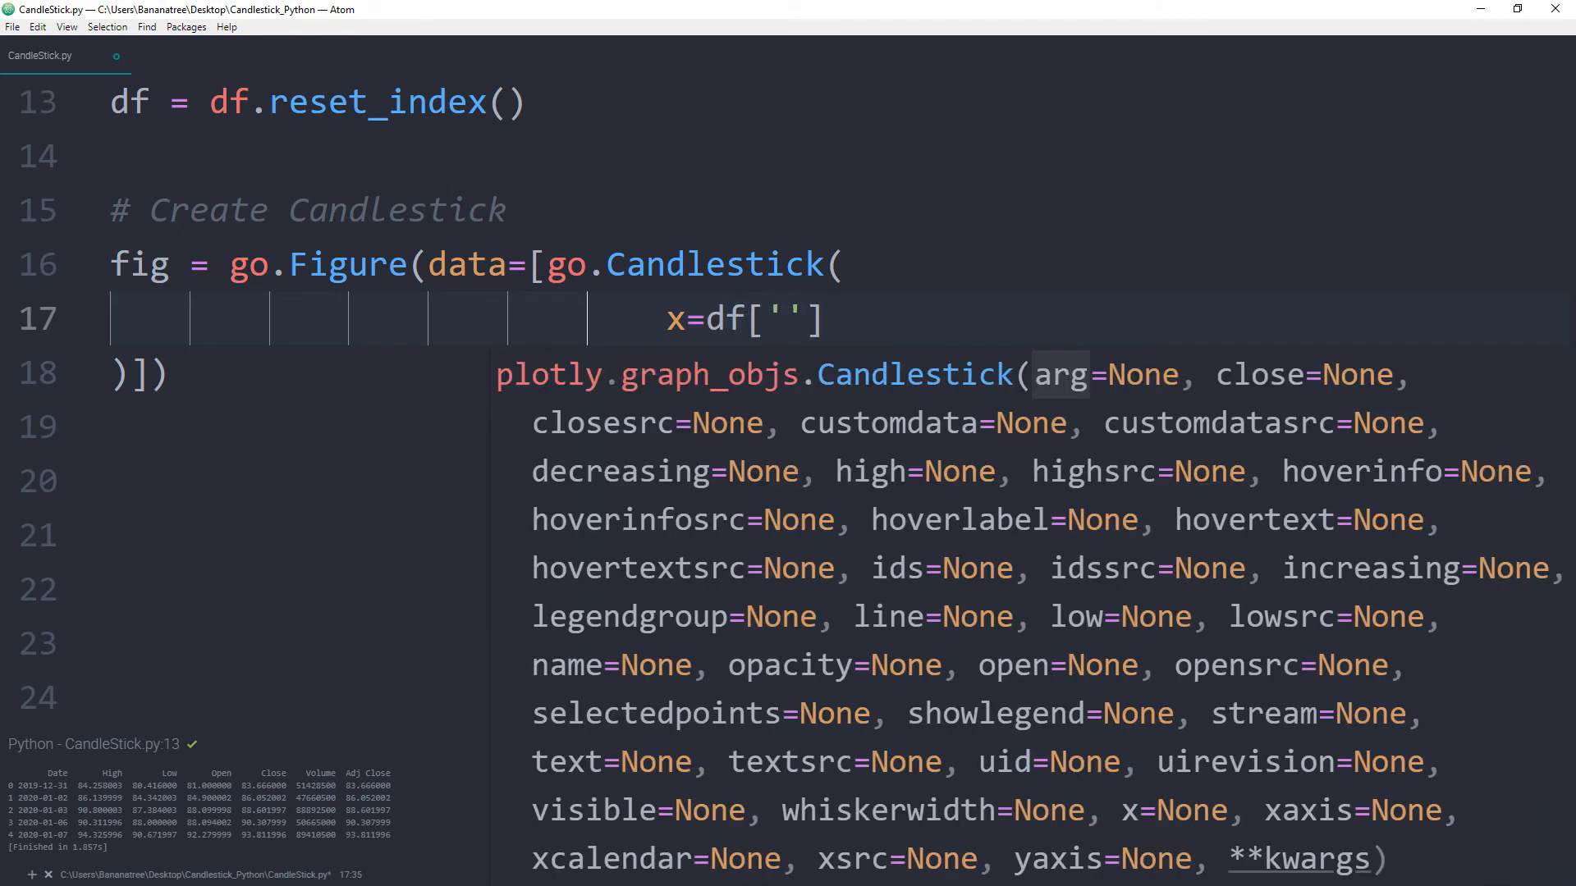
{"action": "type", "text": "Date"}
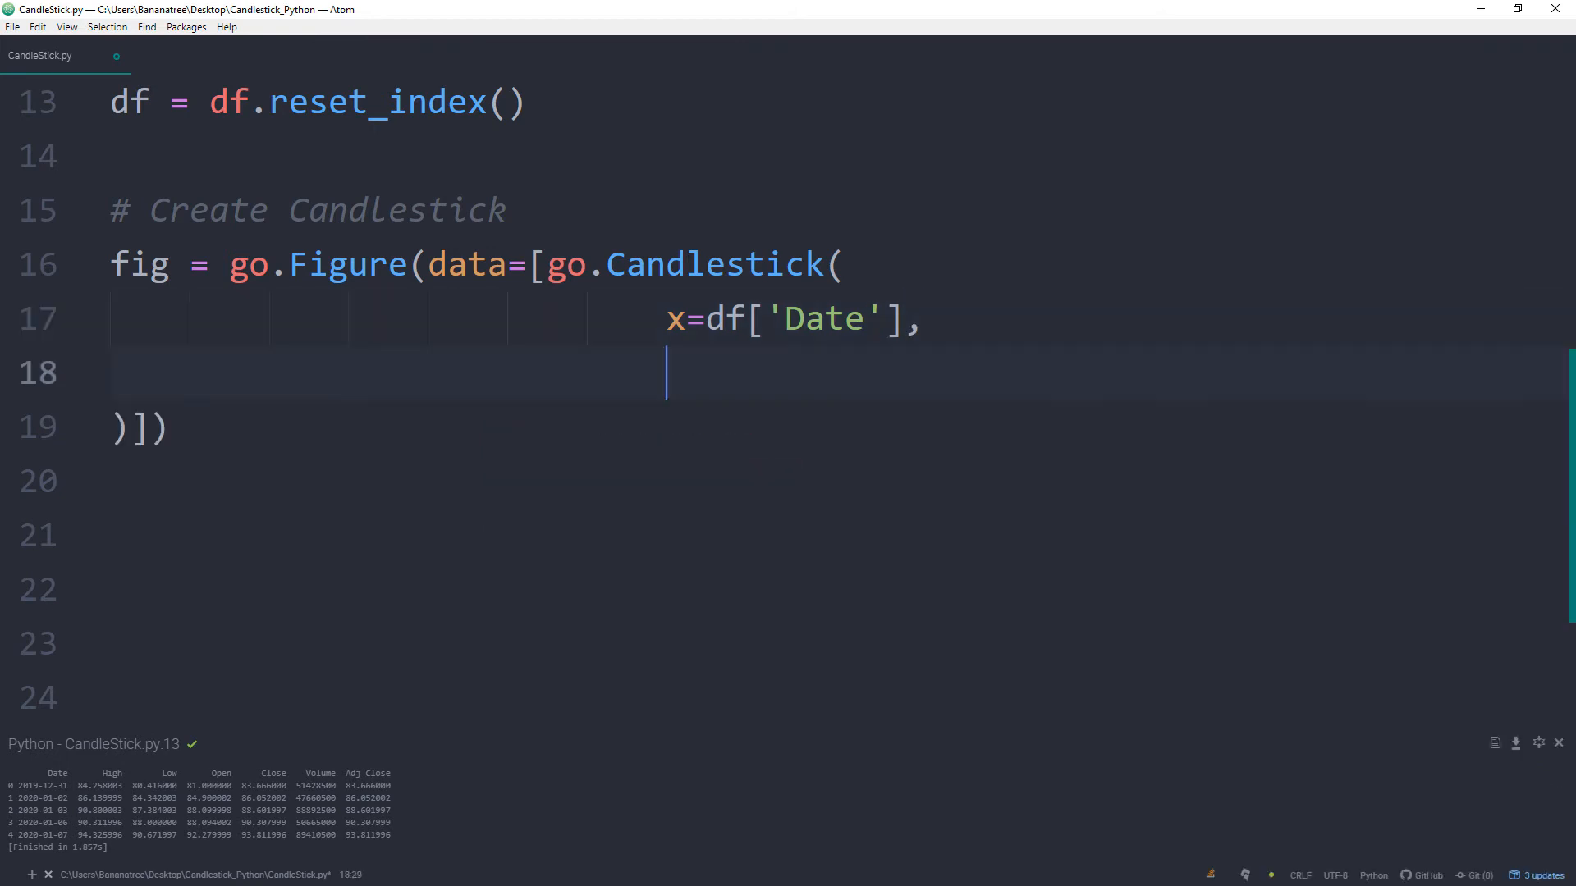
{"action": "type", "text": "open"}
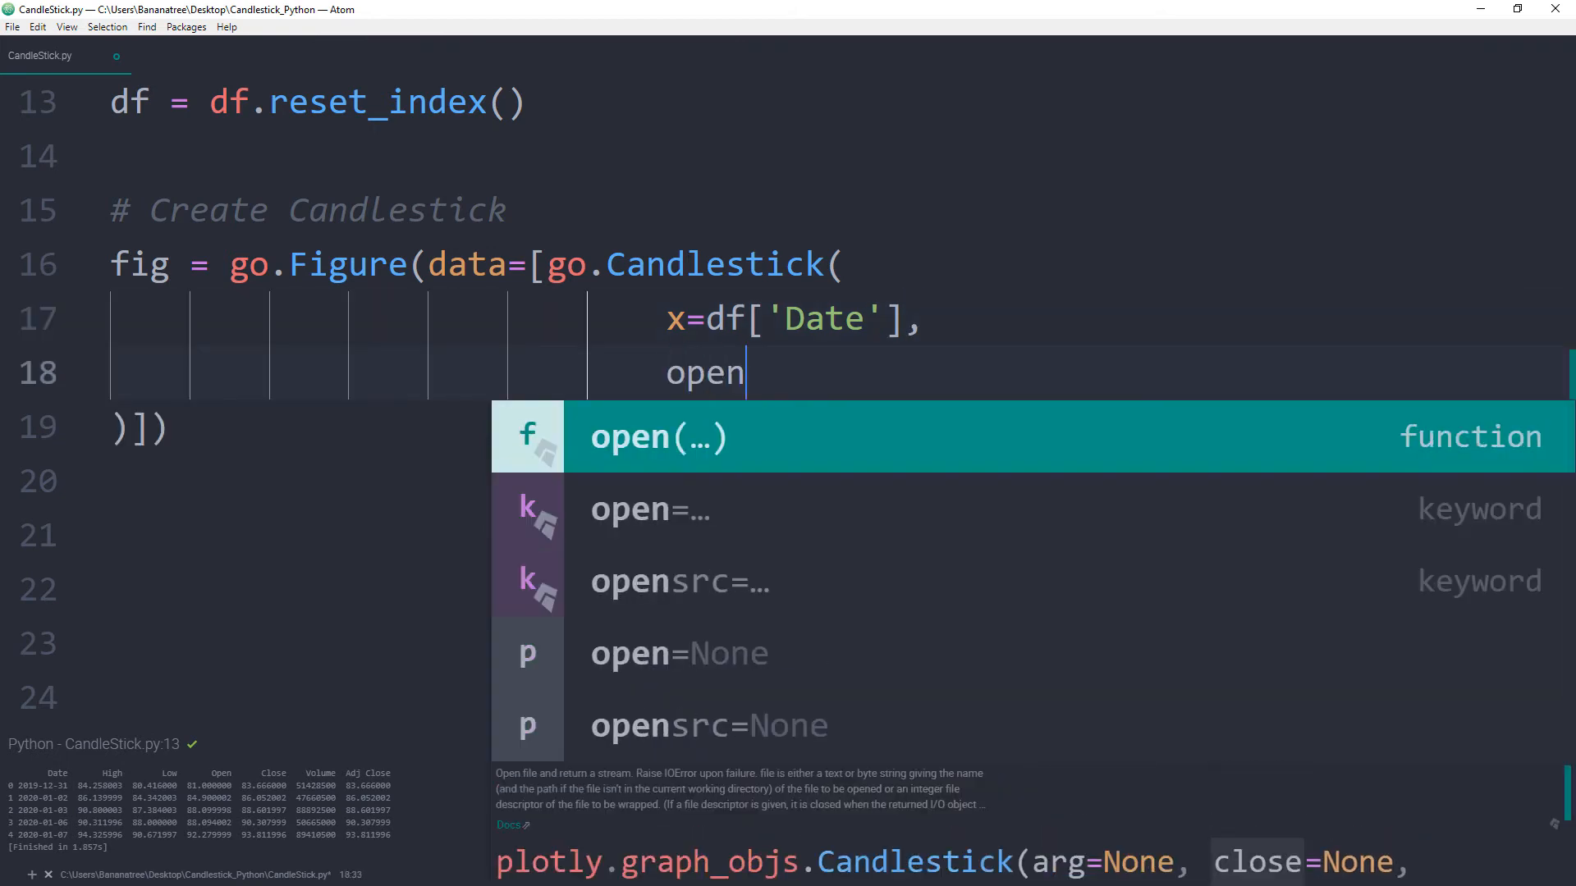
{"action": "type", "text": "=df['']"}
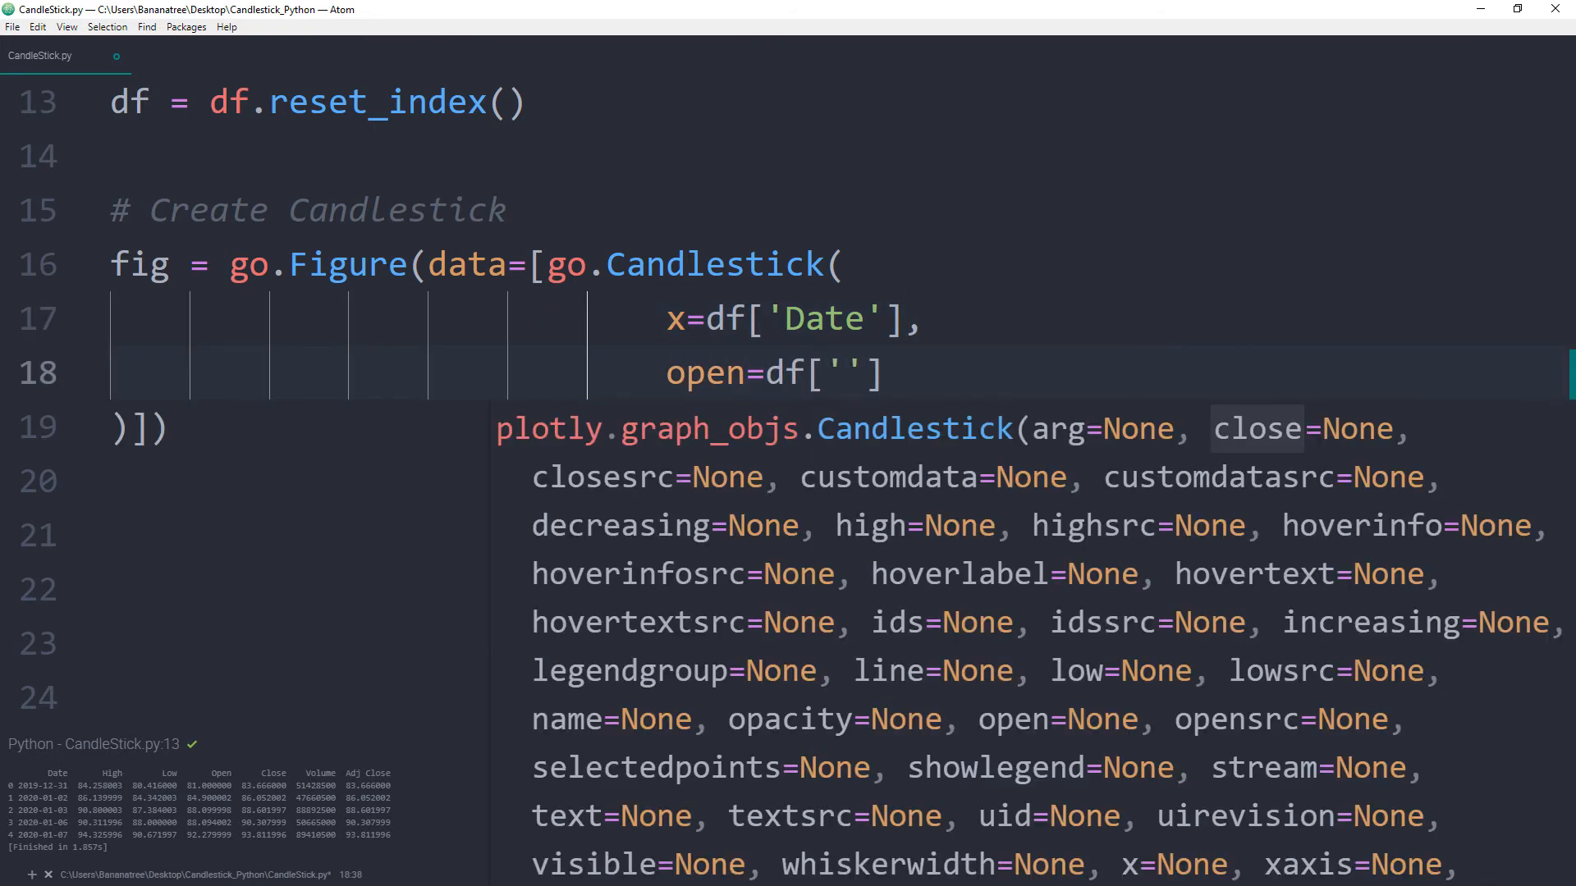
{"action": "type", "text": "Open"}
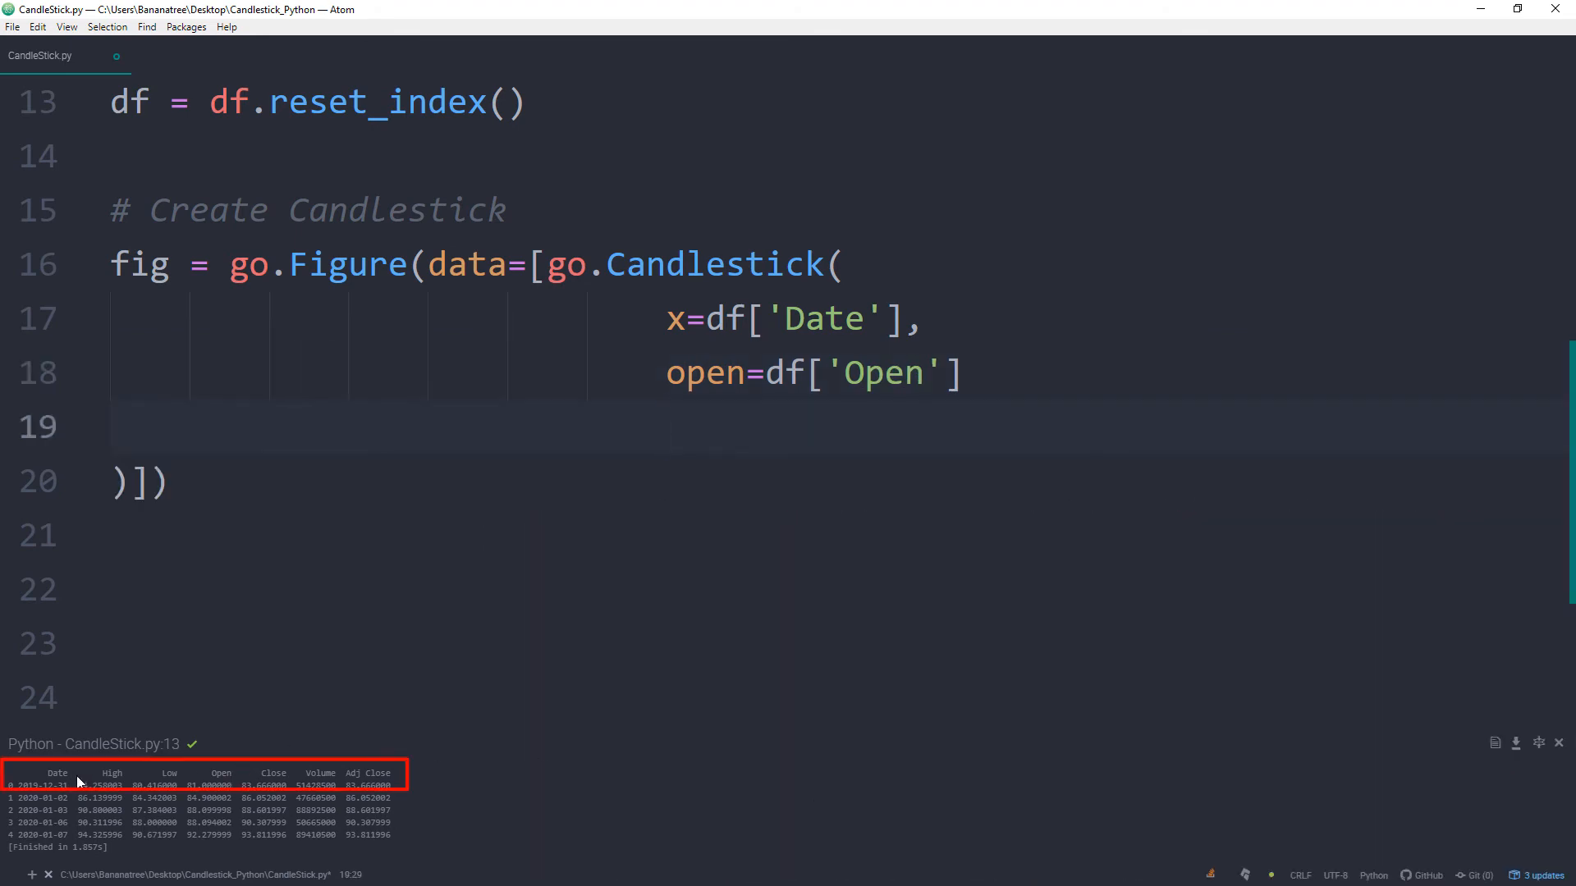
- Add high=df['High'], low=df['Low'] and close=df['Adj Close'] arguments
{"action": "left_click", "coordinate": [961, 372]}
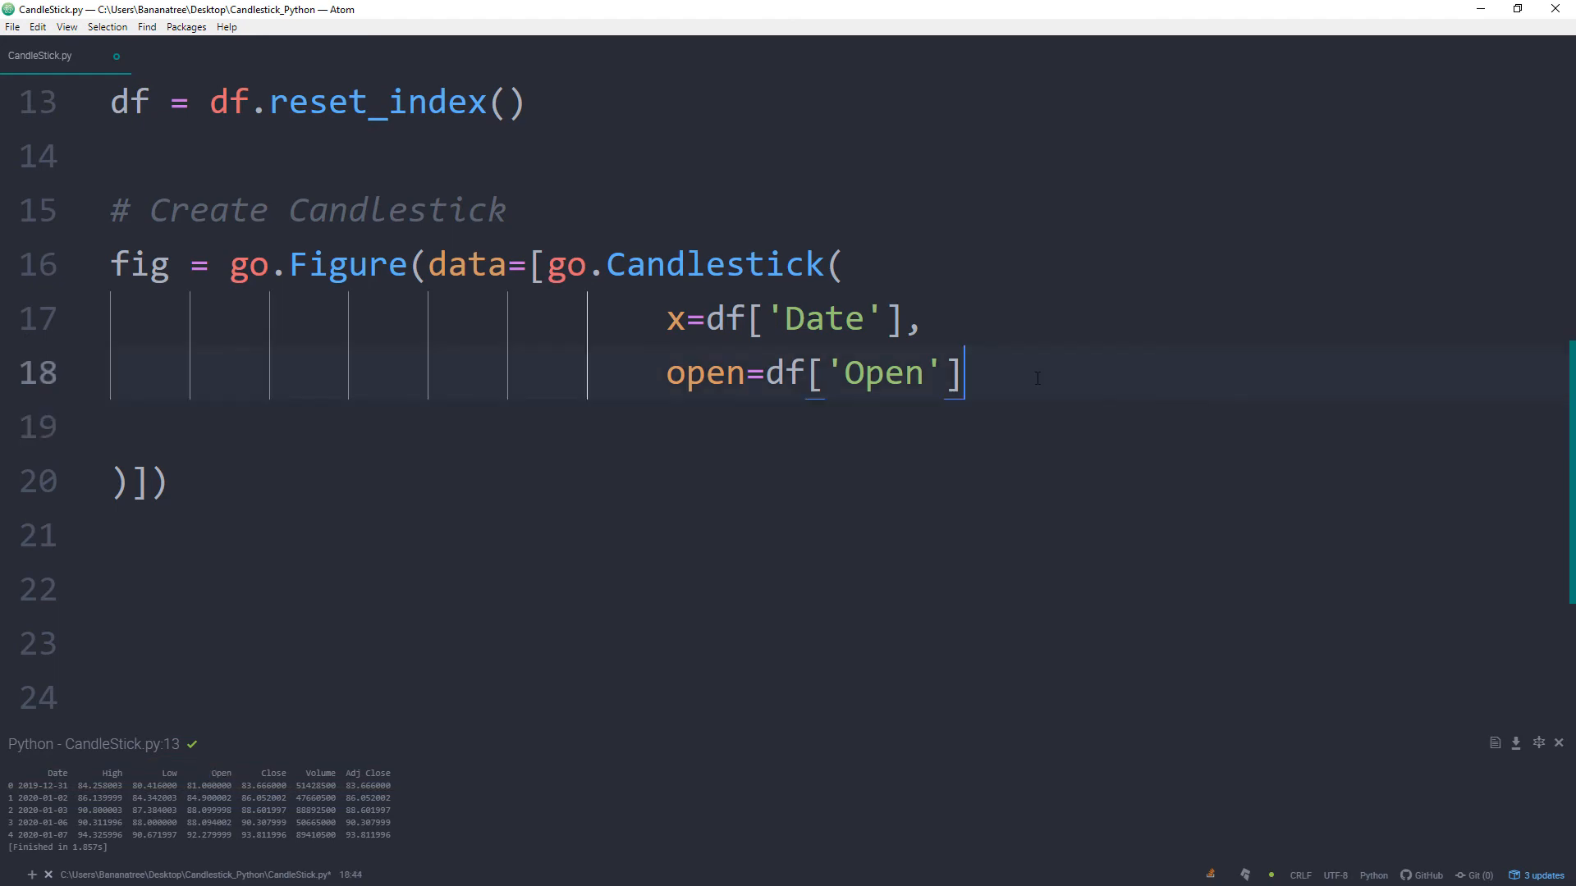
{"action": "type", "text": "high=df"}
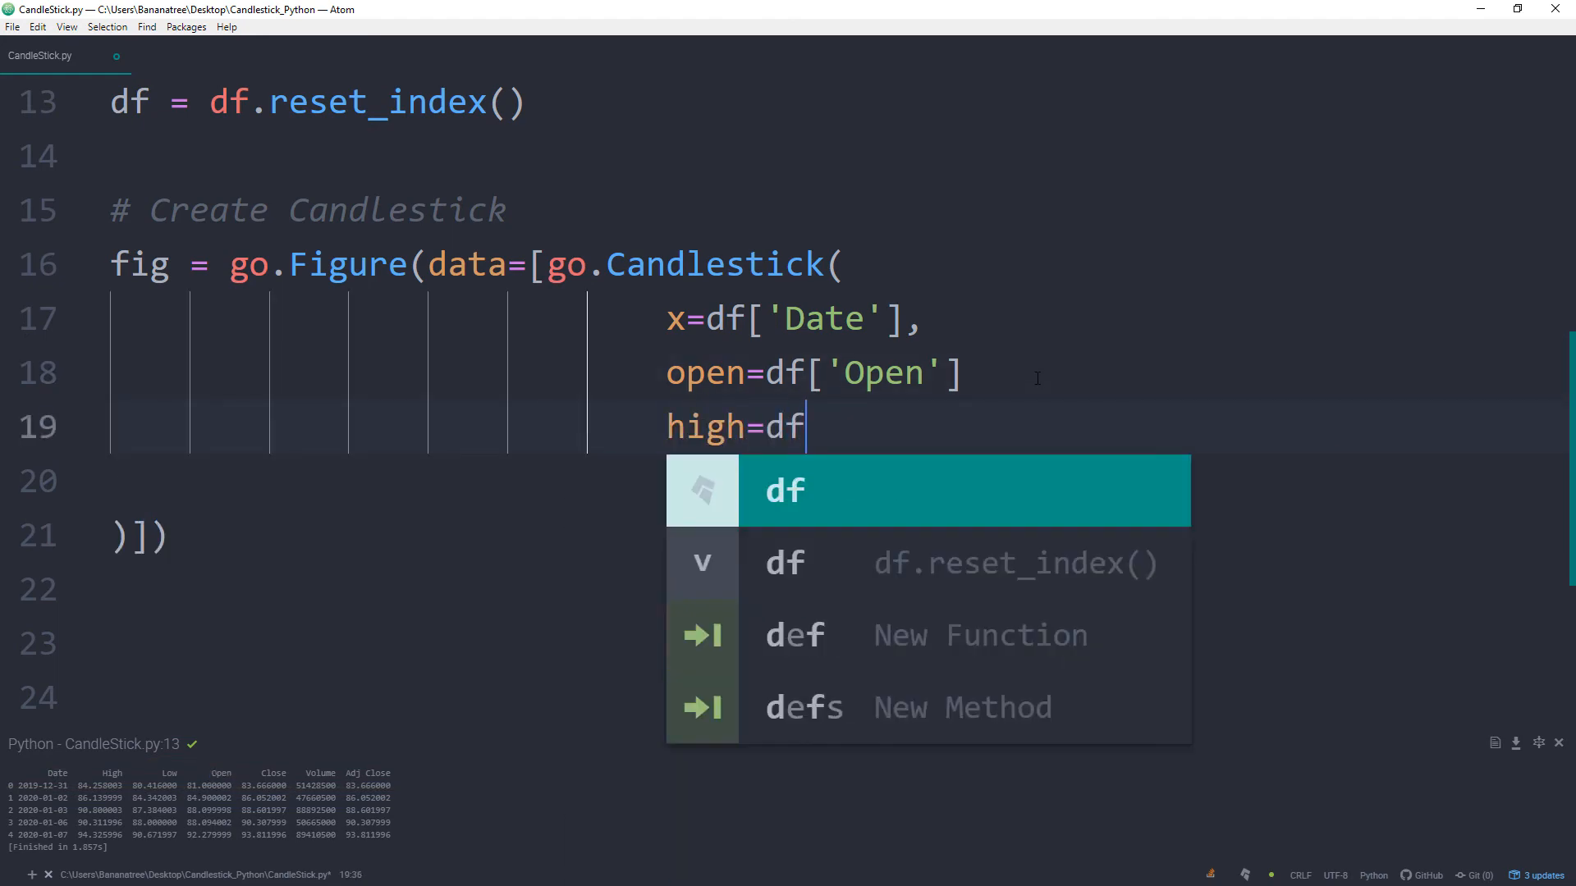
{"action": "type", "text": "['High'],"}
{"action": "type", "text": "close="}
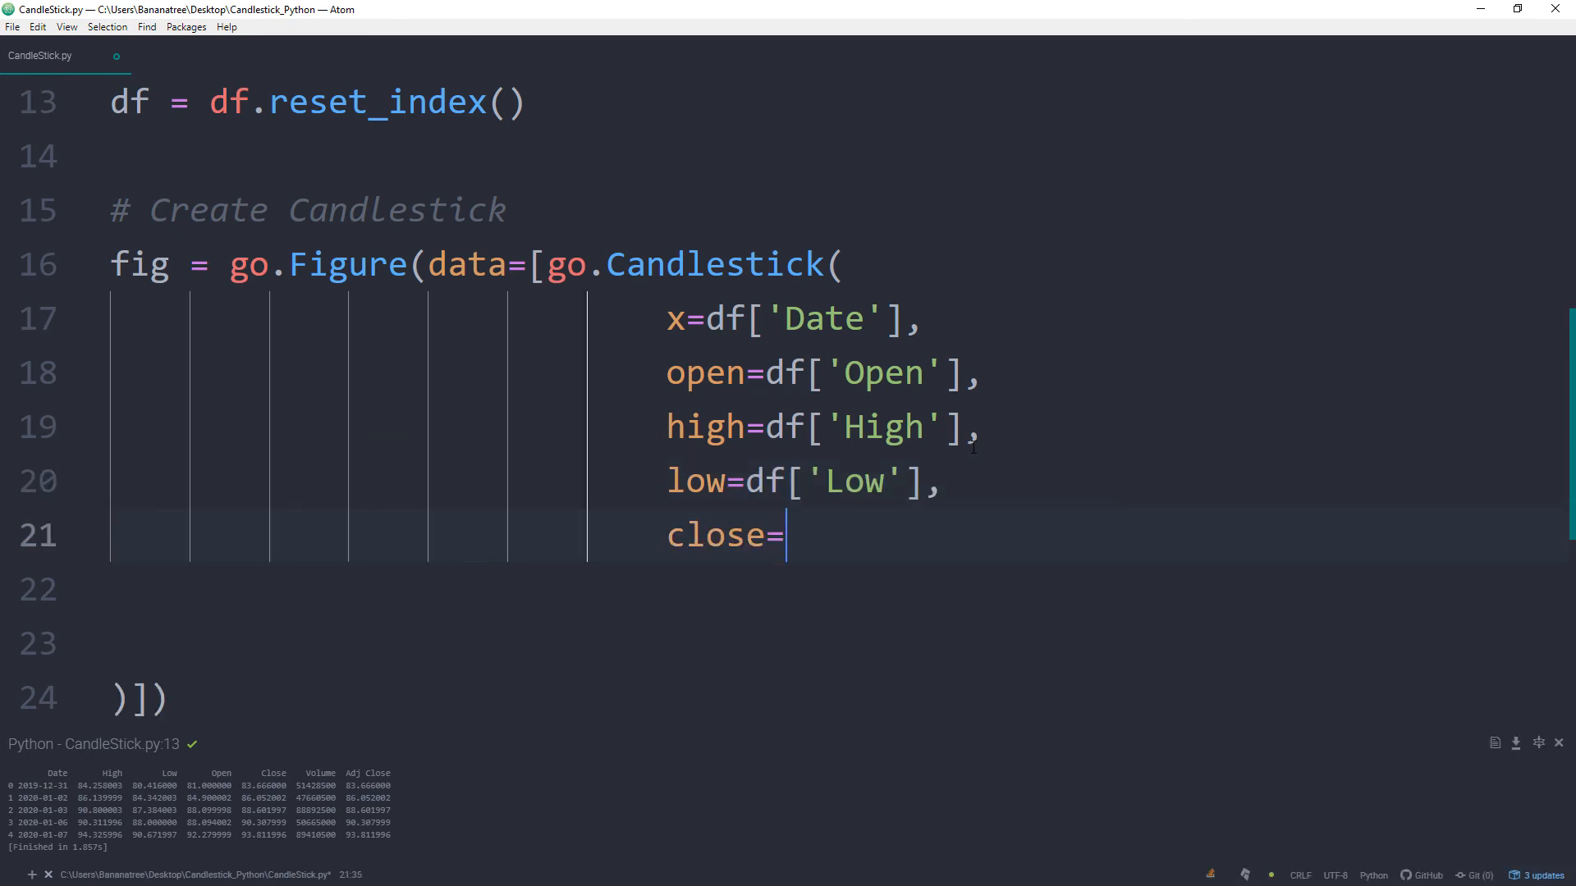
{"action": "type", "text": "df['Adj Close']"}
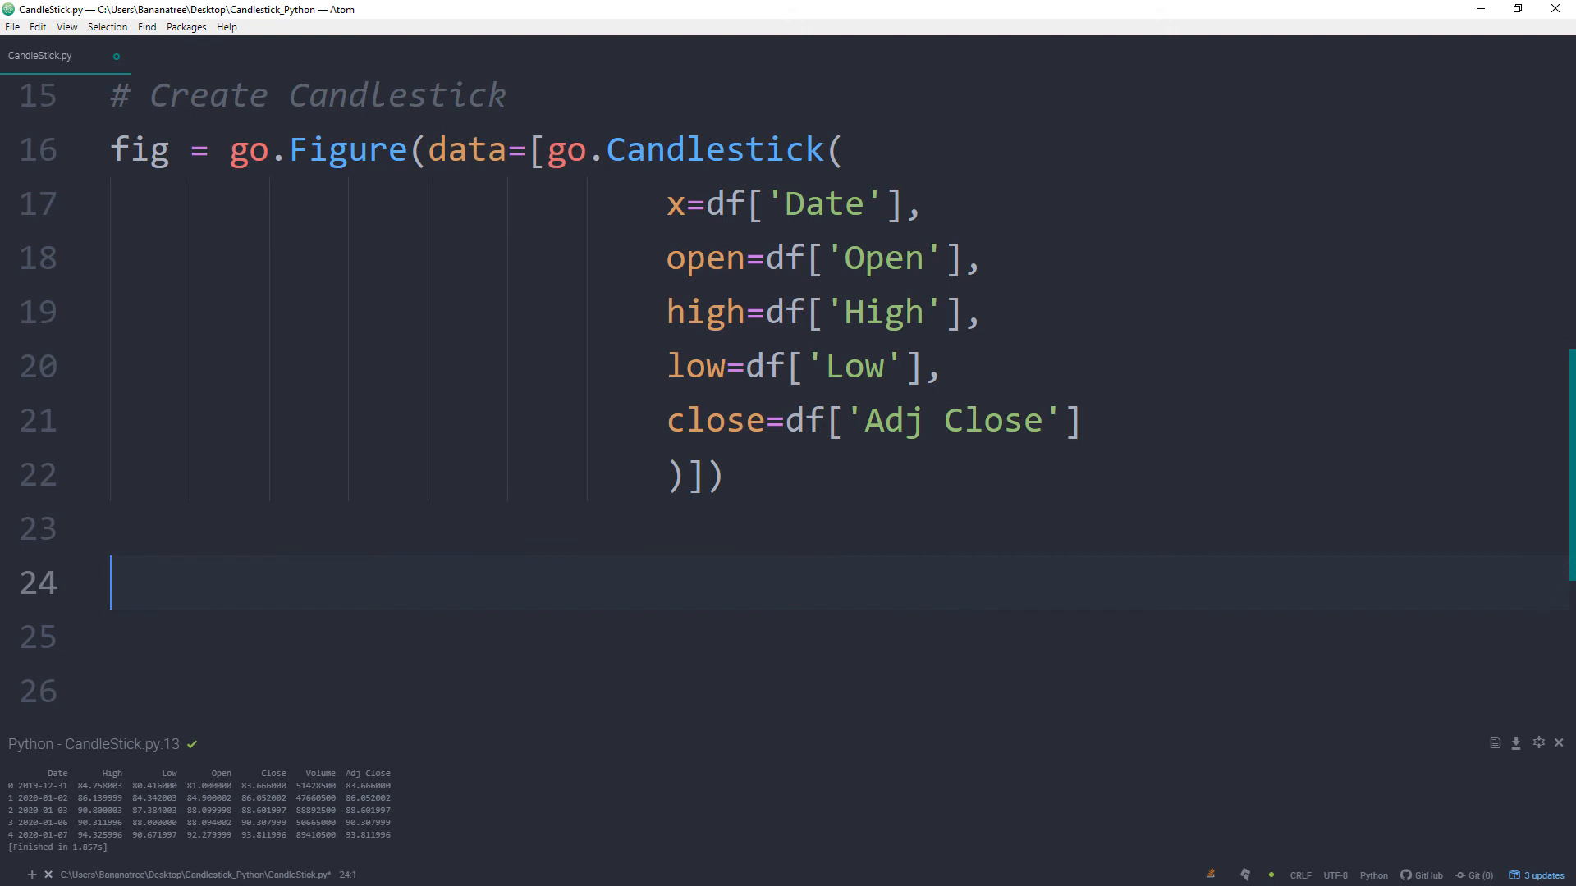
- Write plotly.offline.plot(fig, filename='Candlestick.html') under an export comment
{"action": "type", "text": "# Export Candlestick to"}
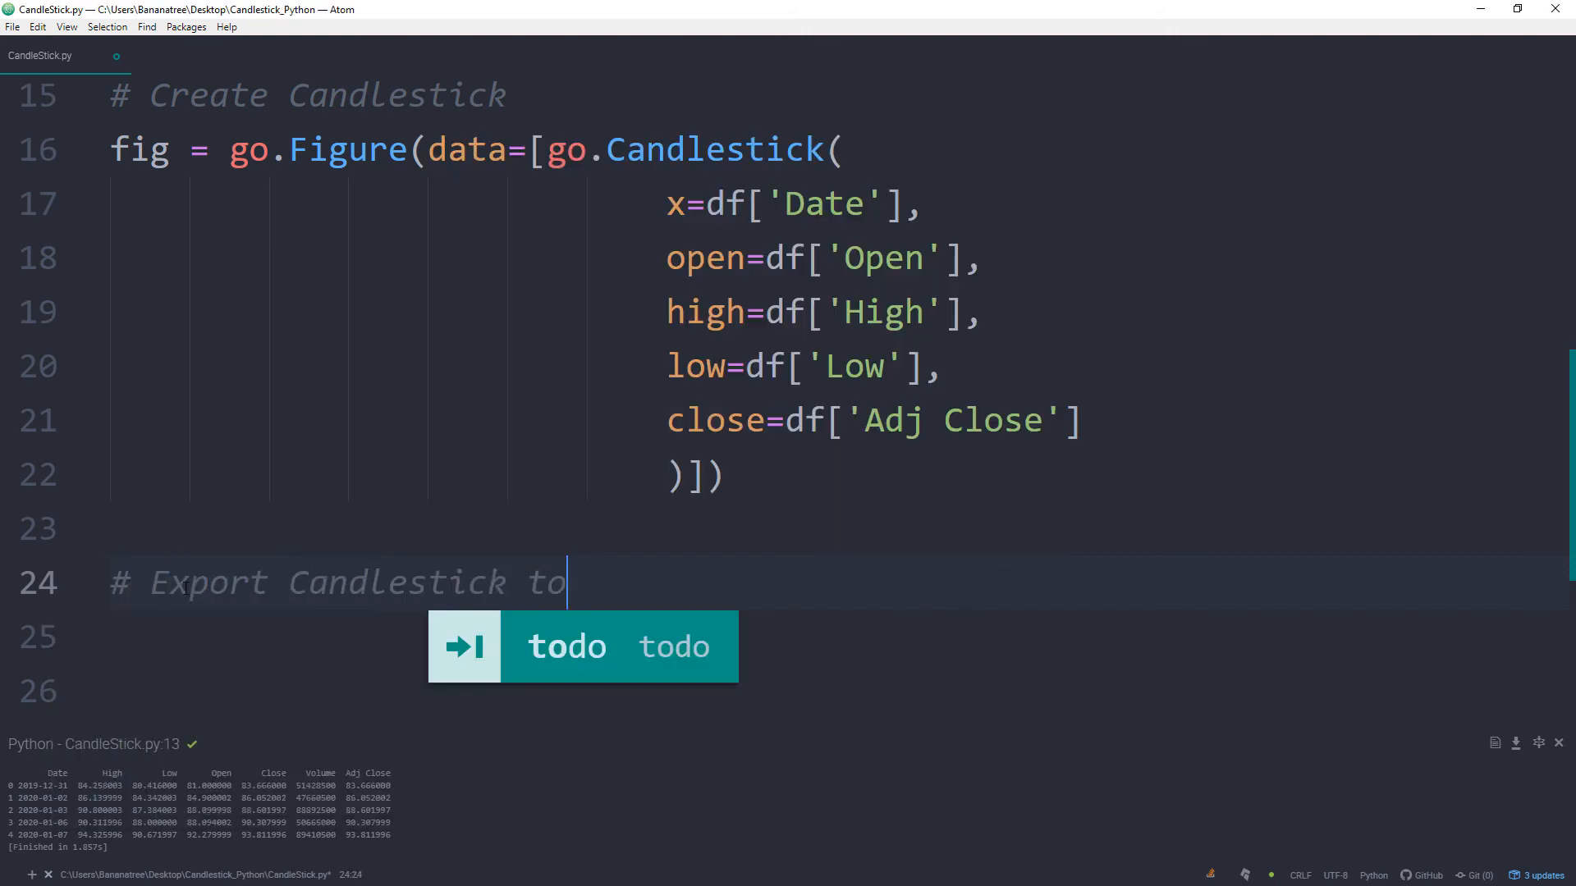
{"action": "type", "text": "plotly.offline.plot"}
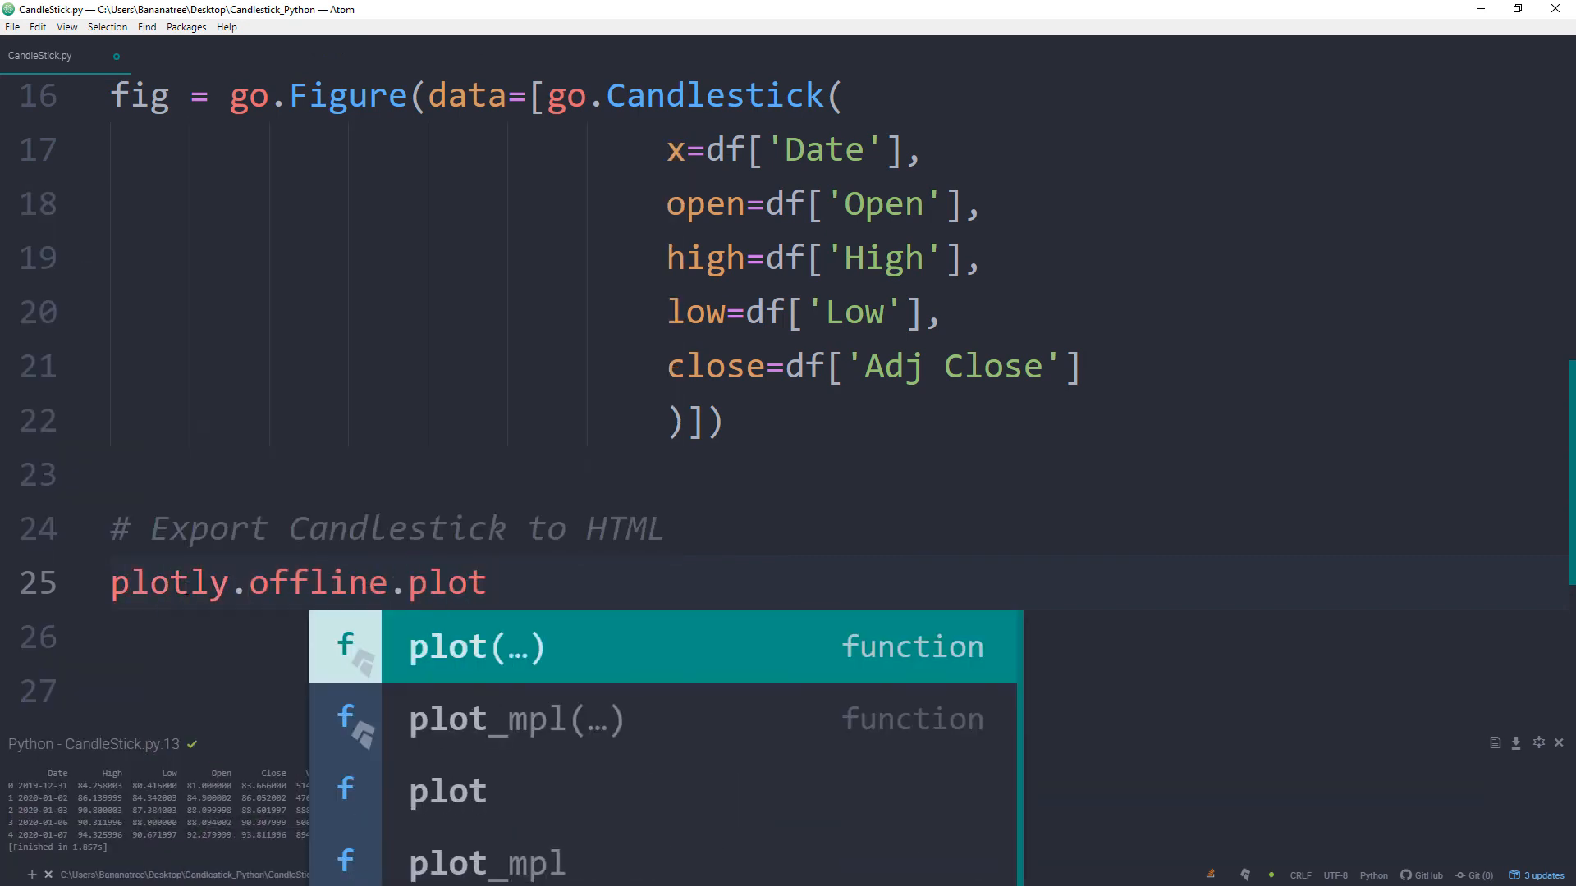
{"action": "type", "text": "(fig, f"}
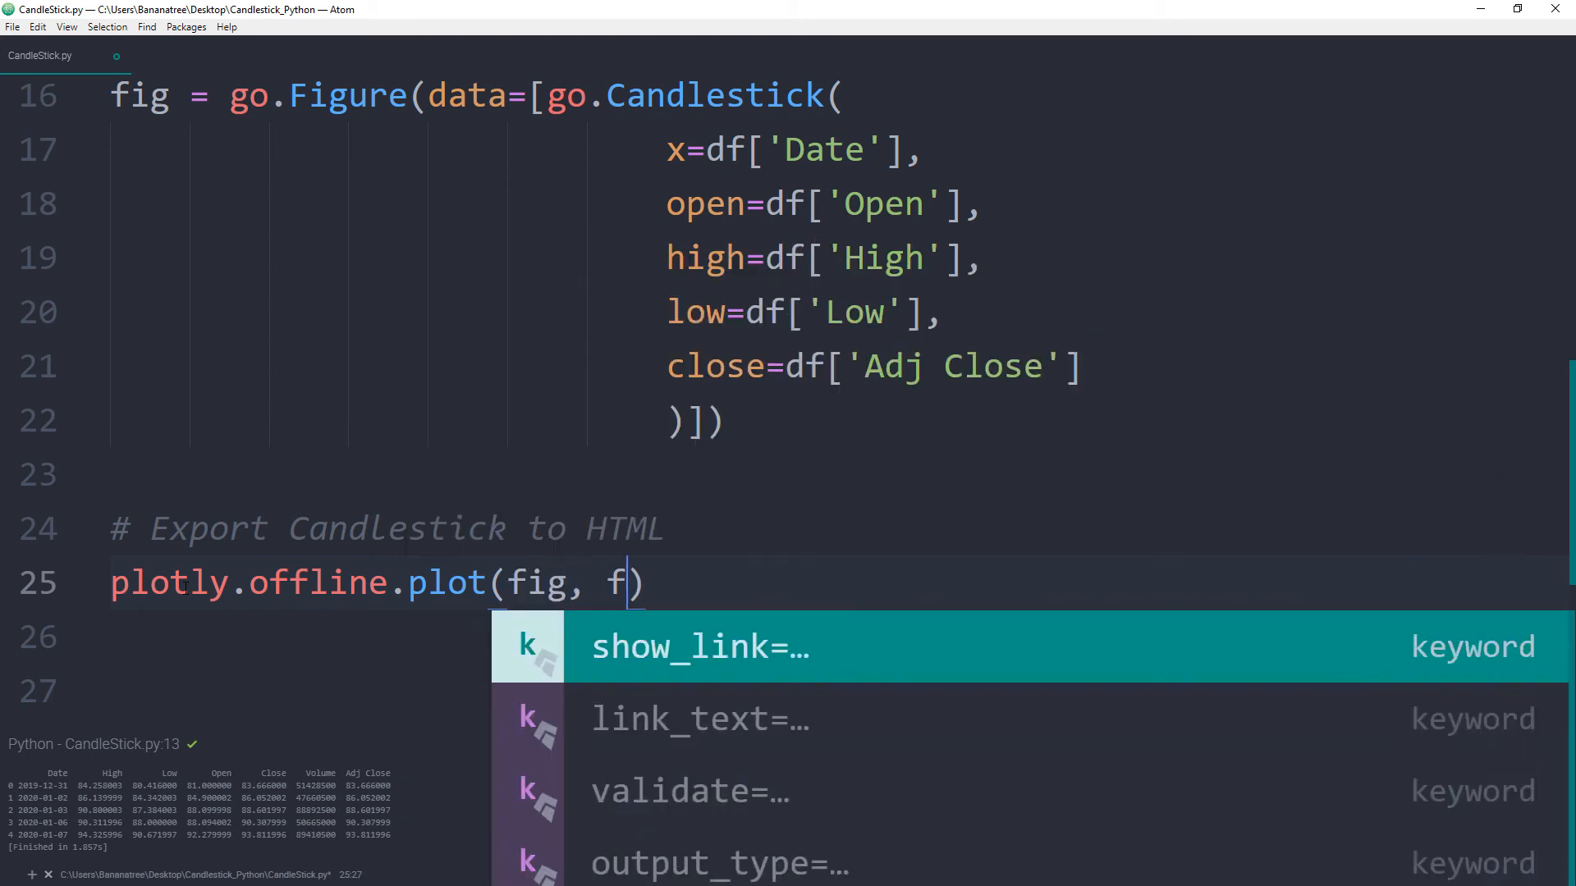
{"action": "type", "text": "ilename="}
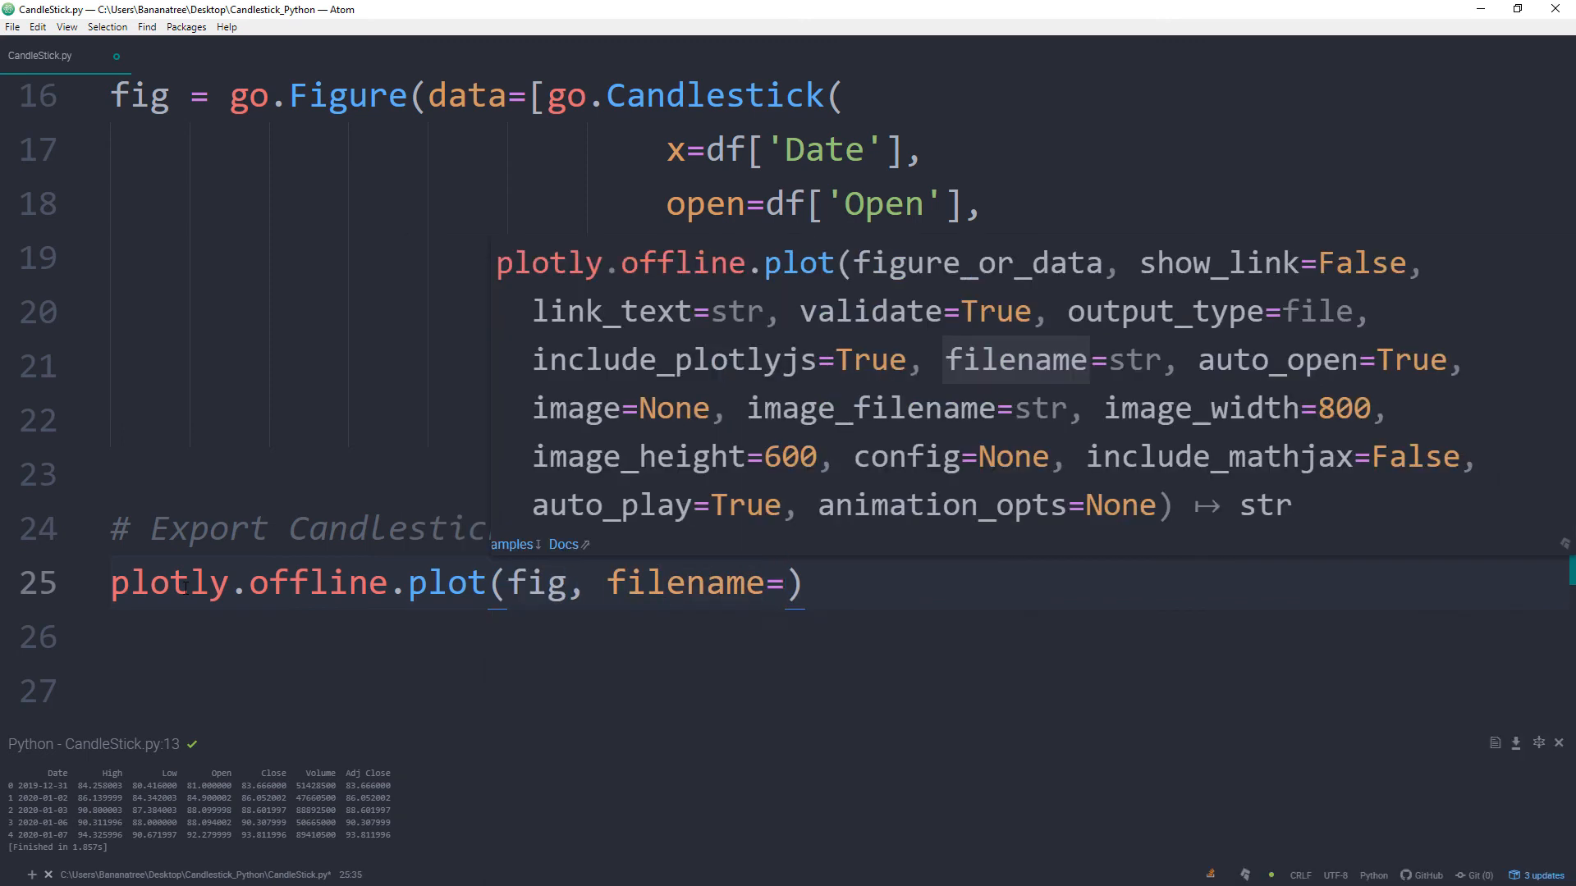
{"action": "type", "text": "'Candlestick'"}
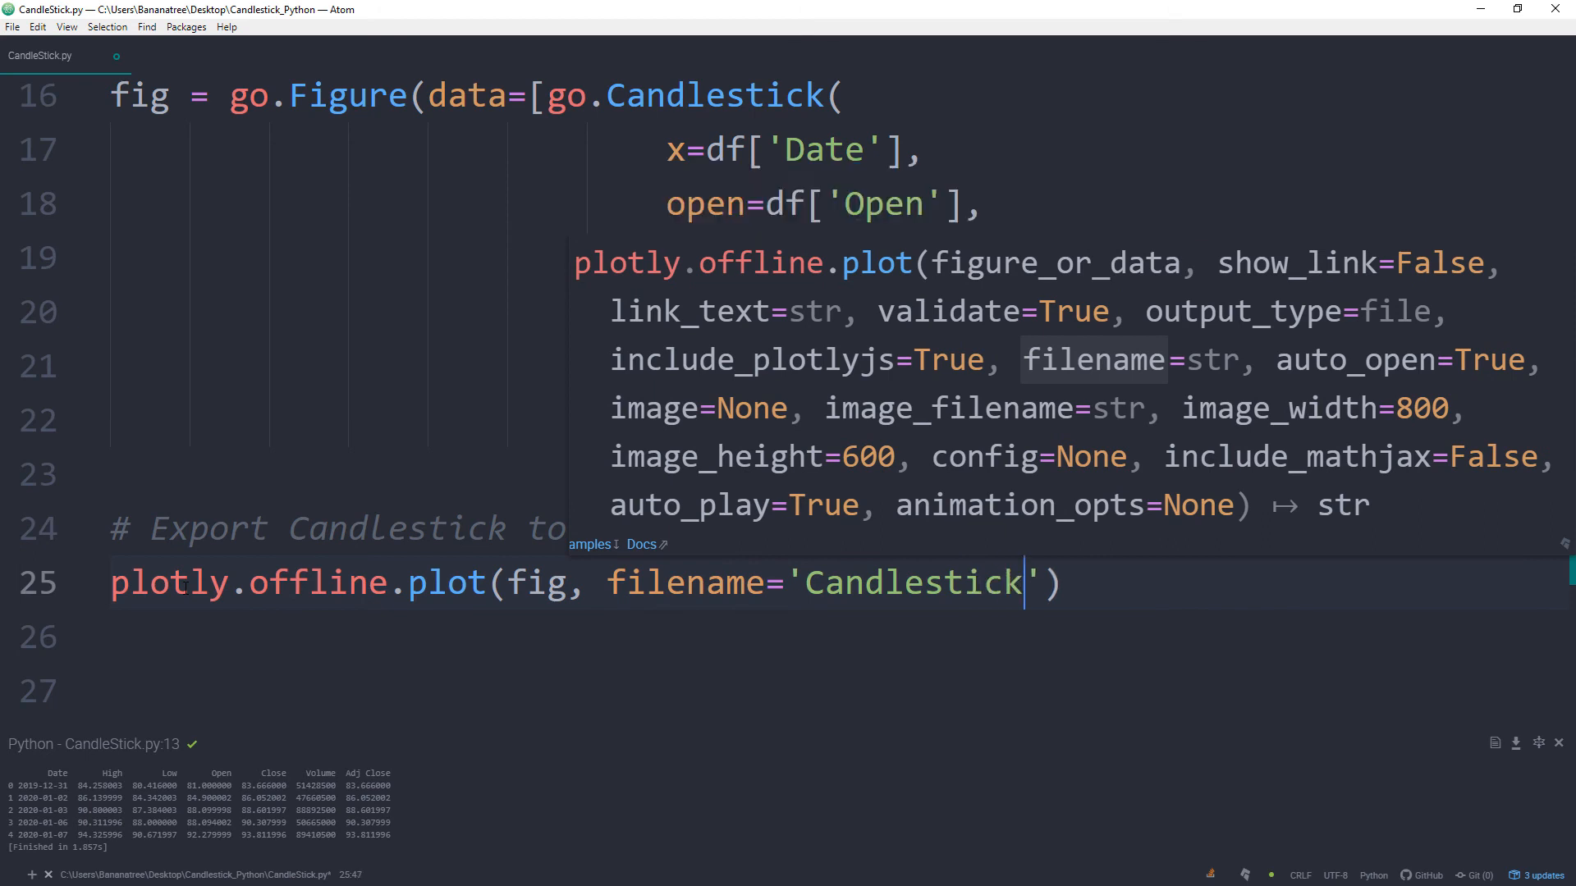
{"action": "type", "text": ".html"}
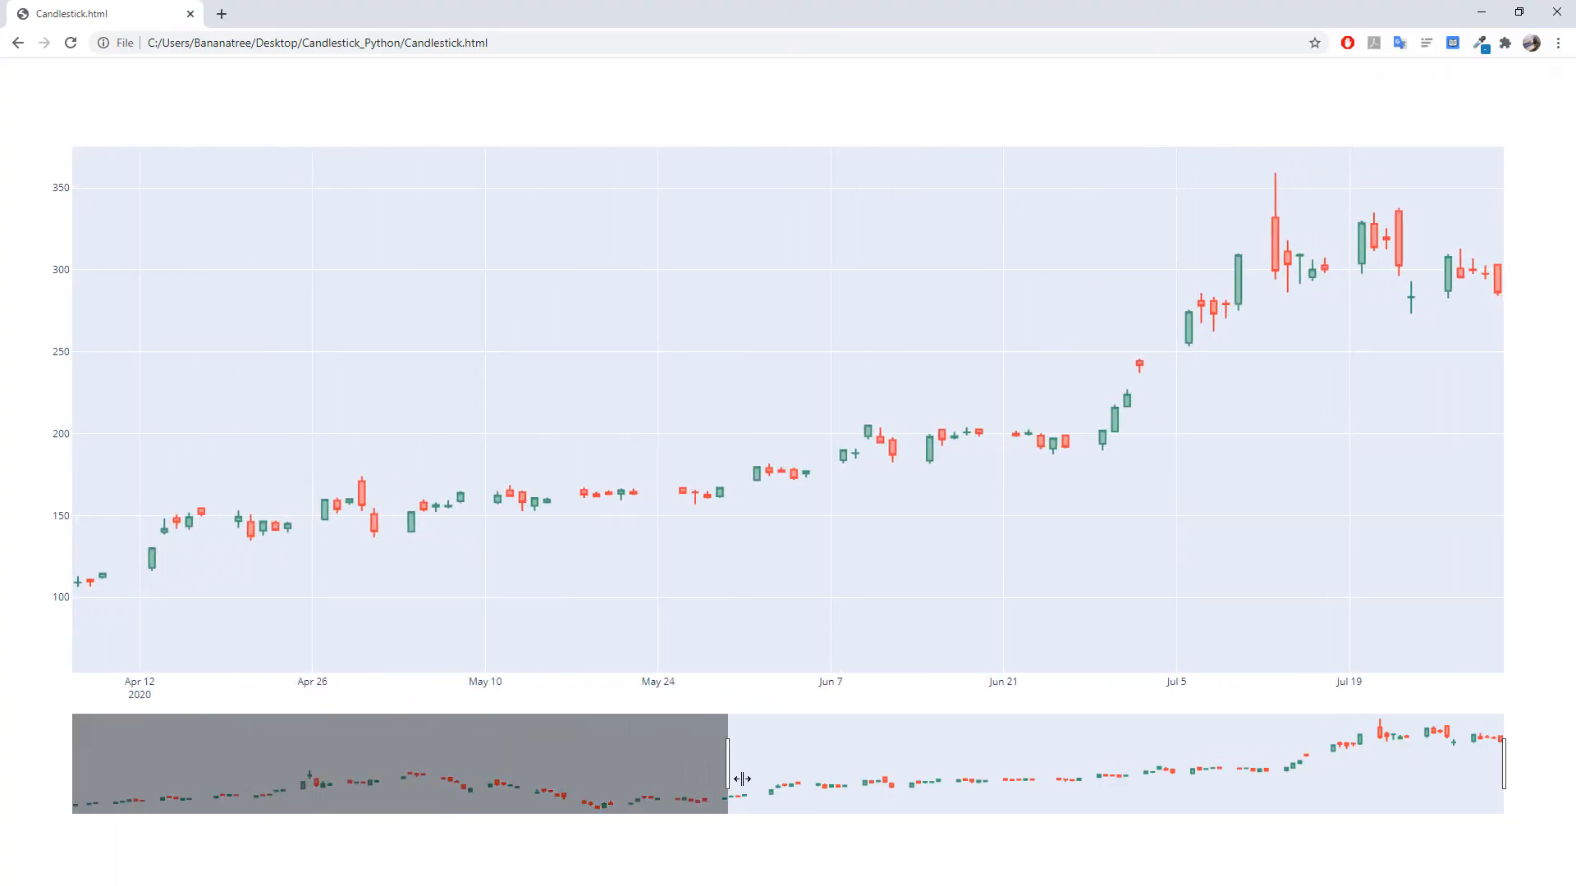
- Drag the range slider to show early January through early May 2020
{"action": "left_click_drag", "start_coordinate": [727, 778], "coordinate": [594, 778]}
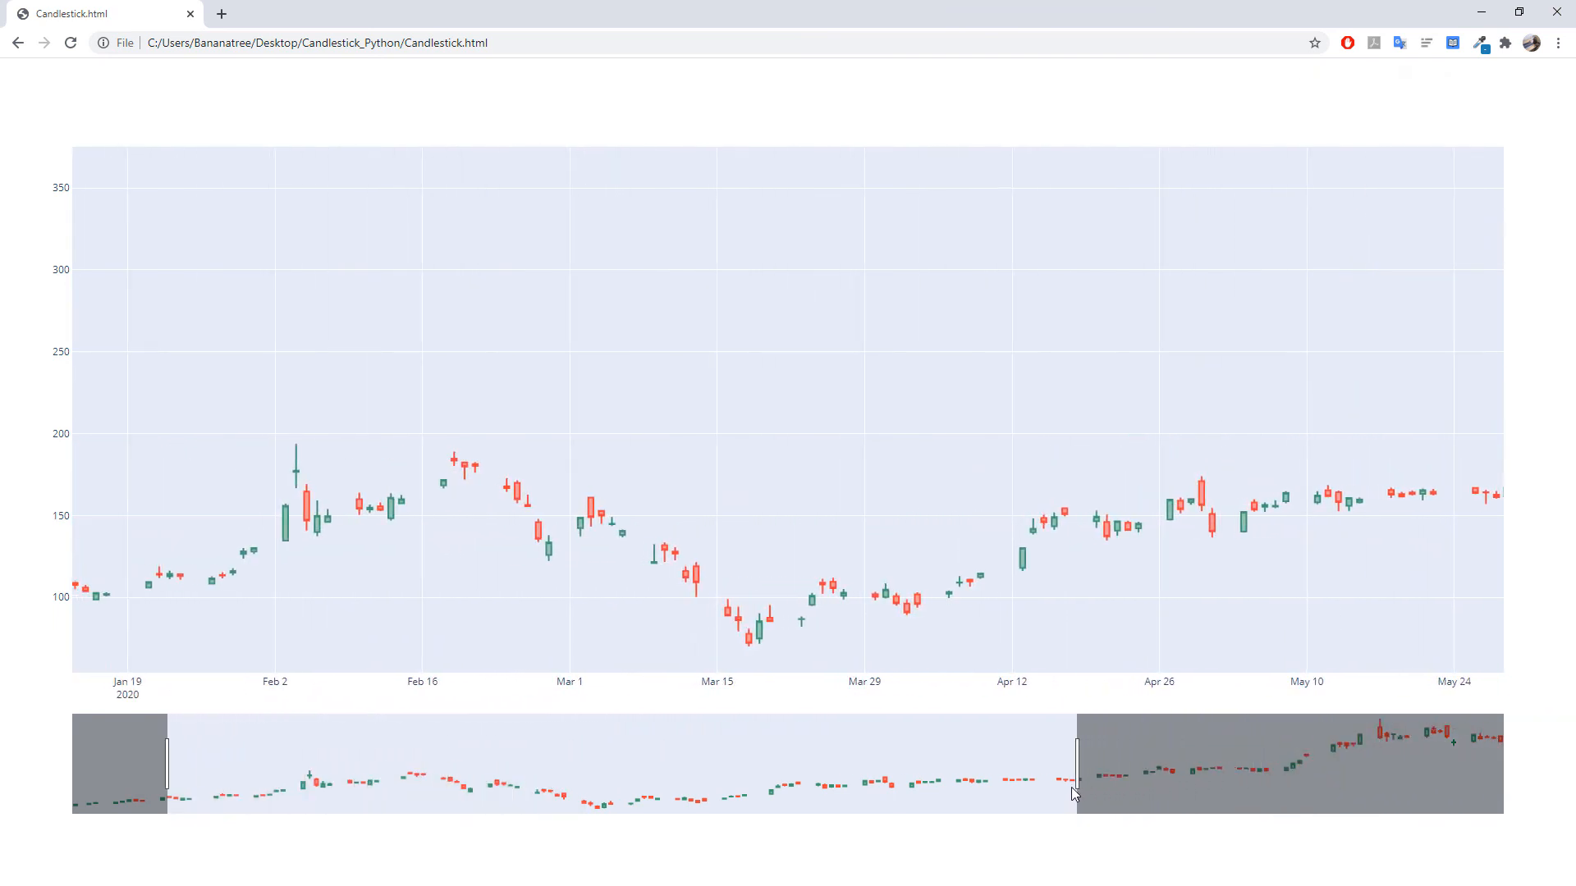
{"action": "left_click_drag", "start_coordinate": [1073, 763], "coordinate": [950, 763]}
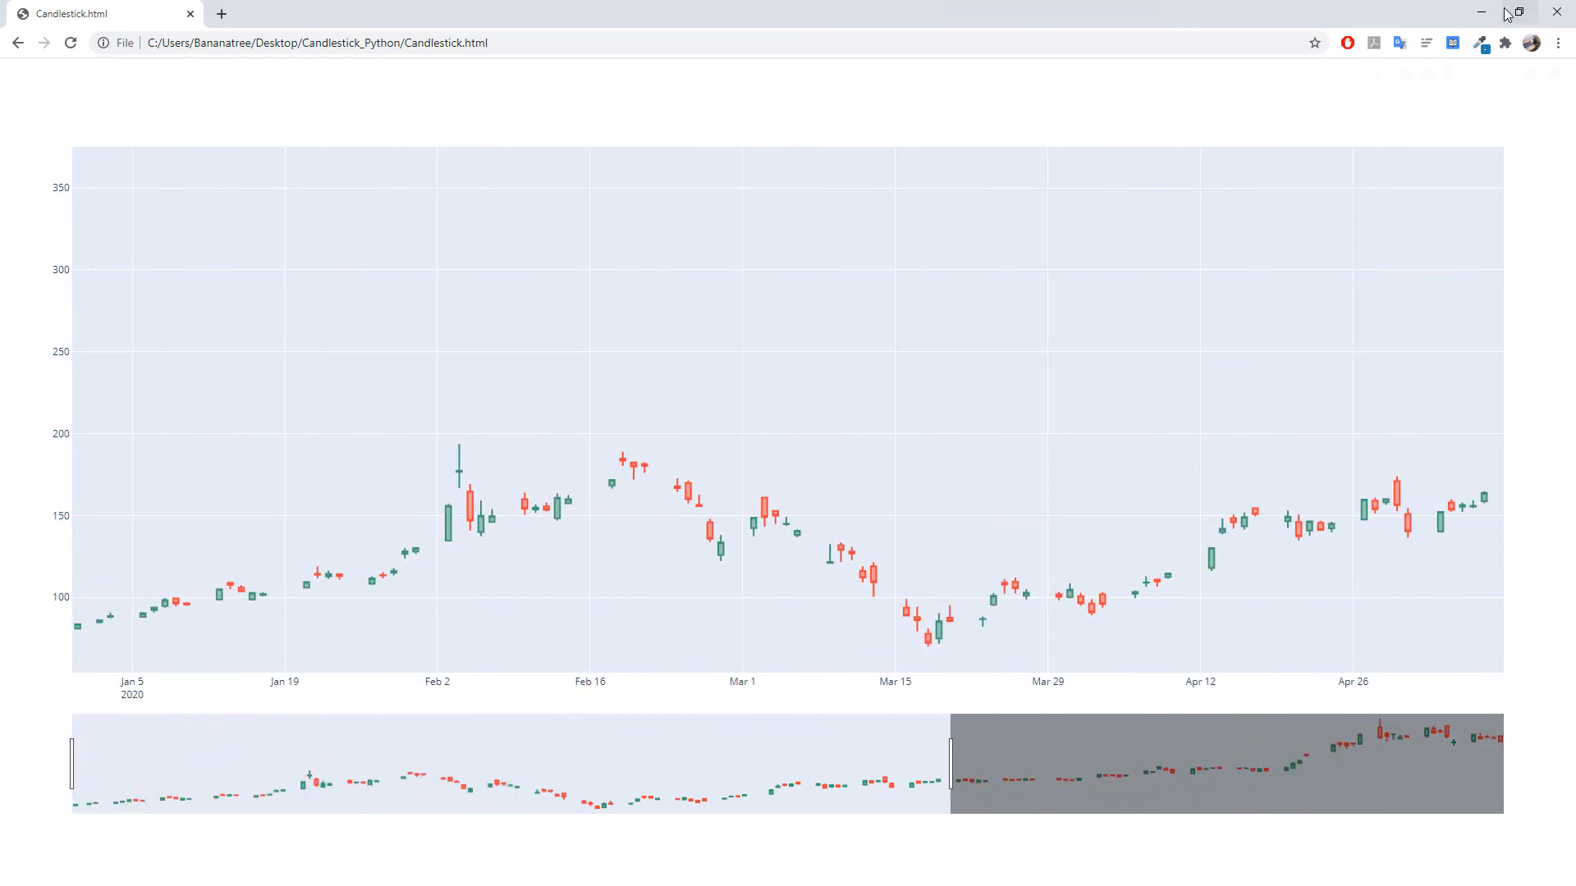